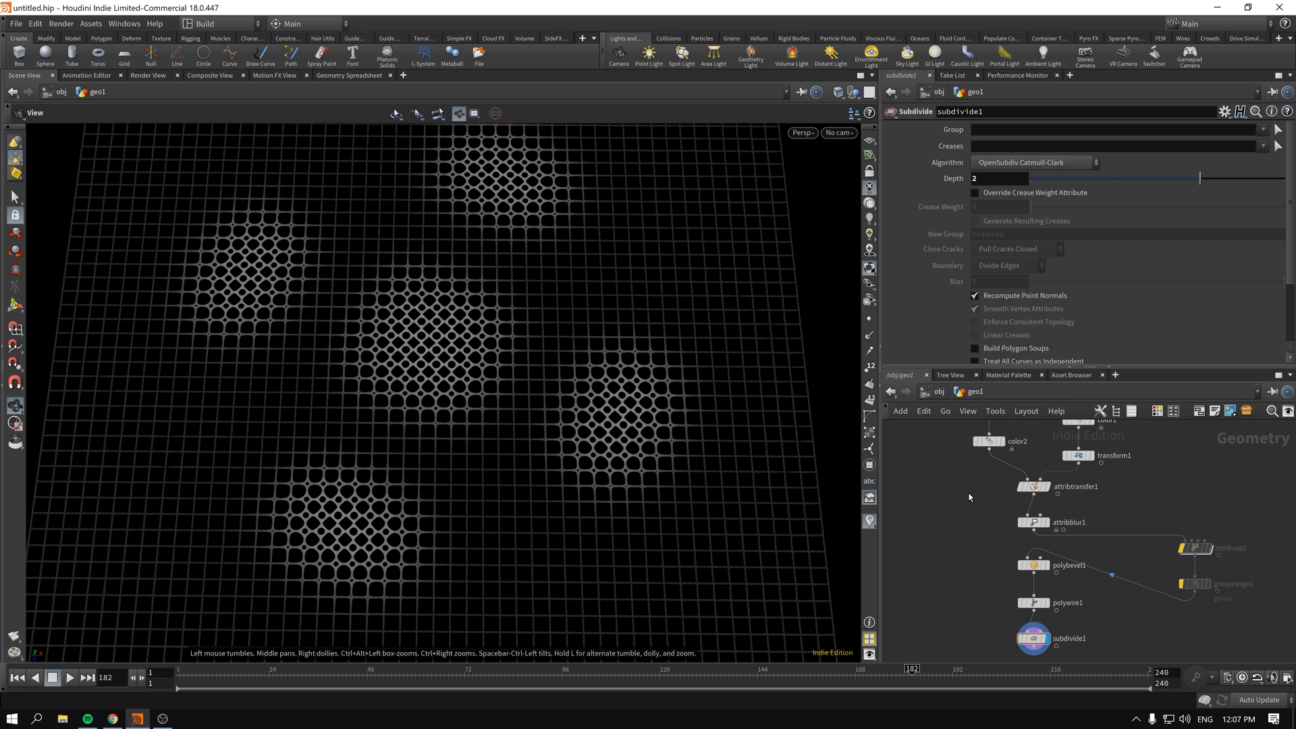
pyautogui.moveTo(969, 552)
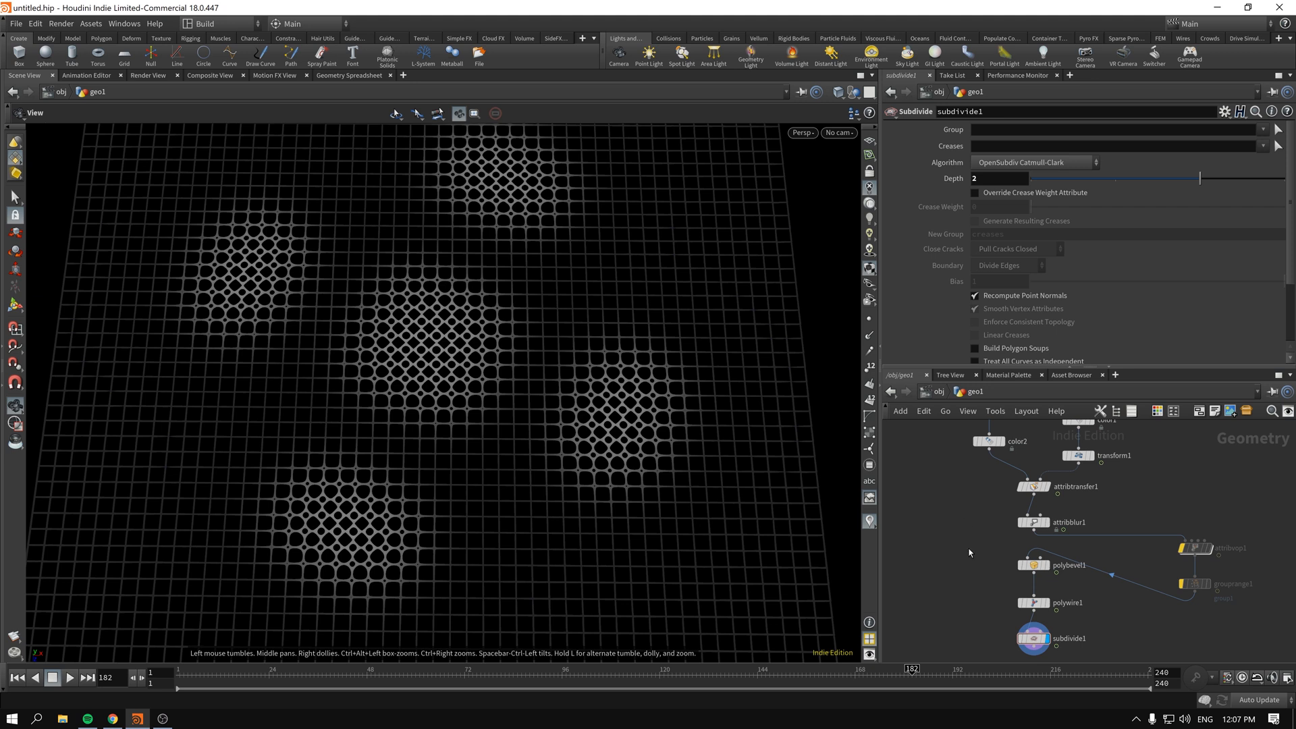
pyautogui.moveTo(459, 395)
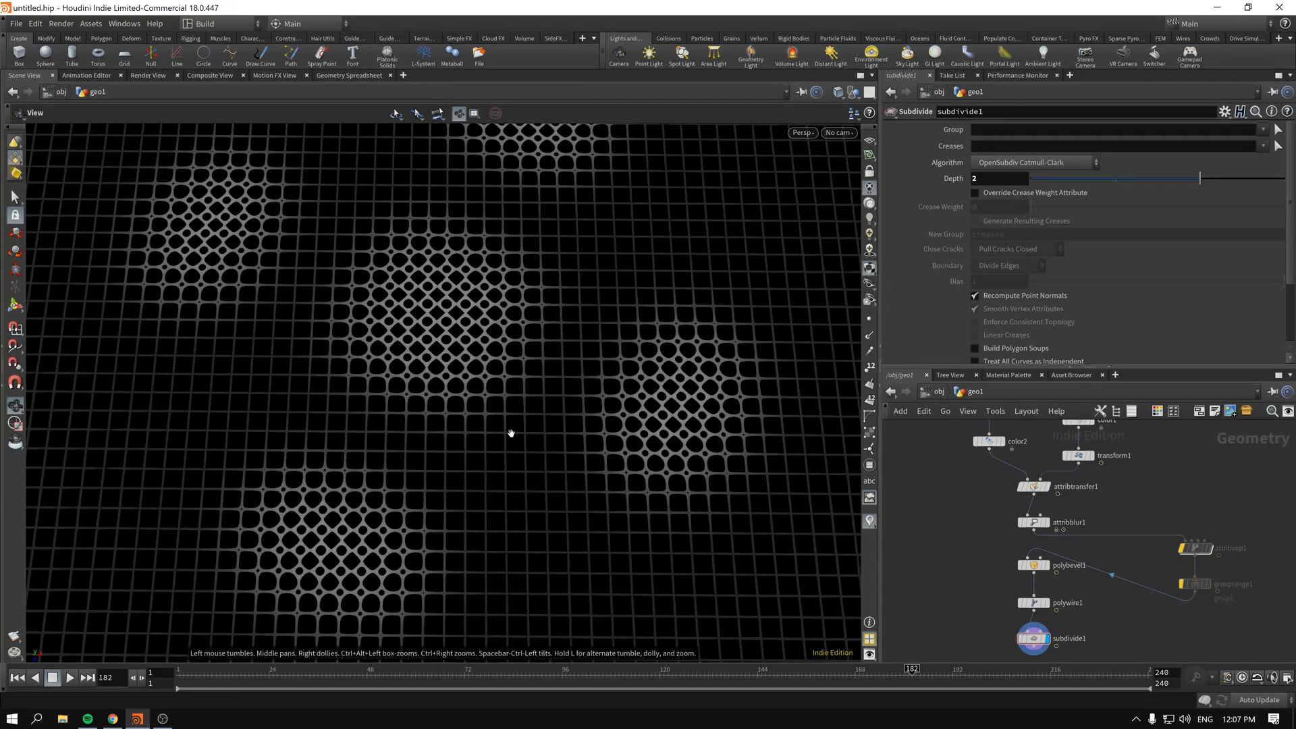
# Display polybevel1's result and play the timeline to watch the circular bevel patches move.
pyautogui.click(1034, 564)
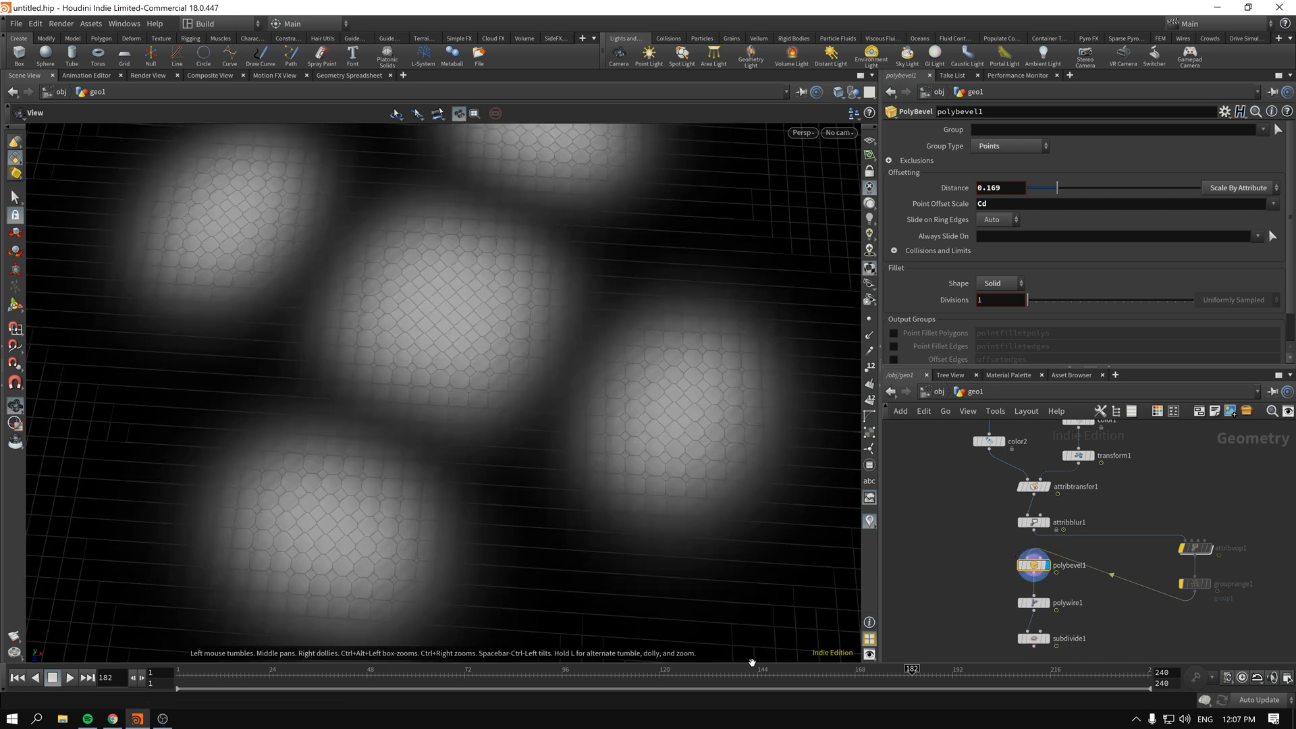
pyautogui.click(70, 678)
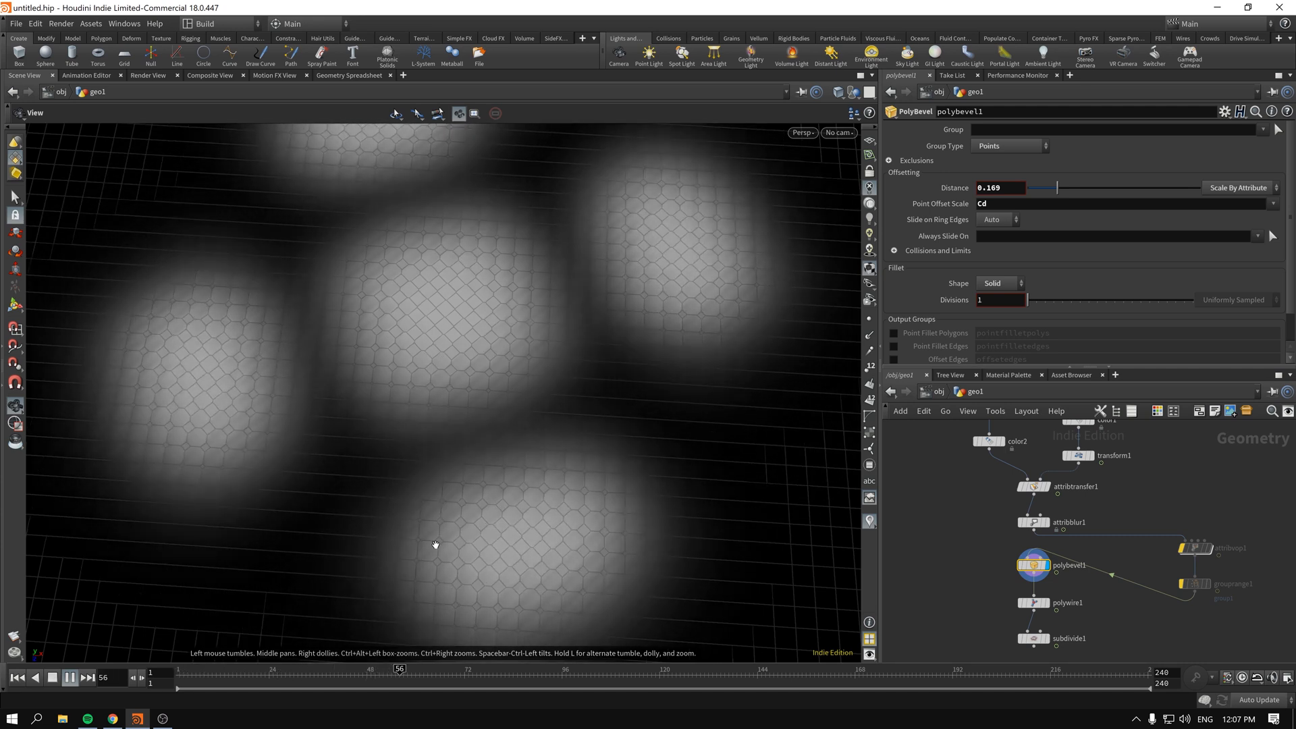
pyautogui.click(68, 677)
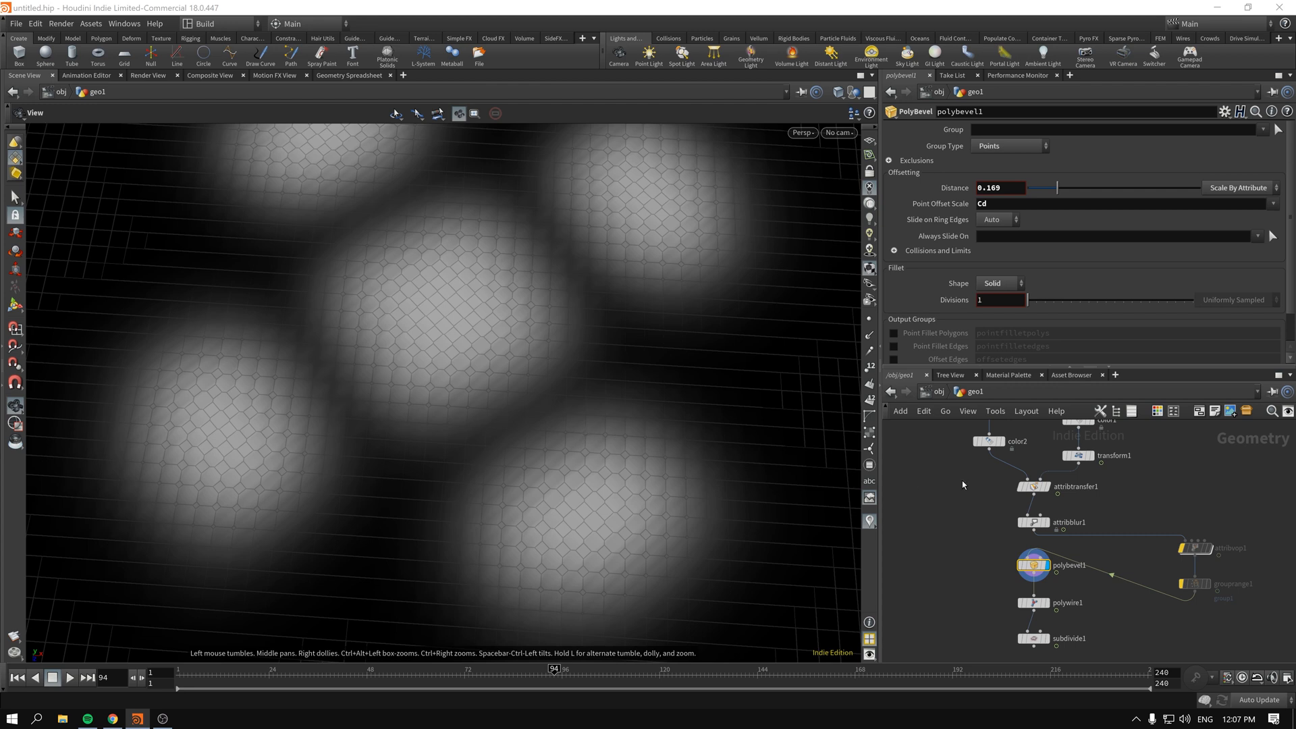
pyautogui.moveTo(942, 457)
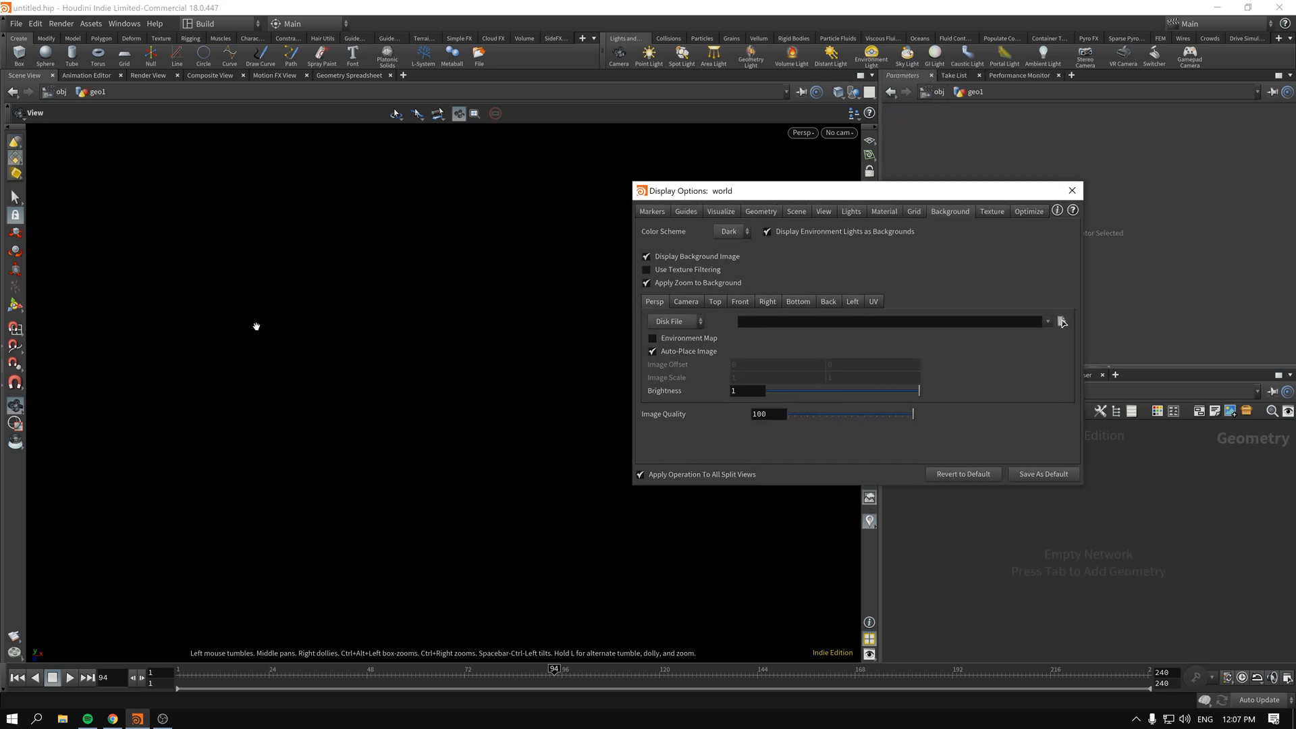
pyautogui.moveTo(559, 281)
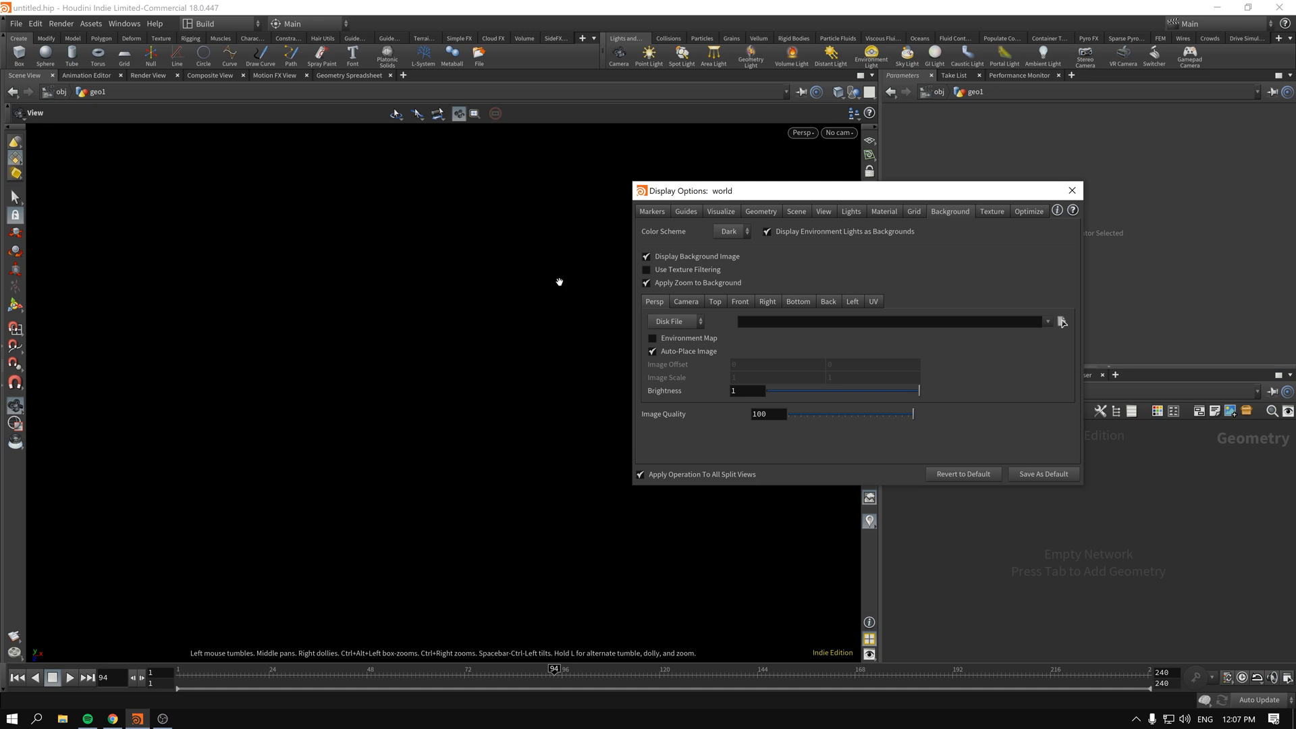
# Switch the viewport to the grey colour scheme and start a fresh network with a Grid SOP.
pyautogui.click(728, 231)
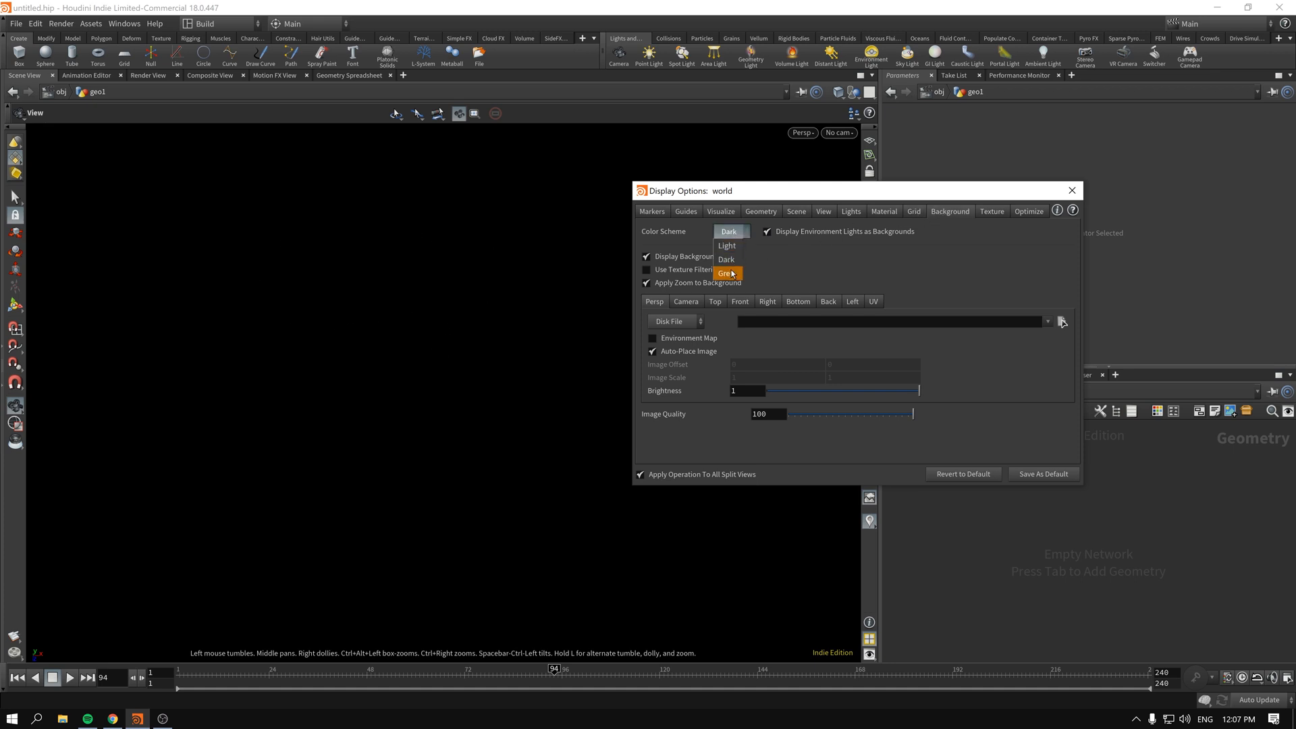
pyautogui.click(726, 259)
pyautogui.write('g')
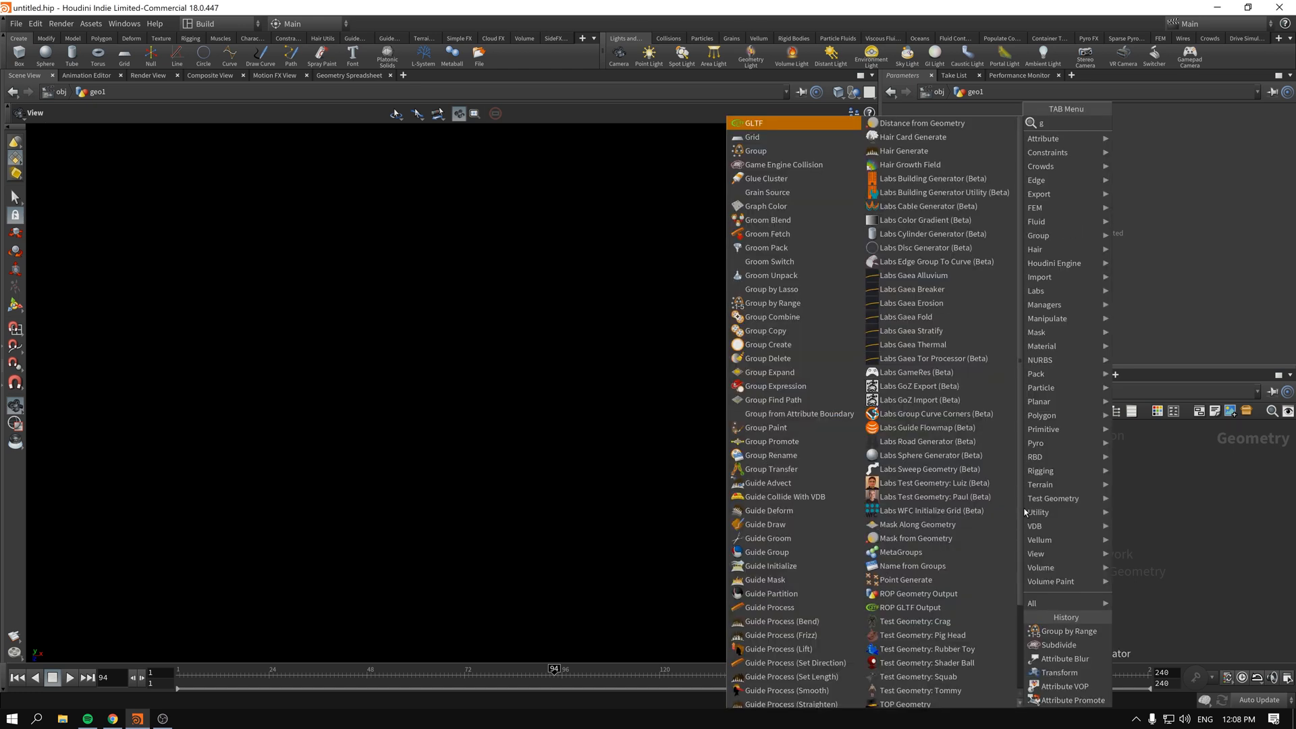
pyautogui.click(753, 137)
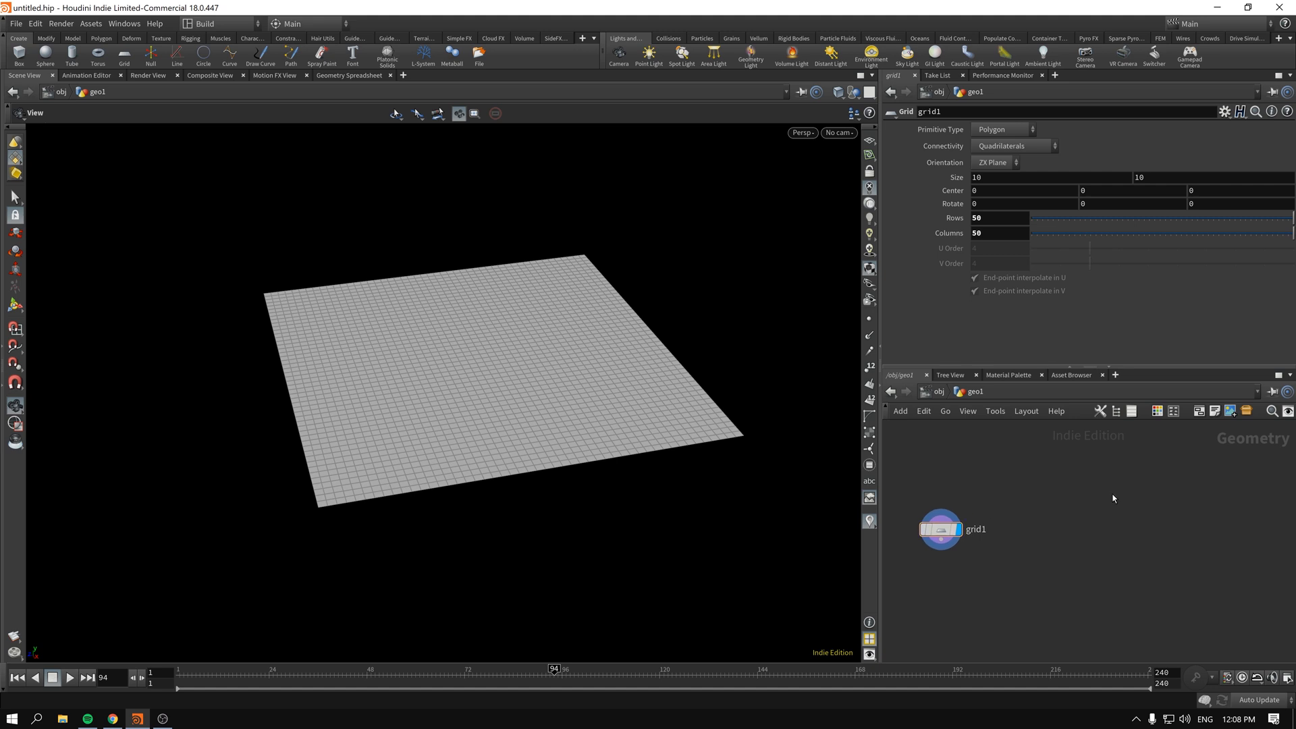
pyautogui.press('Tab')
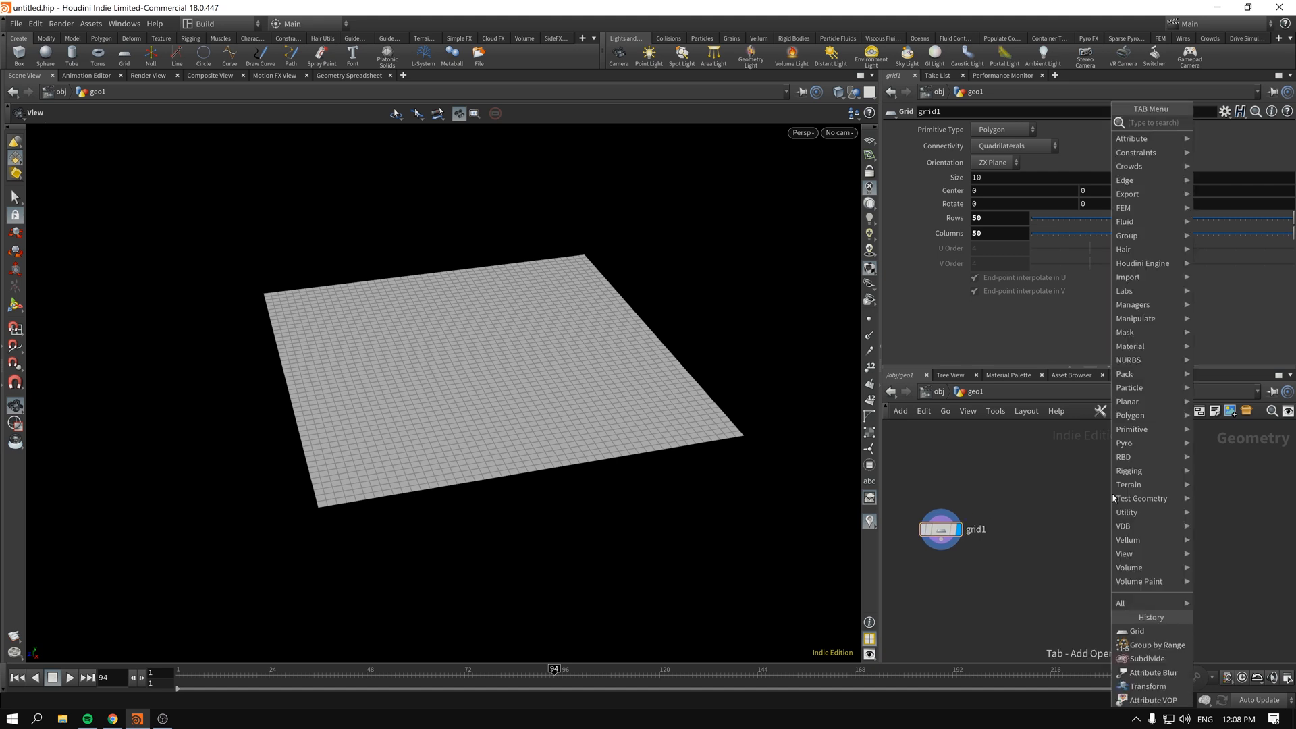
# Add a Color SOP after grid1 and set its colour to black.
pyautogui.click(931, 481)
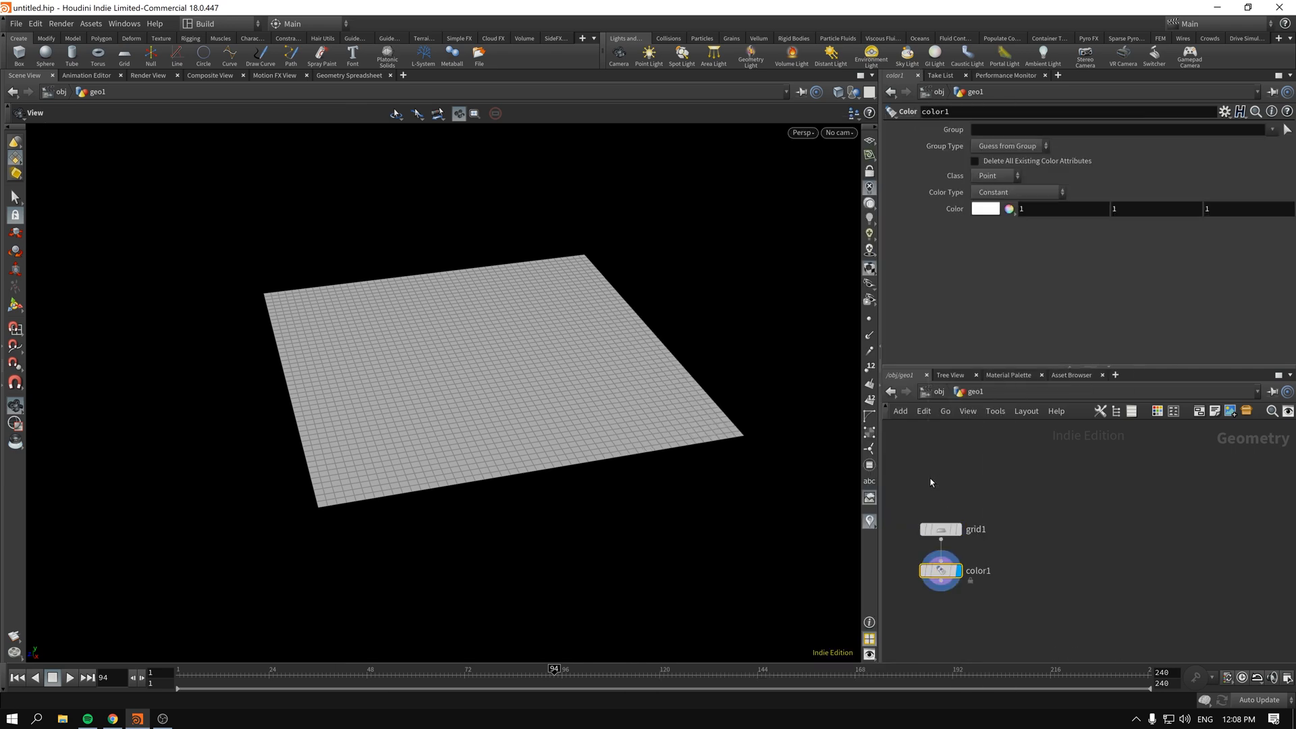
pyautogui.click(1009, 208)
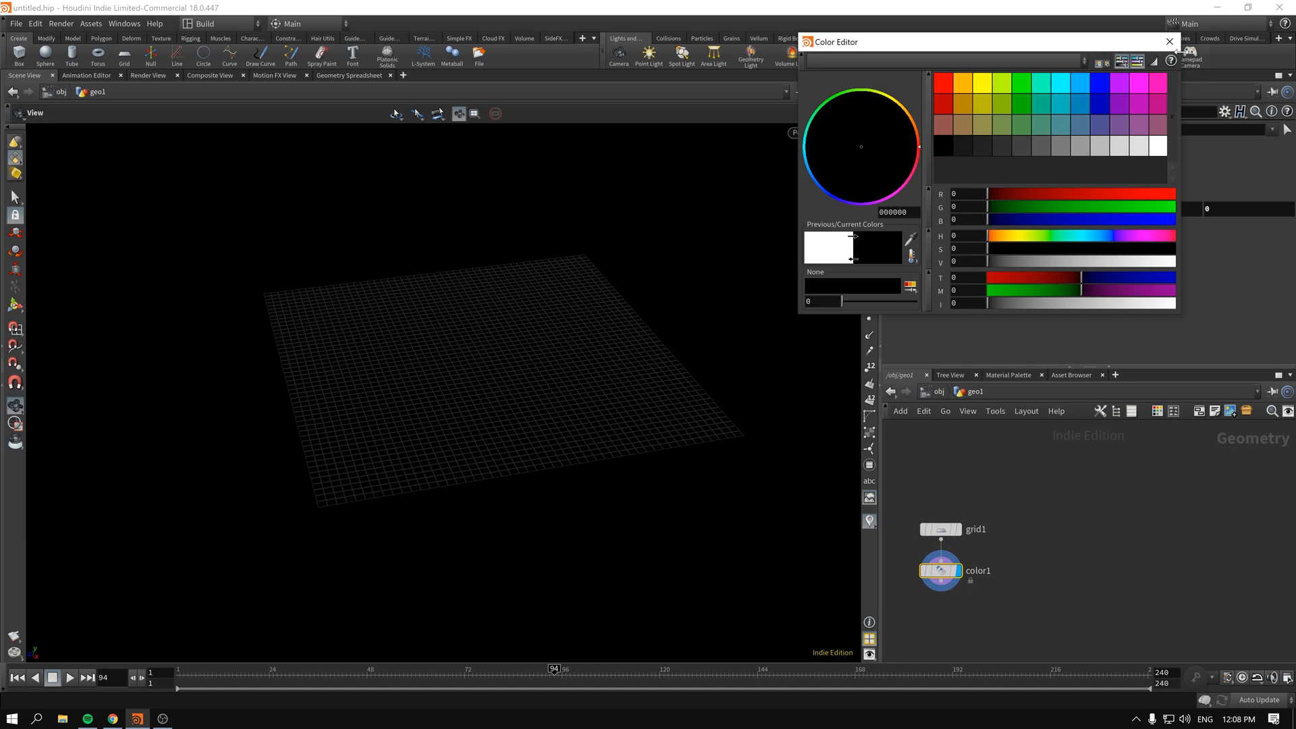
pyautogui.click(1166, 42)
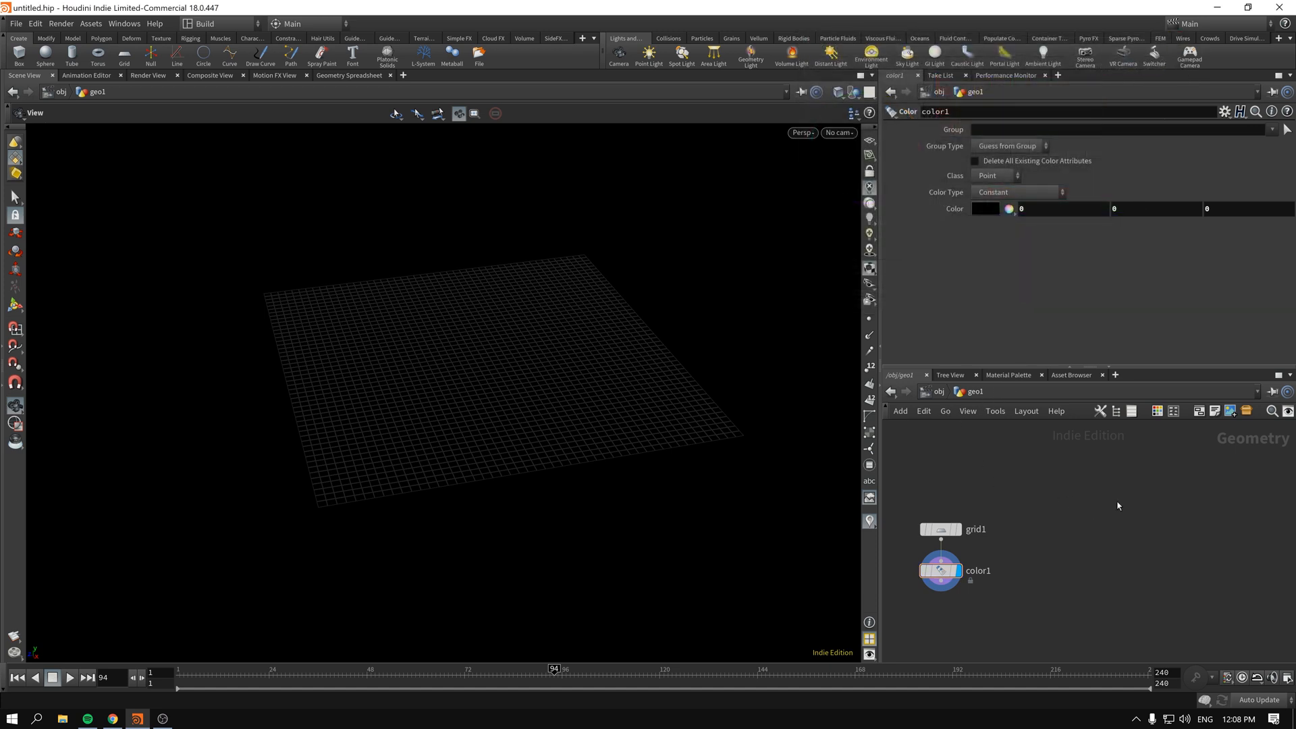
pyautogui.click(939, 529)
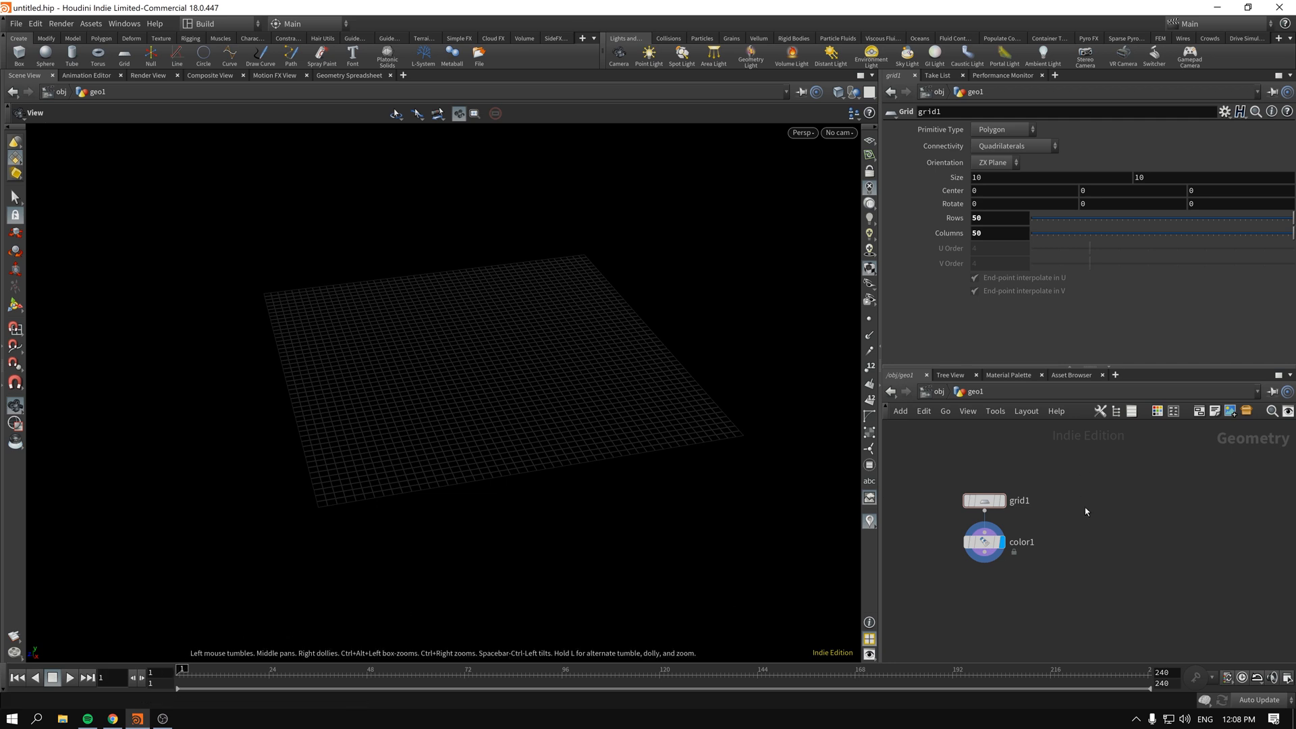
# Add a small Box and PolyExtrude its faces individually into a six-armed cross.
pyautogui.press('Tab')
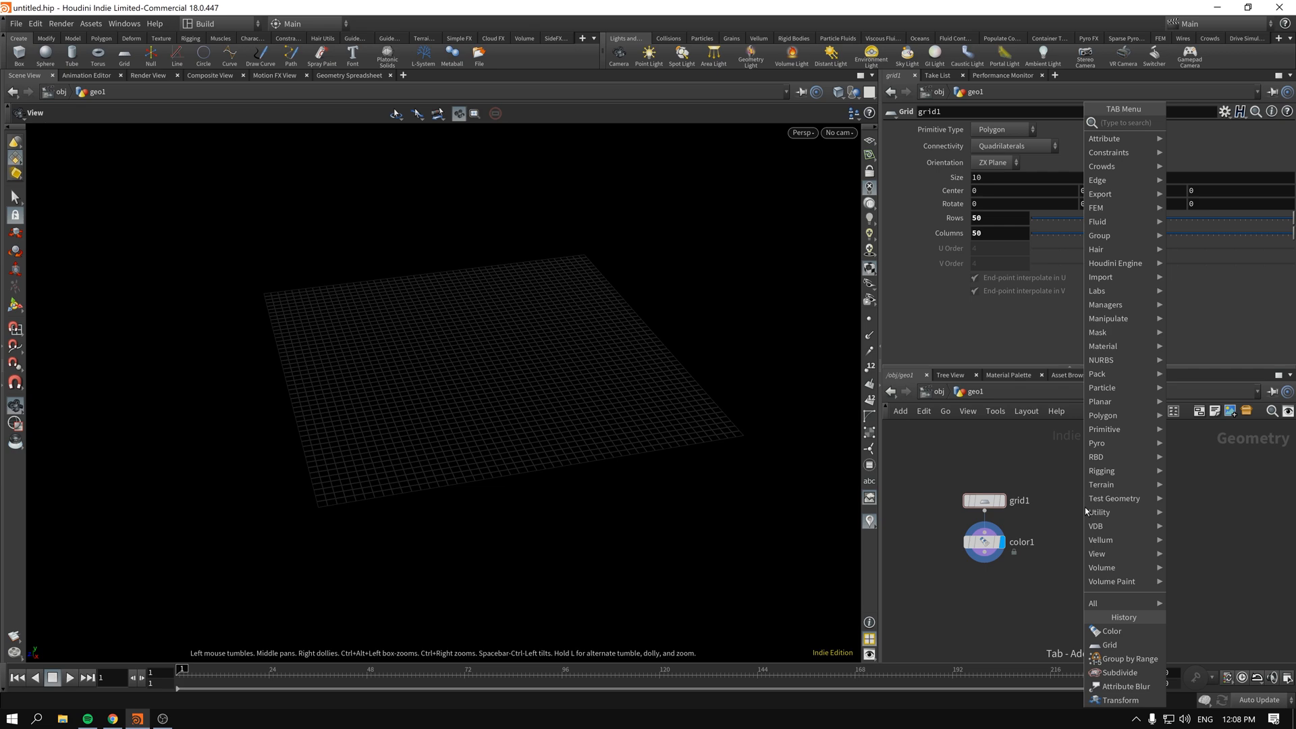
pyautogui.click(1083, 506)
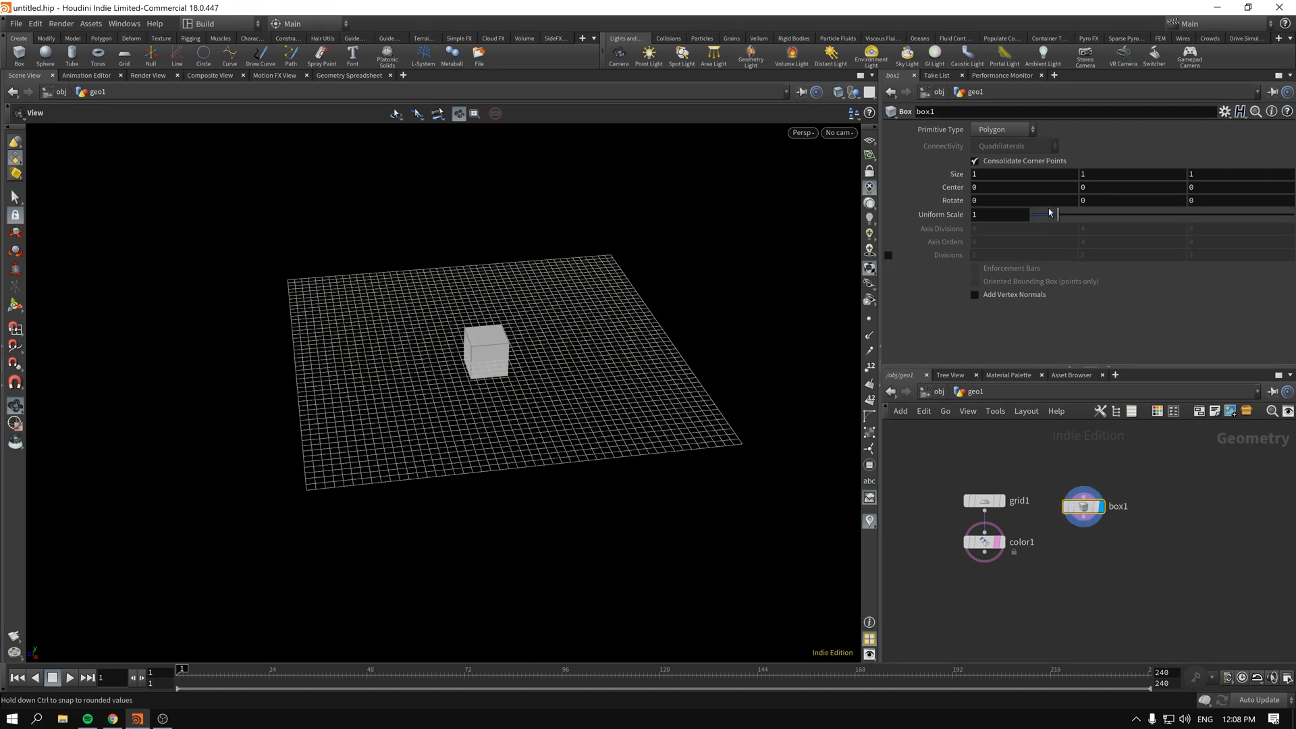
pyautogui.moveTo(1050, 215); pyautogui.dragTo(1039, 215)
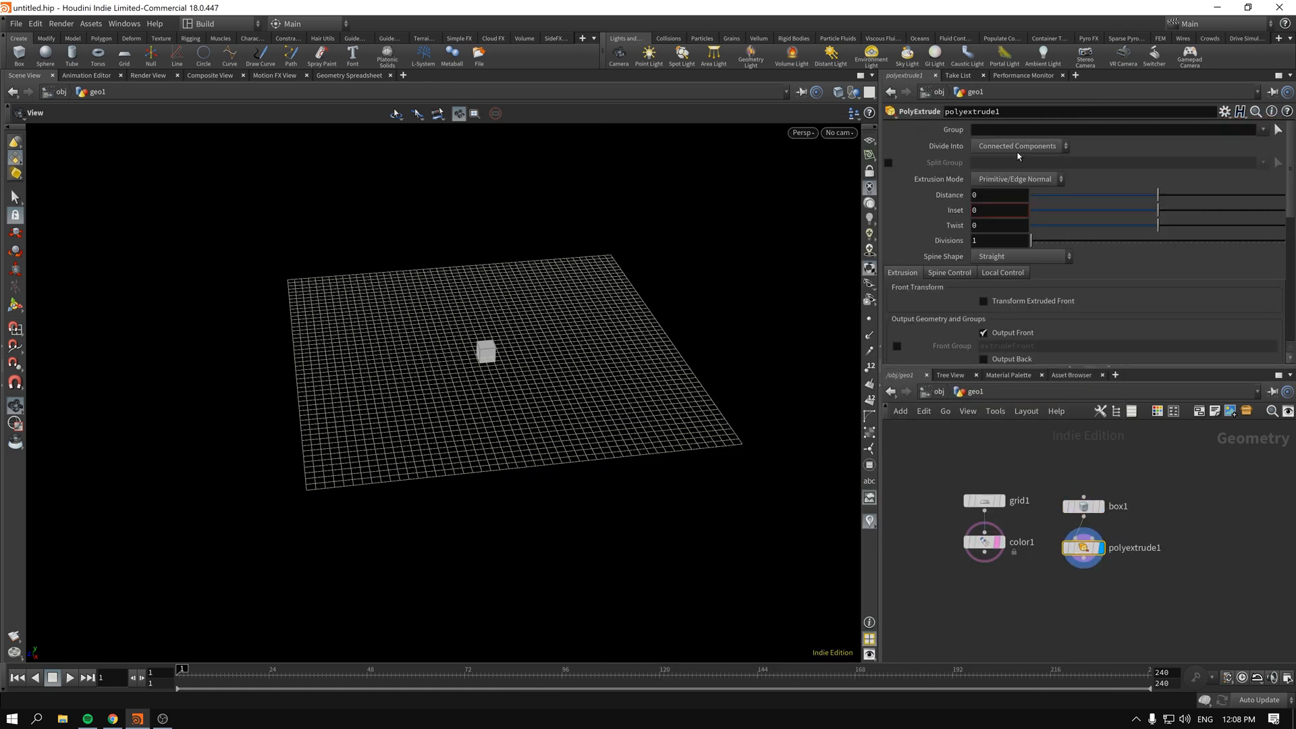
pyautogui.click(1018, 146)
pyautogui.write('3.7')
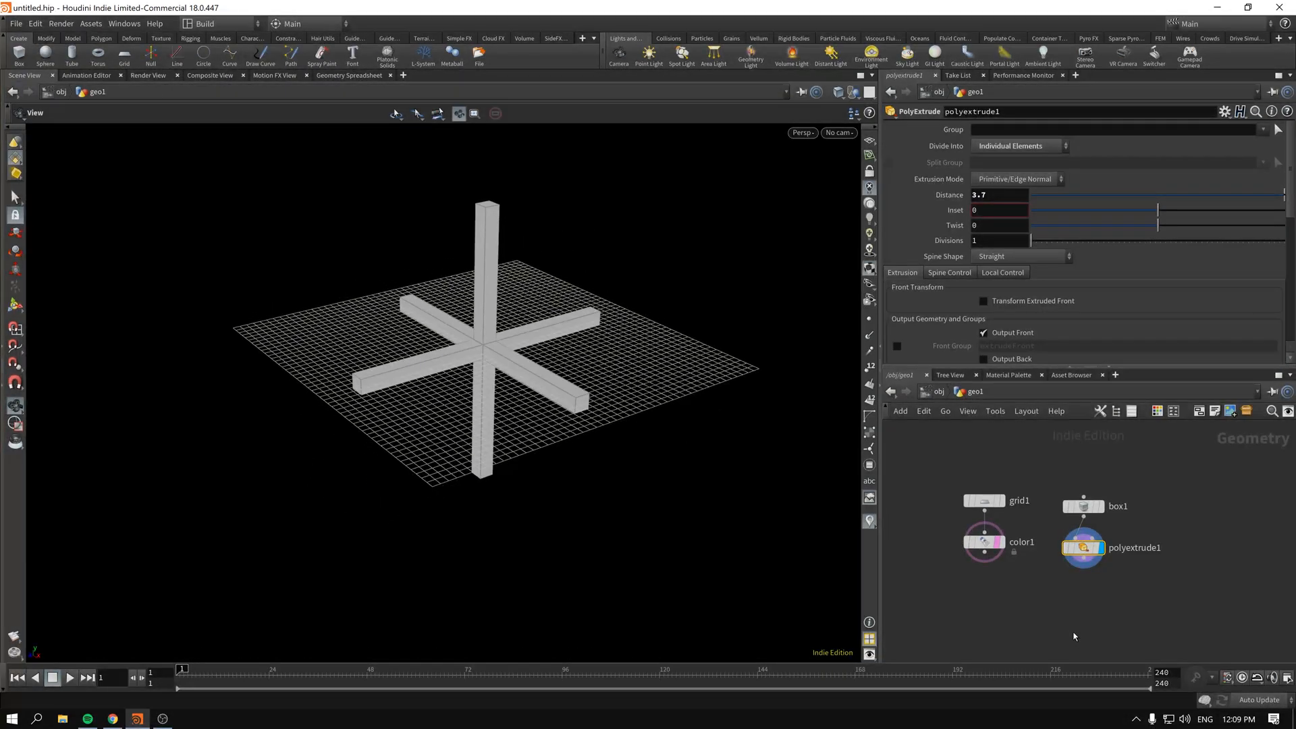
# Add a Color SOP after the extruded cross.
pyautogui.press('Tab')
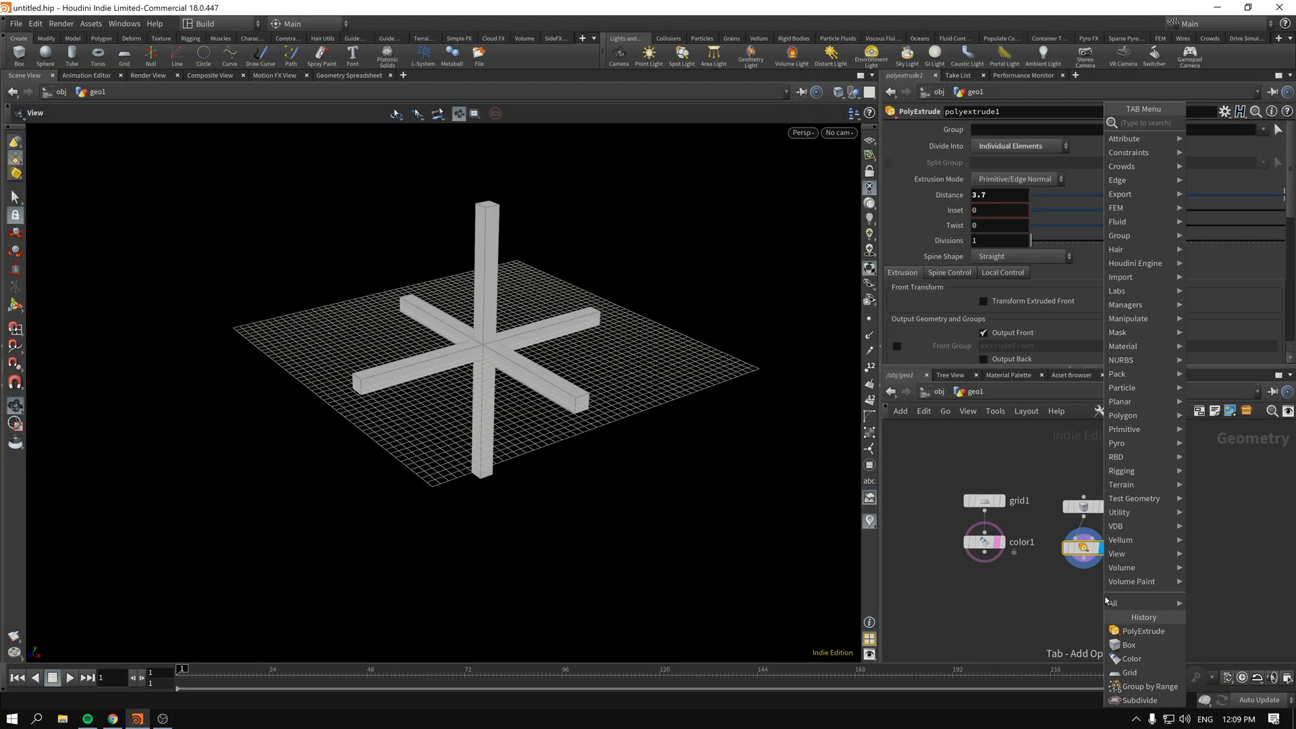
pyautogui.write('colo')
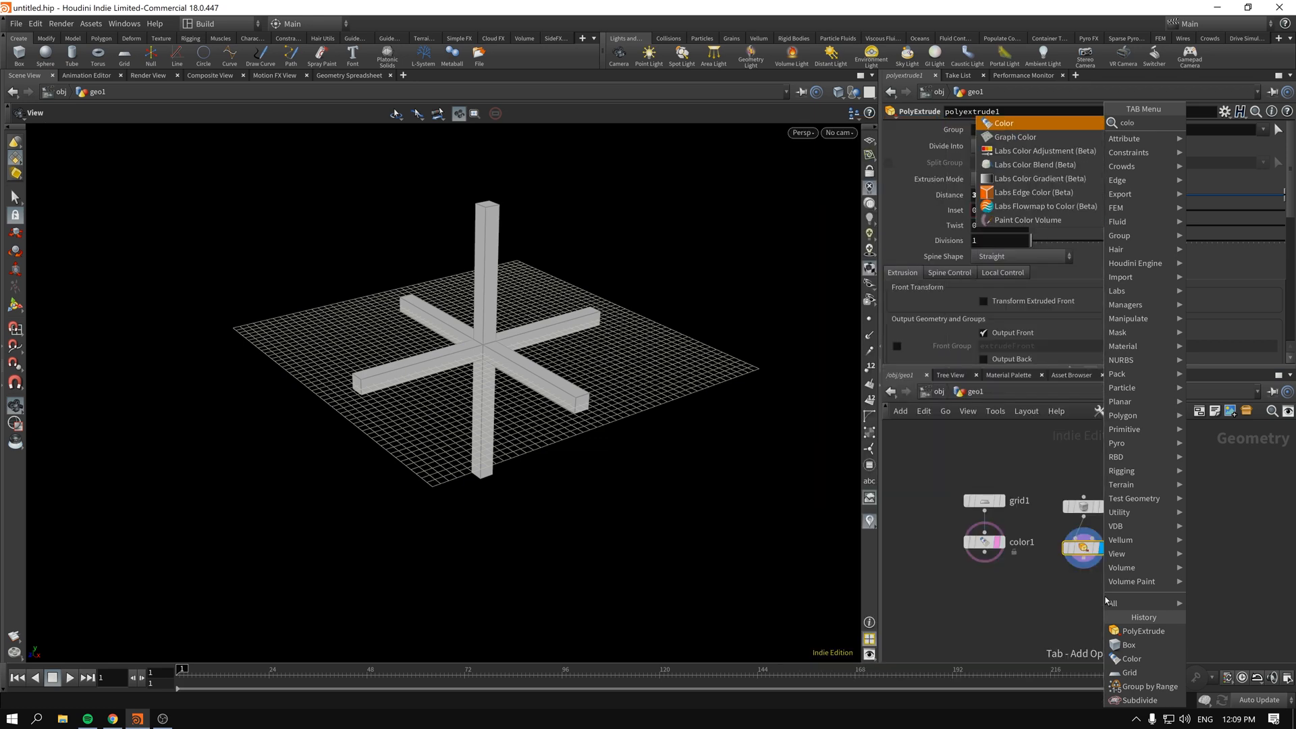
pyautogui.click(1002, 123)
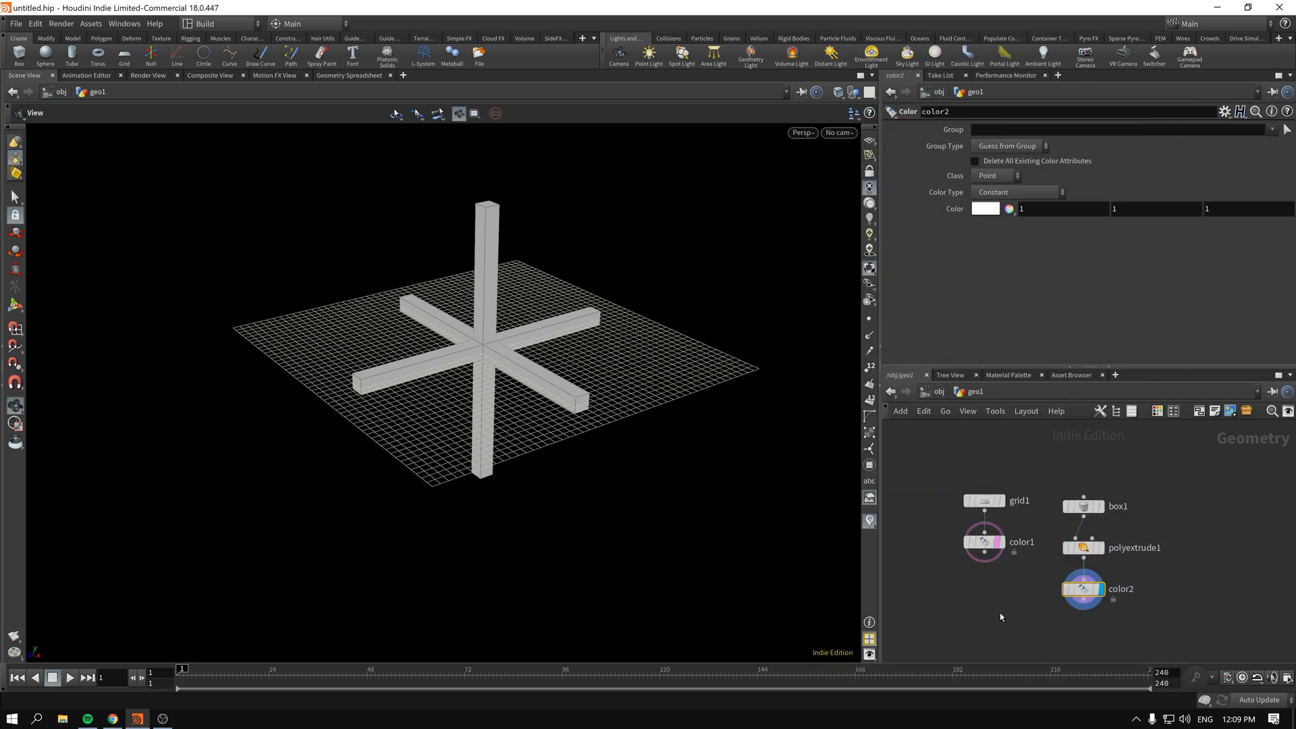
pyautogui.click(985, 543)
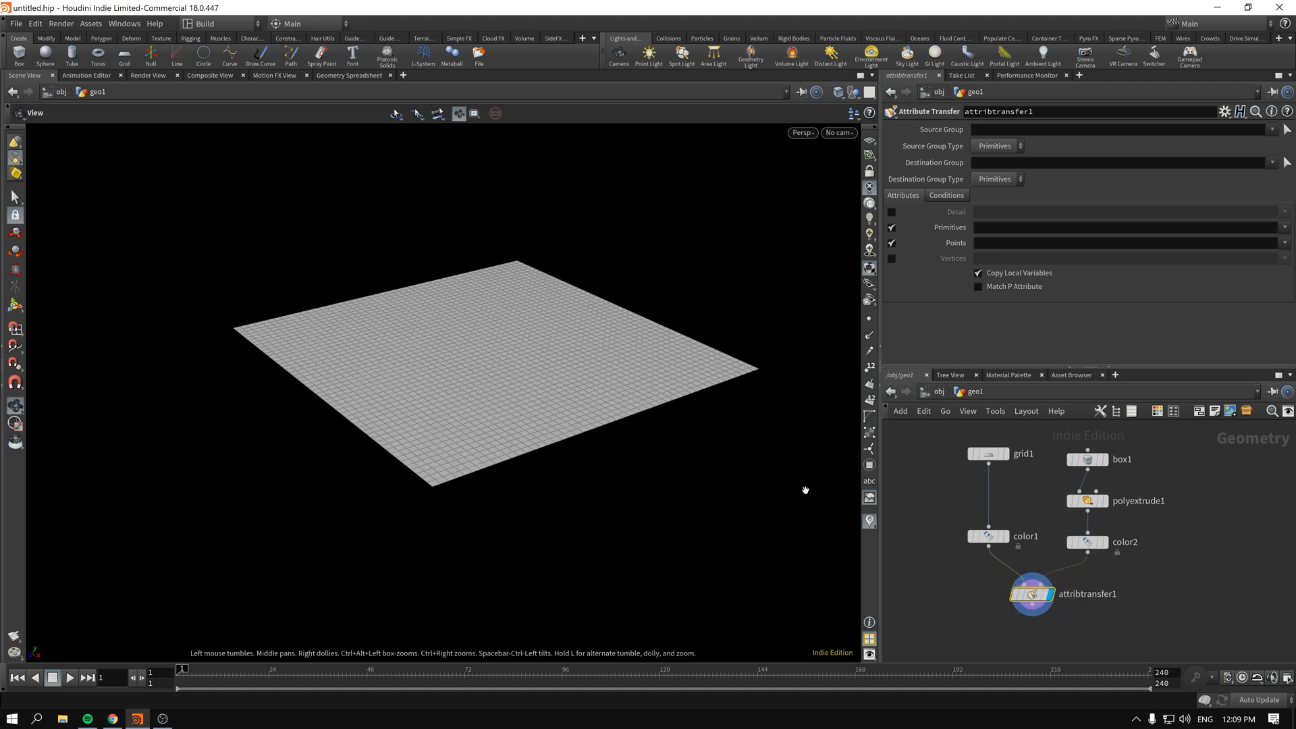
pyautogui.moveTo(648, 427)
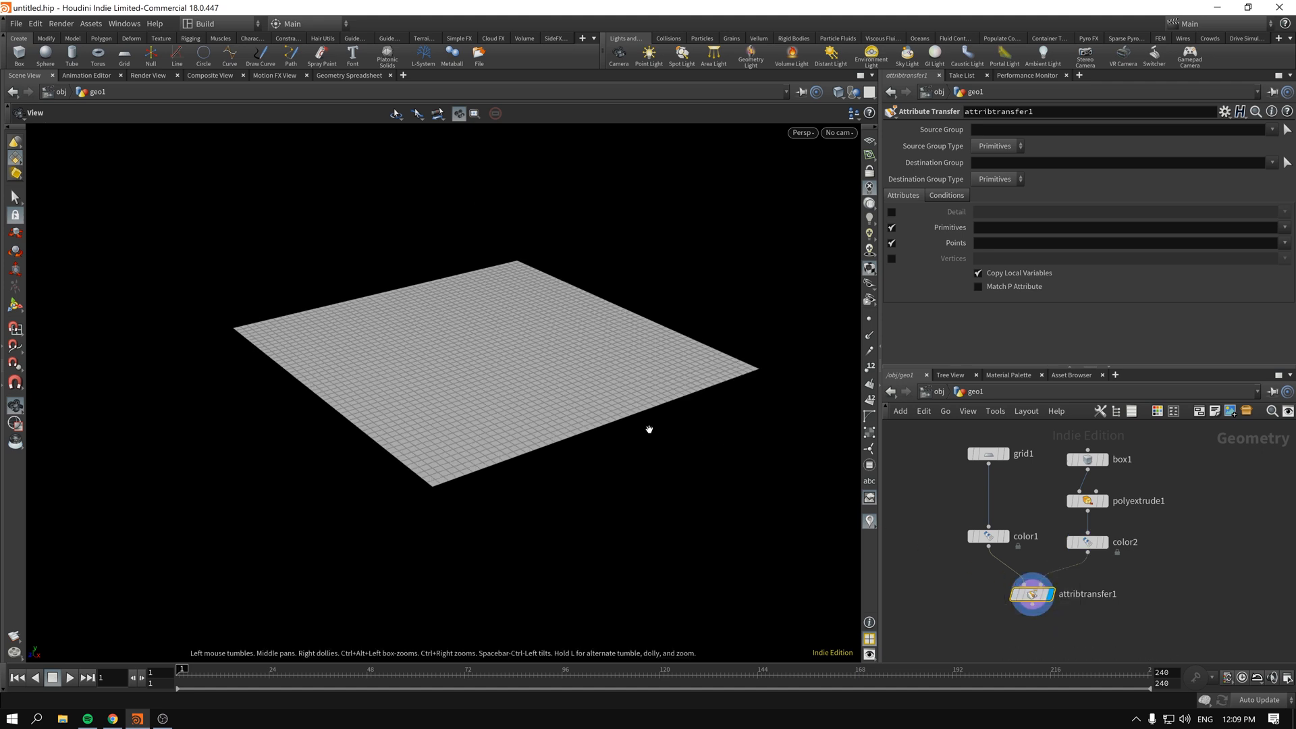
pyautogui.moveTo(953, 580)
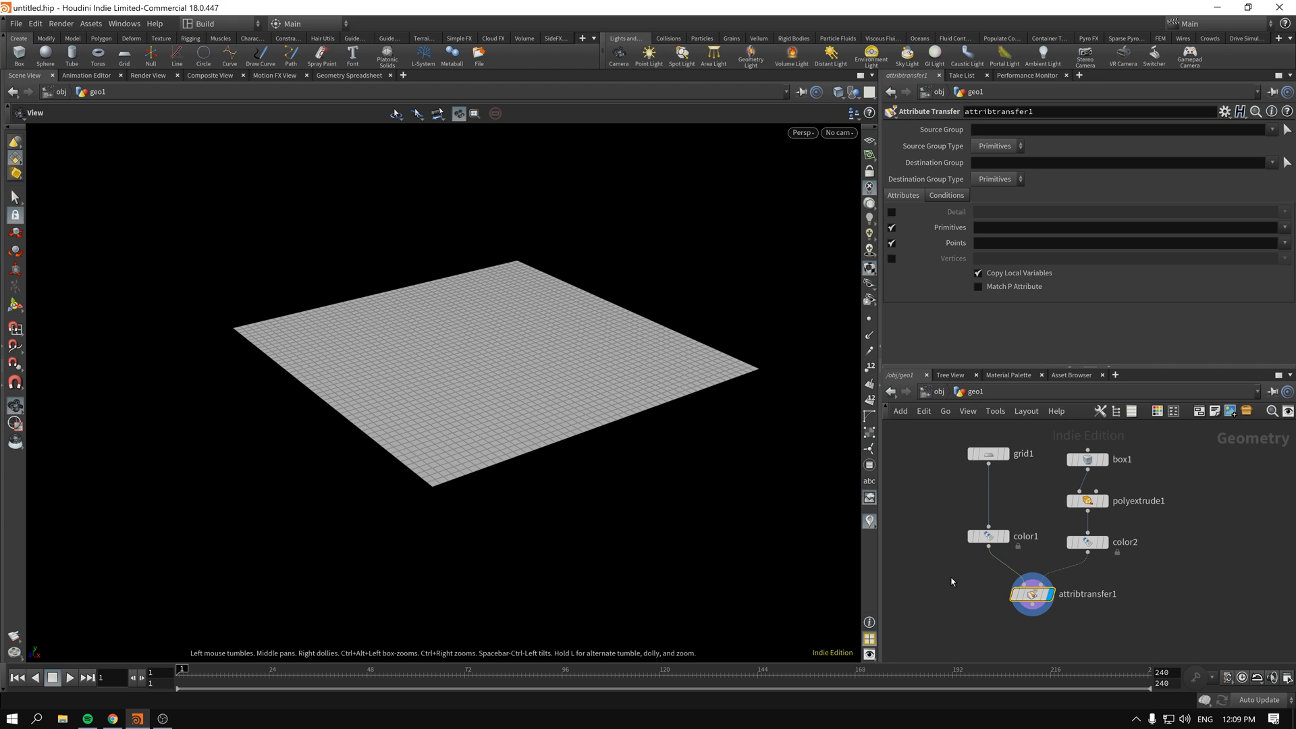
# On attribtransfer1's Conditions, lower the Distance Threshold from 1.25 then raise it to resize the white patches.
pyautogui.click(946, 195)
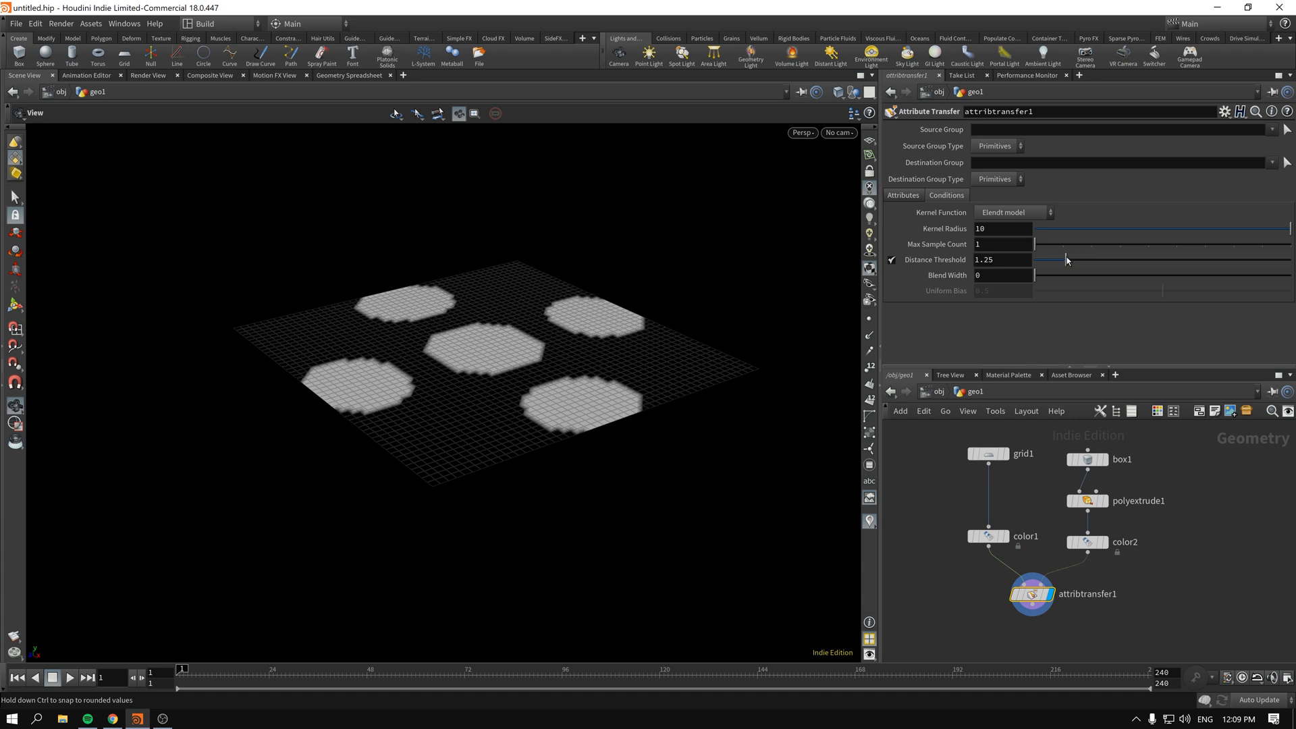
pyautogui.moveTo(1066, 259); pyautogui.dragTo(1058, 259)
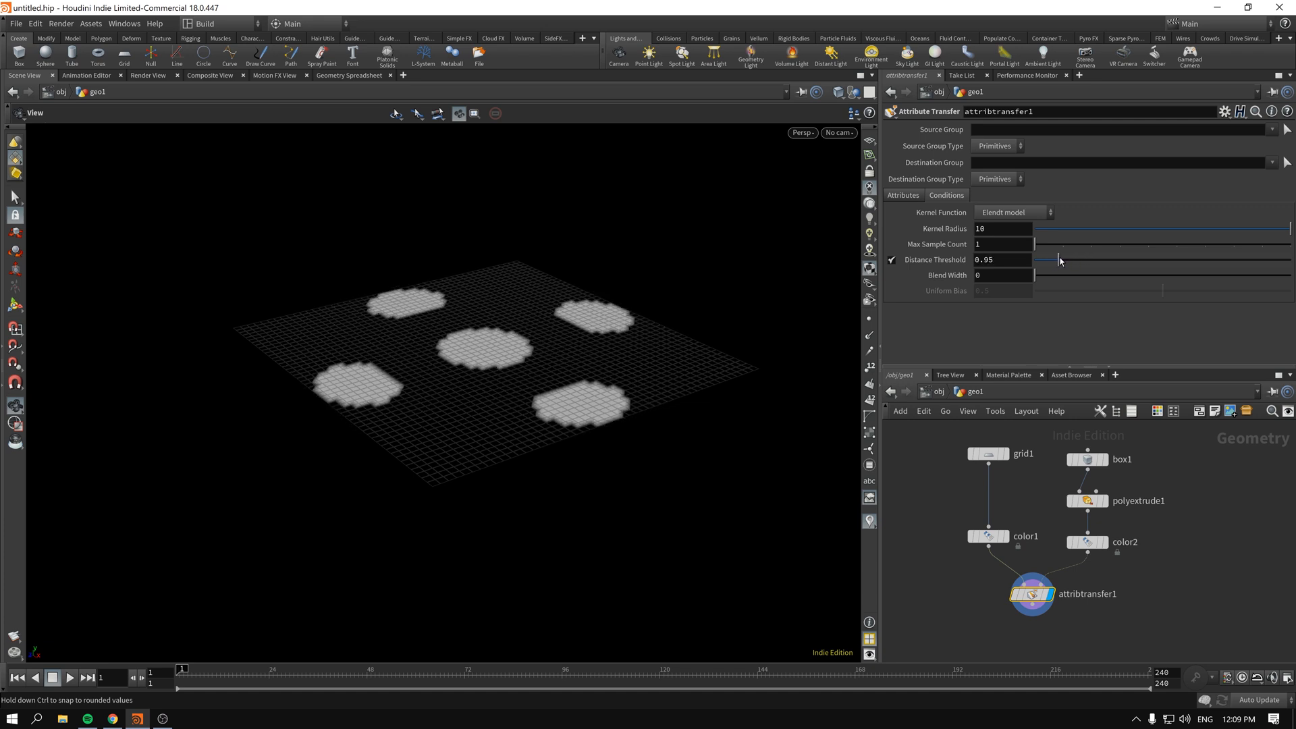
pyautogui.moveTo(1061, 259); pyautogui.dragTo(1056, 259)
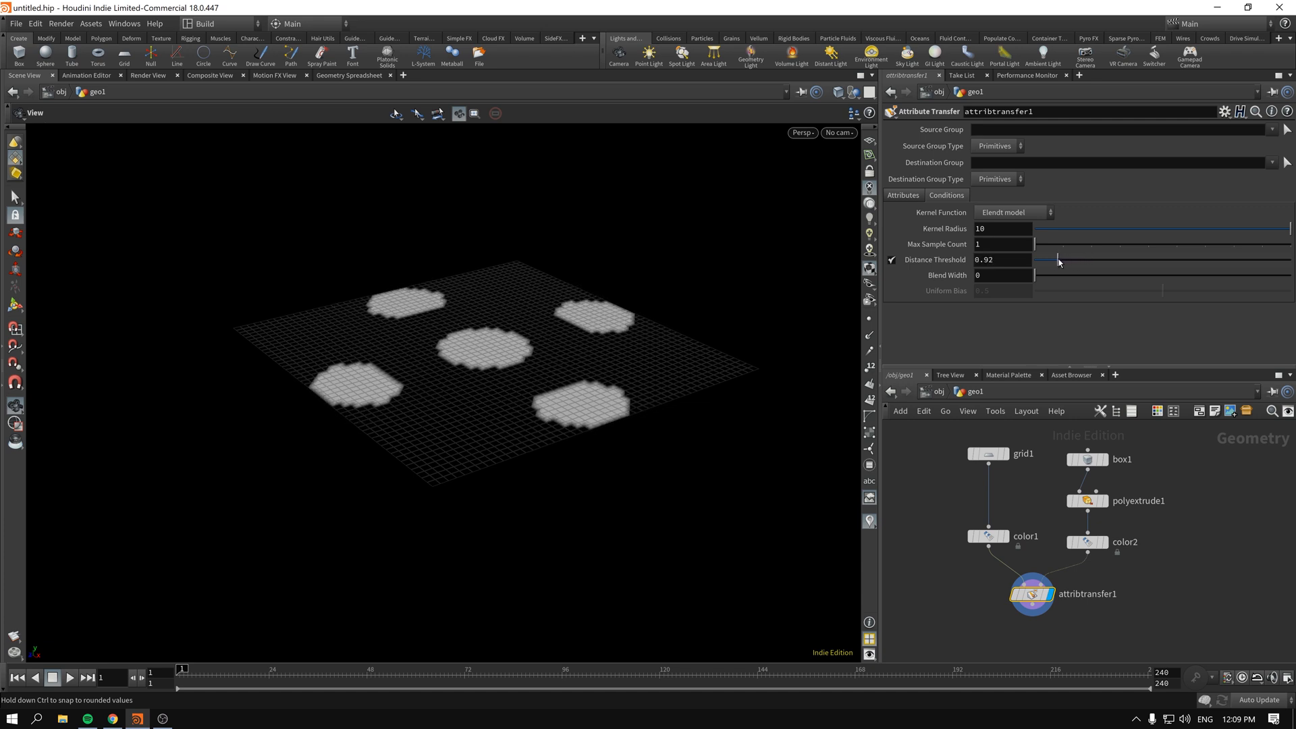
pyautogui.moveTo(1061, 259); pyautogui.dragTo(1055, 259)
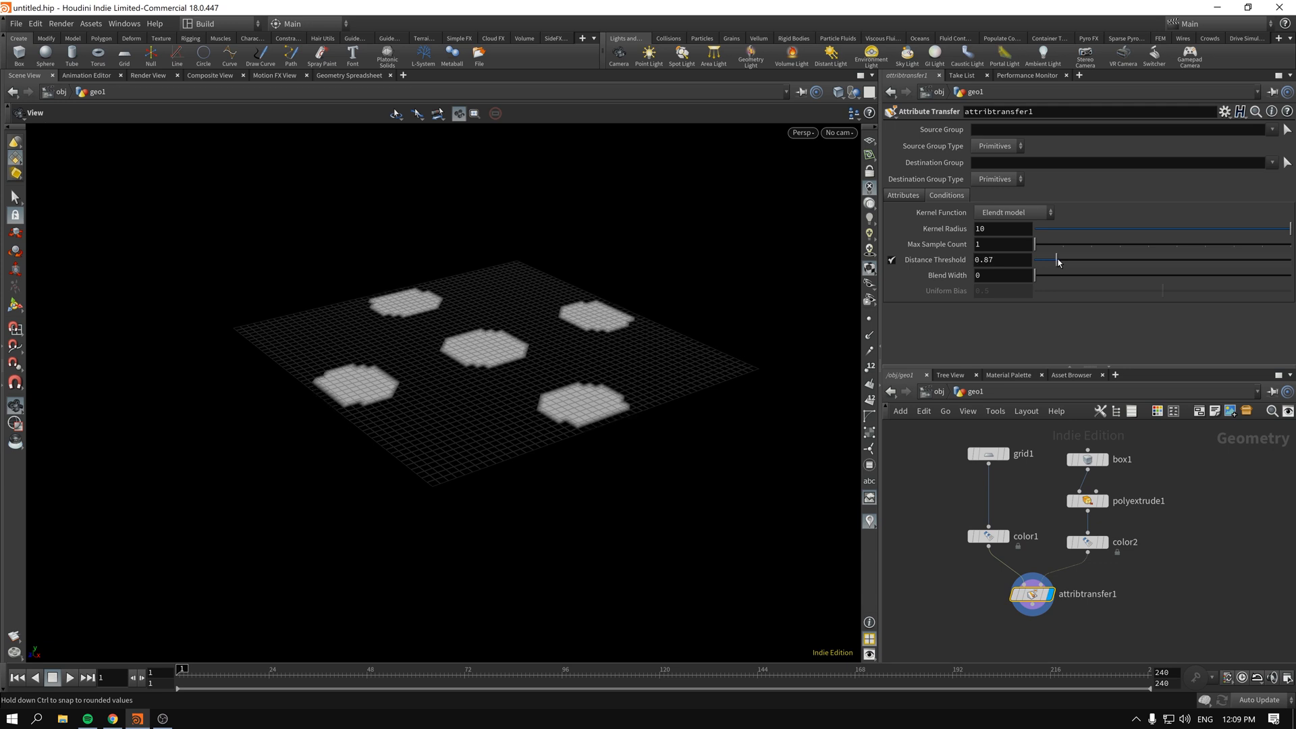
pyautogui.moveTo(1055, 263); pyautogui.dragTo(1069, 263)
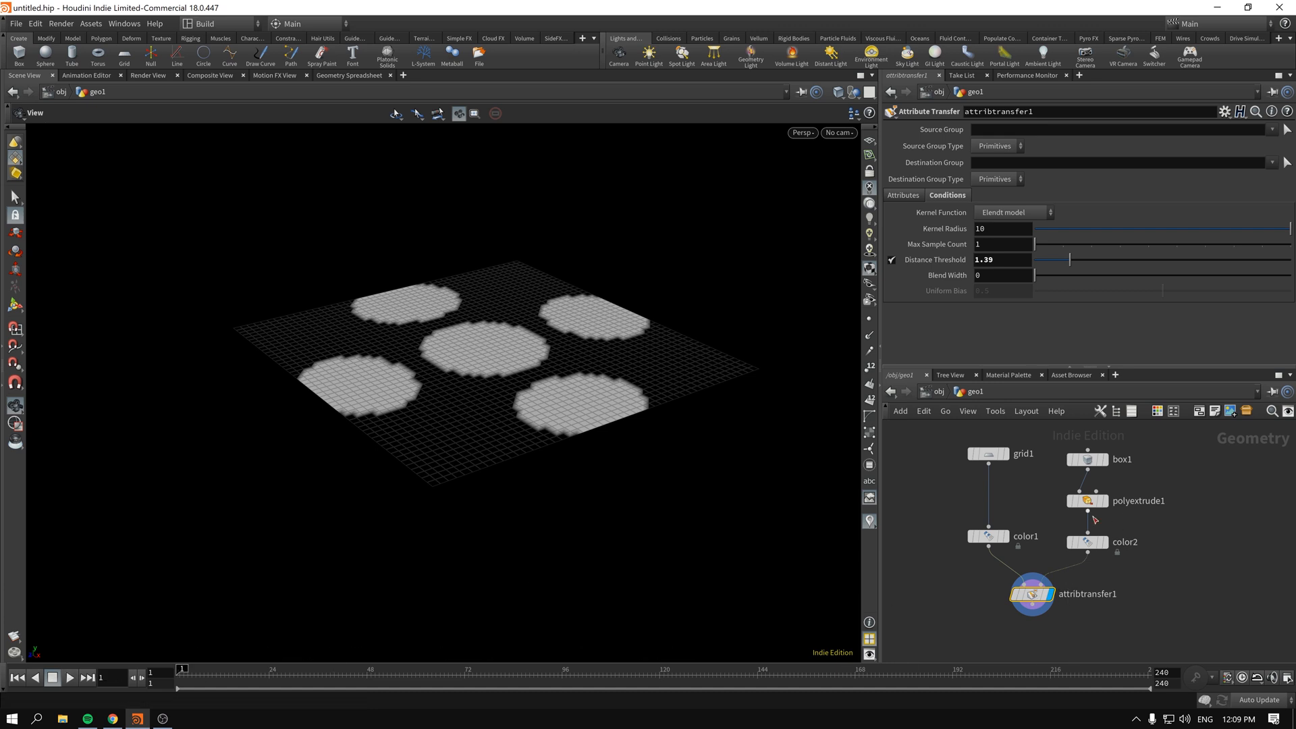
pyautogui.moveTo(955, 607)
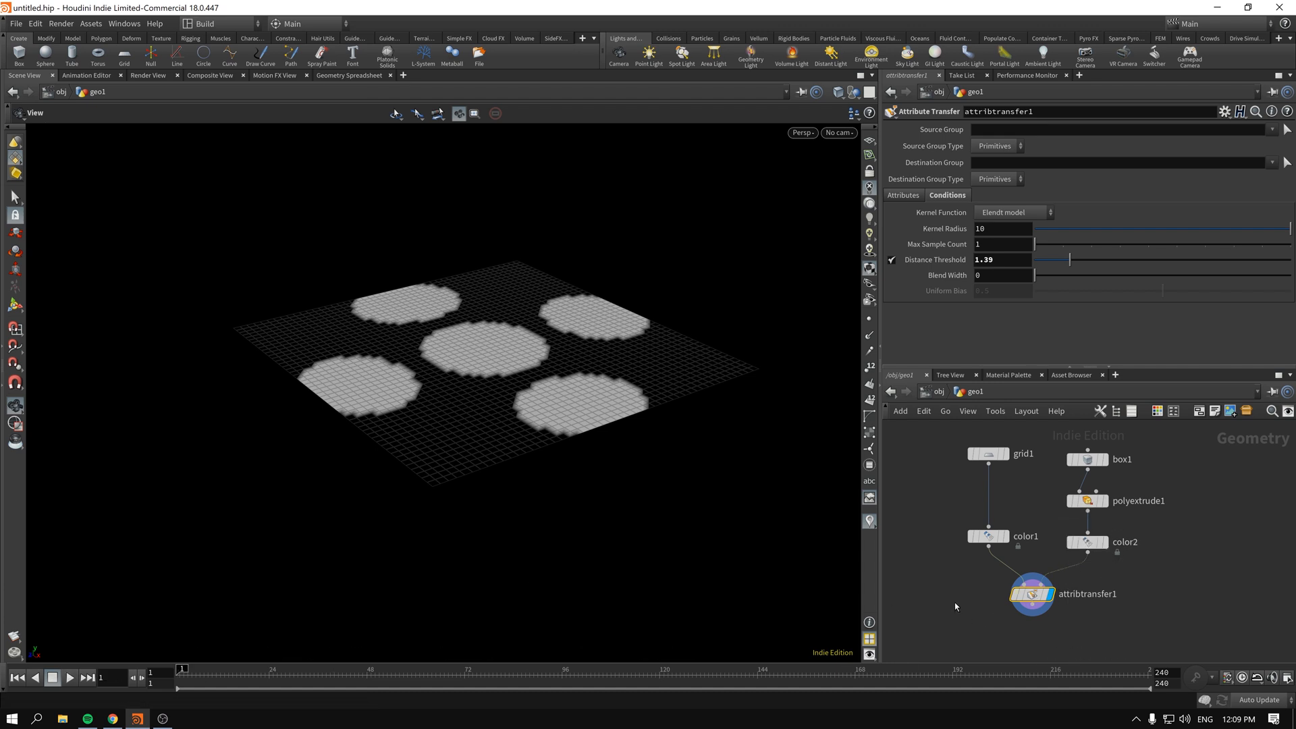
pyautogui.moveTo(1025, 599)
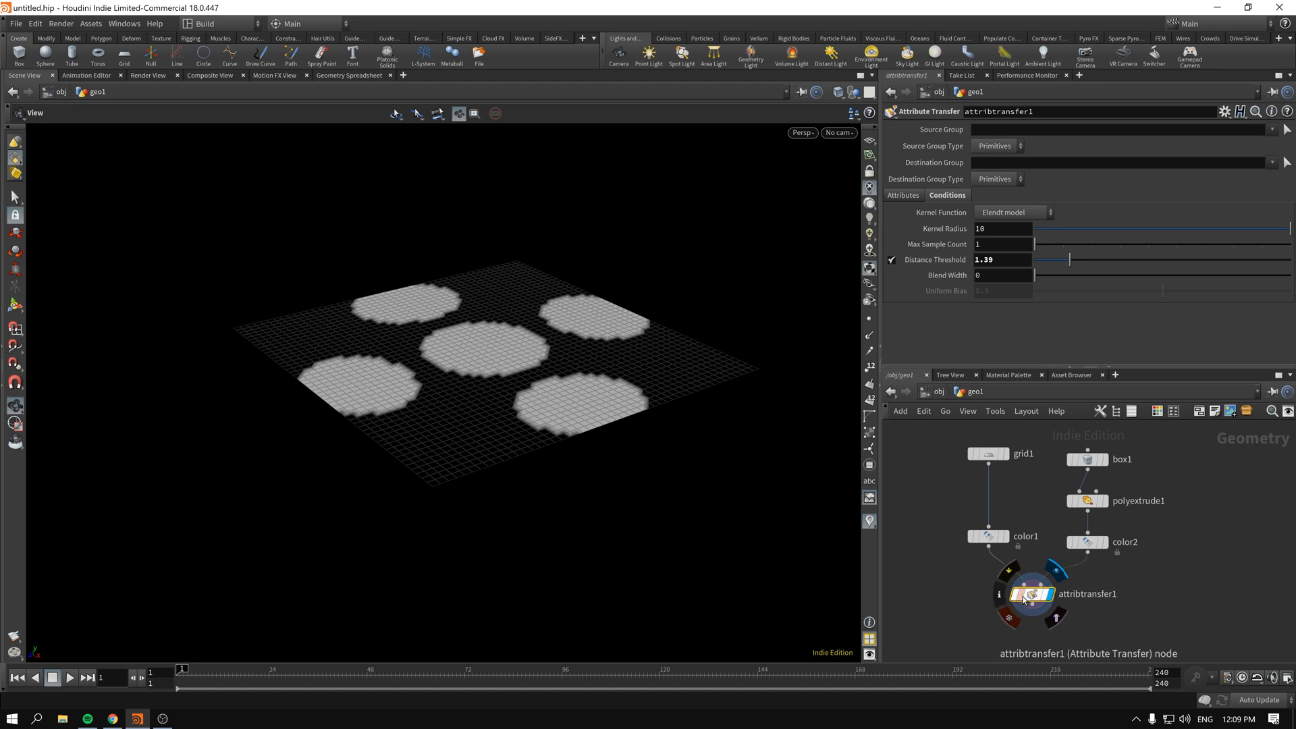
pyautogui.moveTo(998, 593)
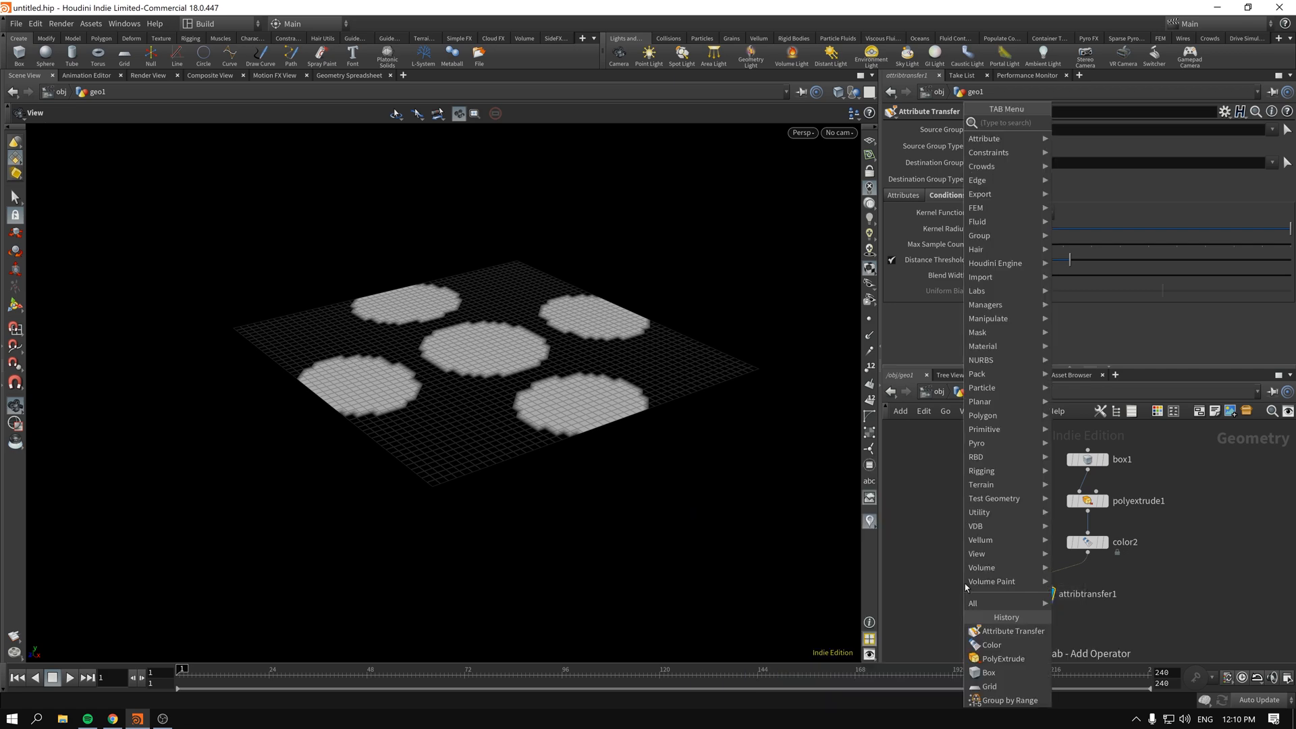
# Add a PolyBevel node below attribtransfer1 via the 'pbe' search.
pyautogui.write('pbe')
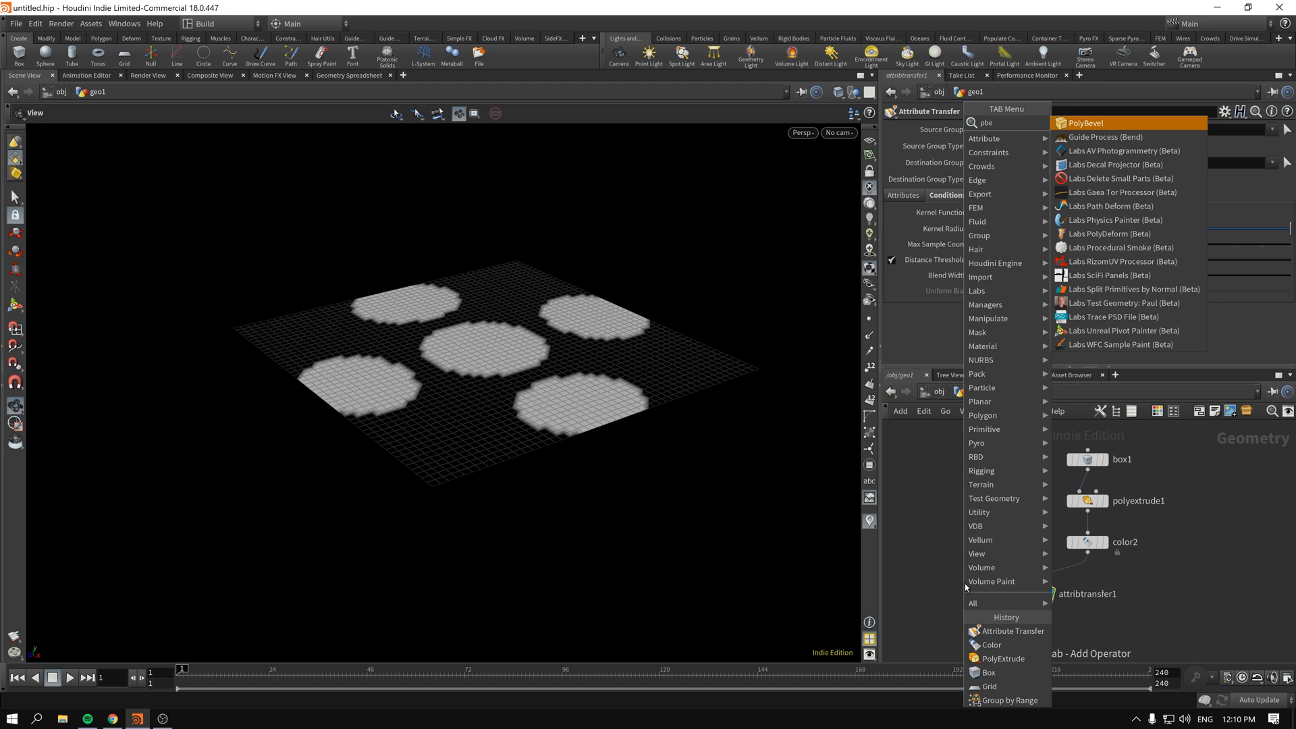
pyautogui.click(1085, 122)
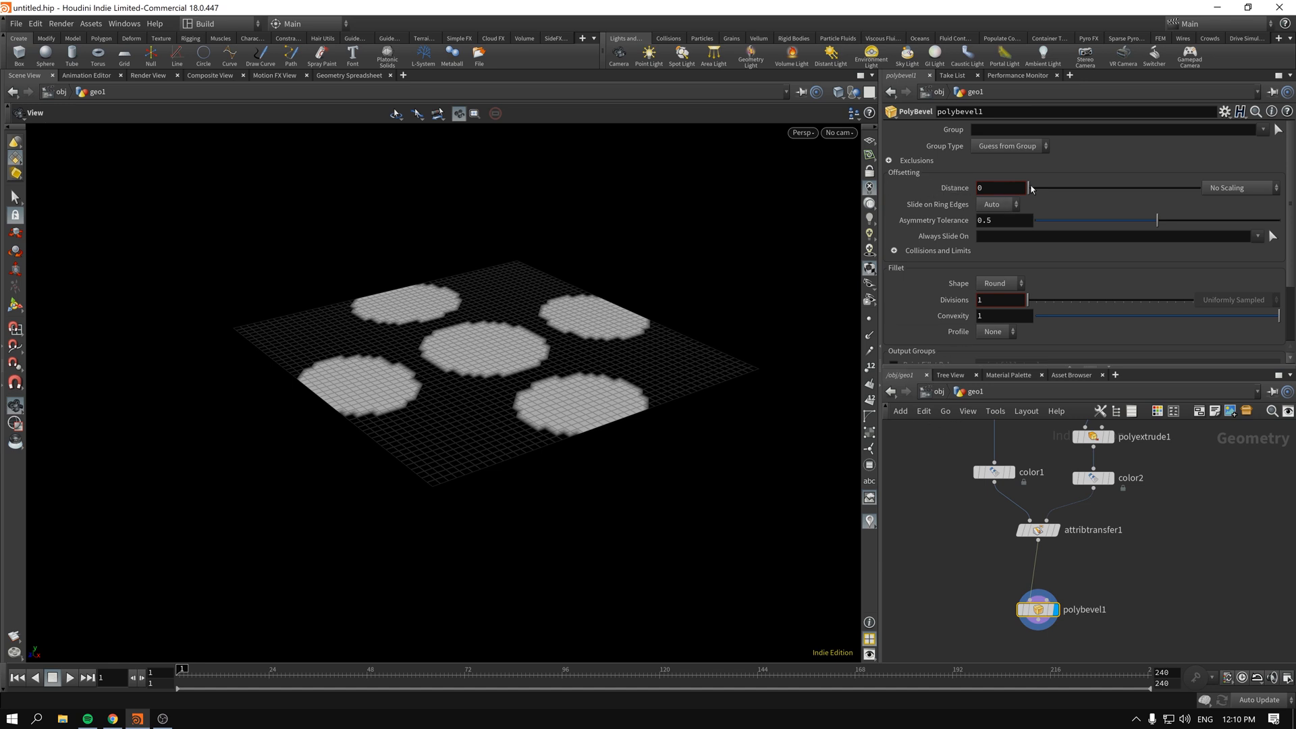
# Bevel the grid points, adjusting Distance through small values to 0.077 to form octagonal cells.
pyautogui.moveTo(1028, 188); pyautogui.dragTo(1031, 188)
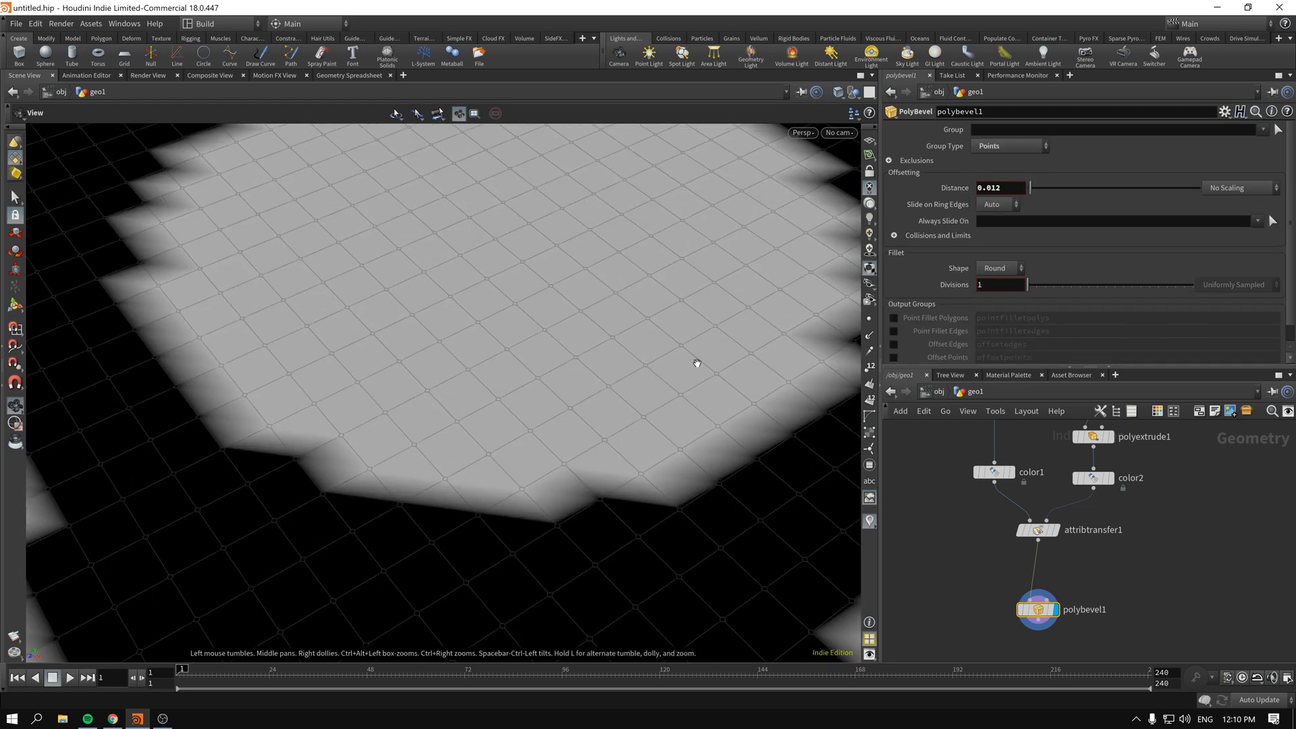
pyautogui.moveTo(696, 362); pyautogui.dragTo(586, 353)
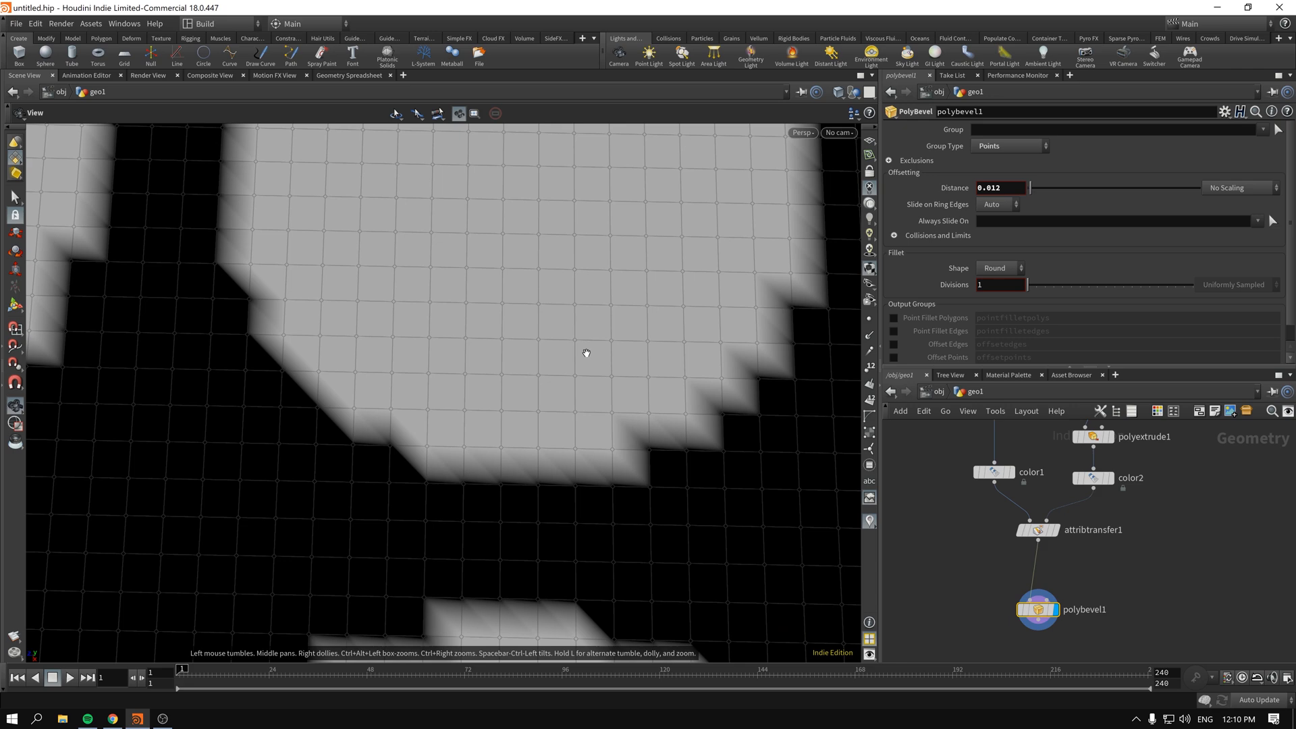
pyautogui.moveTo(1029, 187); pyautogui.dragTo(1044, 188)
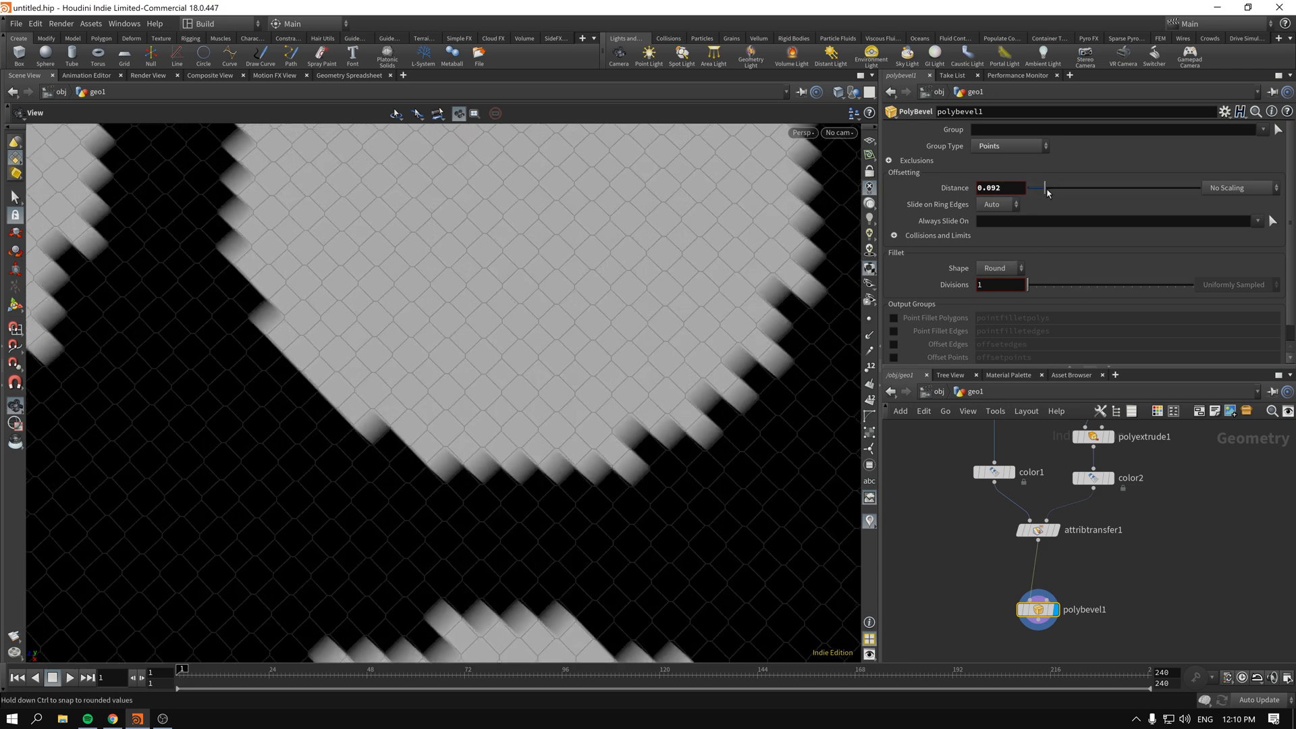
pyautogui.moveTo(1039, 188); pyautogui.dragTo(1036, 198)
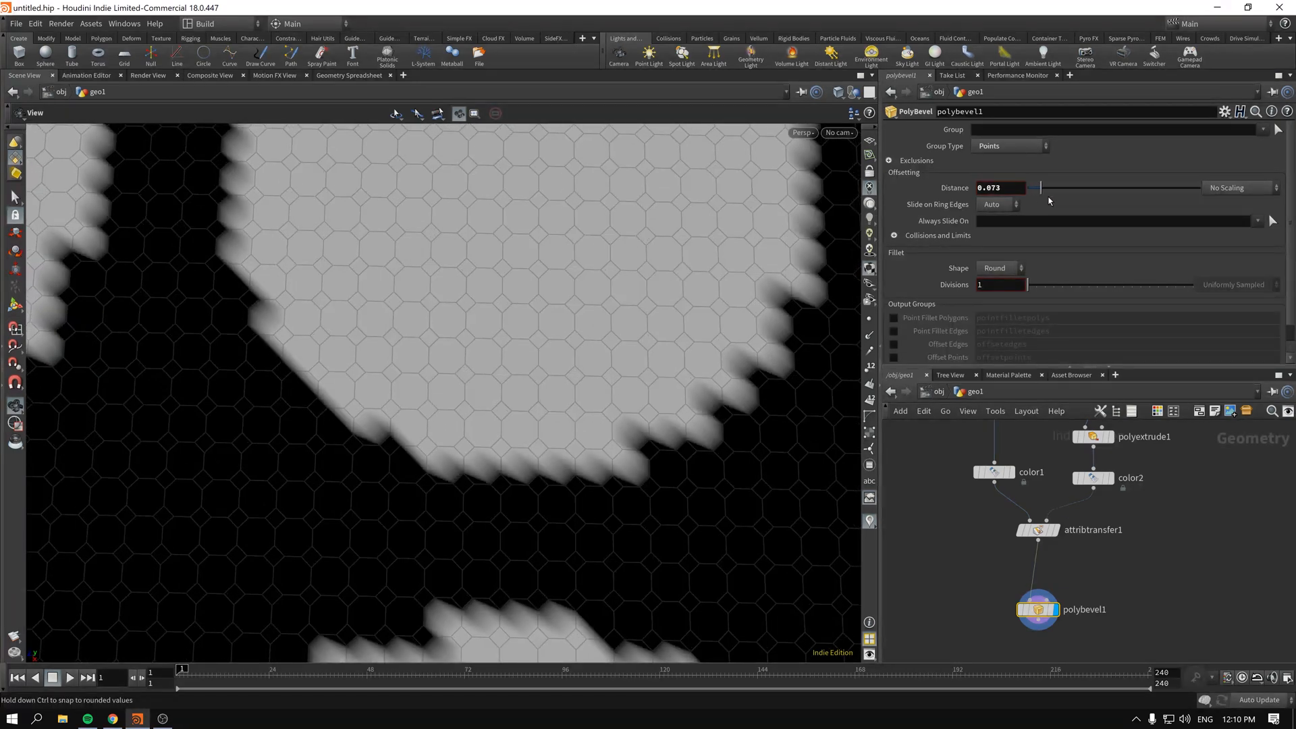
pyautogui.moveTo(1040, 186); pyautogui.dragTo(1038, 186)
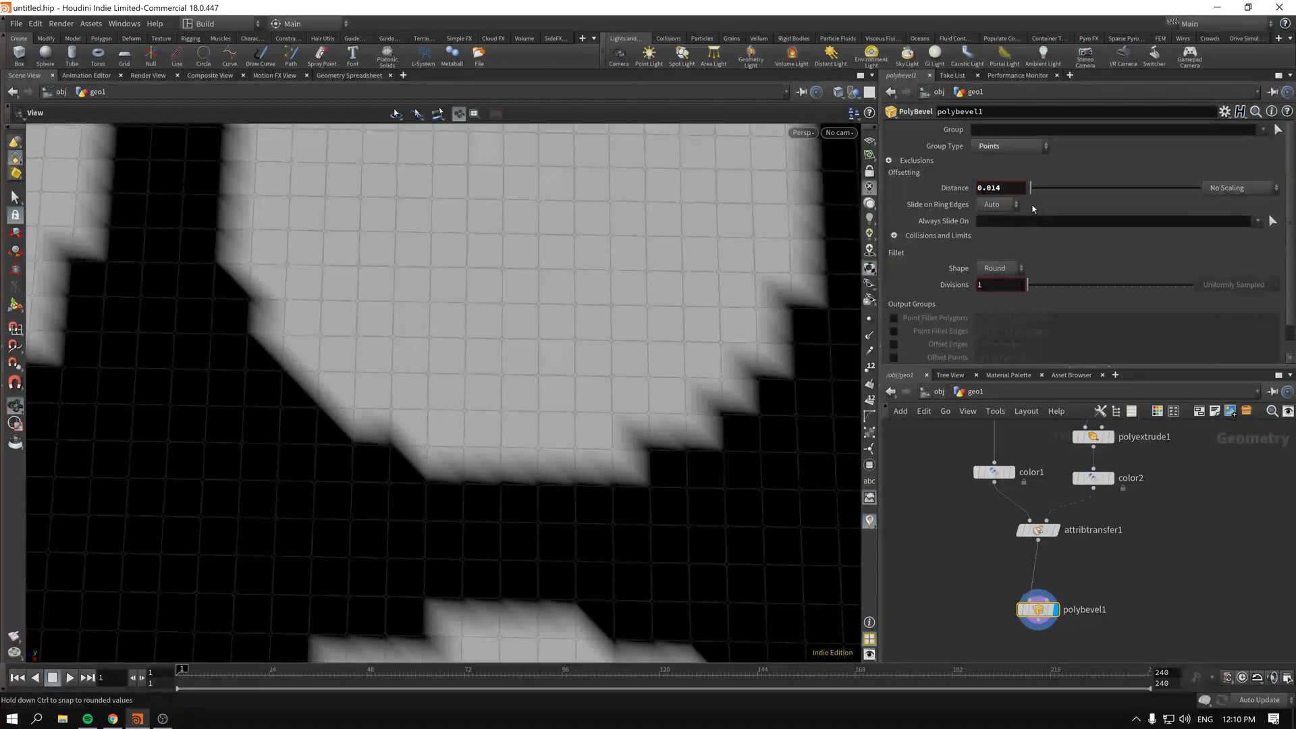
pyautogui.write('0.002')
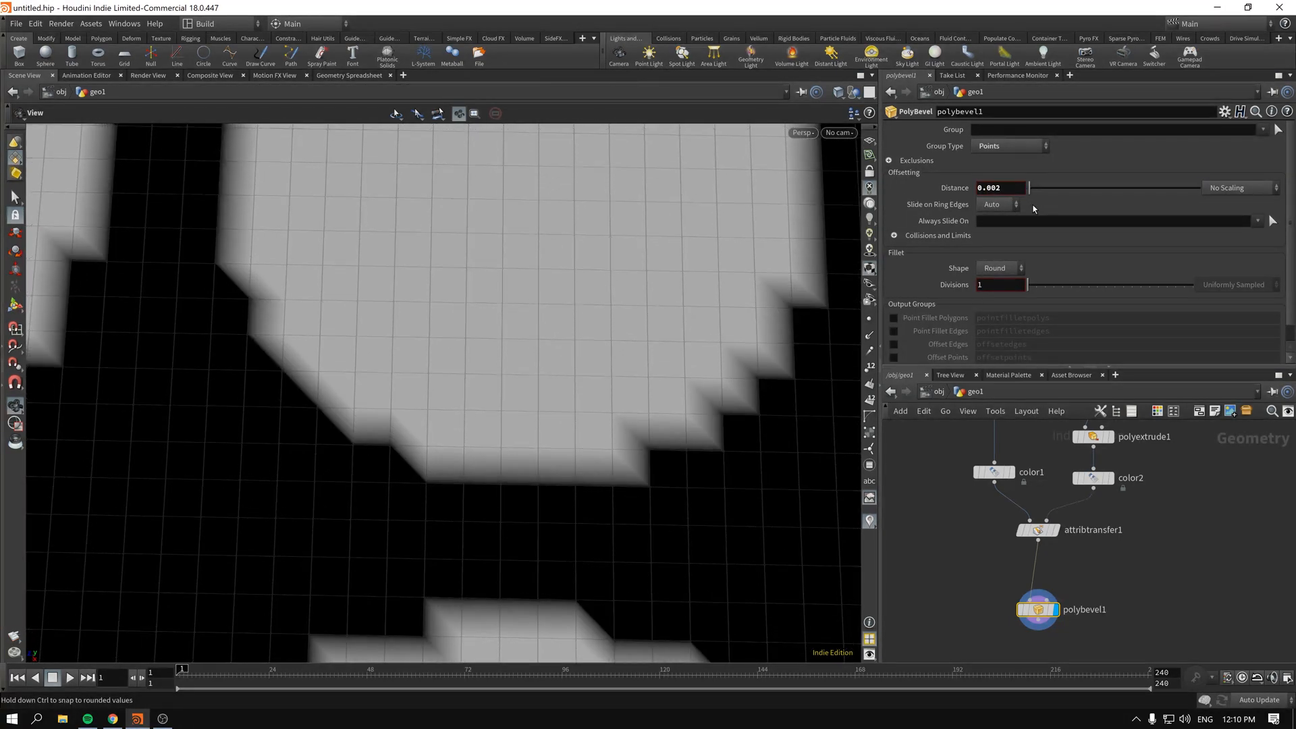
pyautogui.moveTo(1028, 188); pyautogui.dragTo(1037, 188)
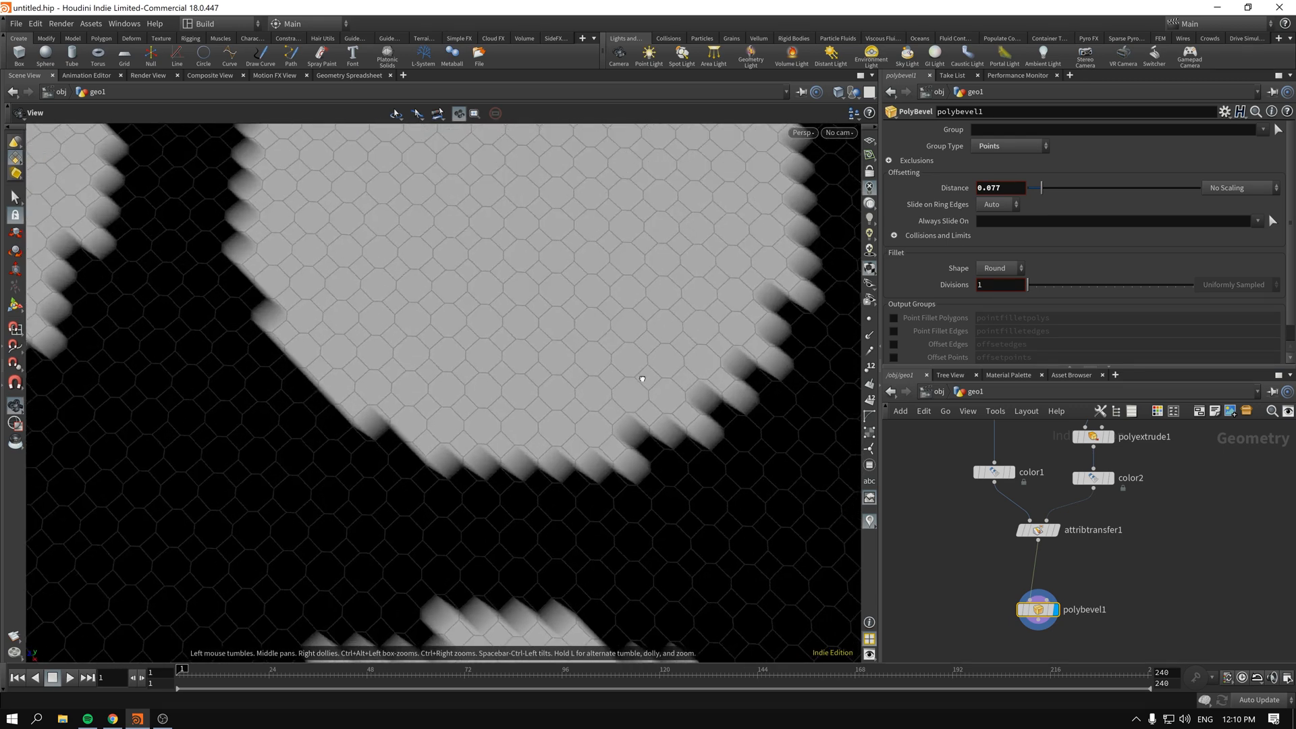
pyautogui.moveTo(641, 379); pyautogui.dragTo(617, 378)
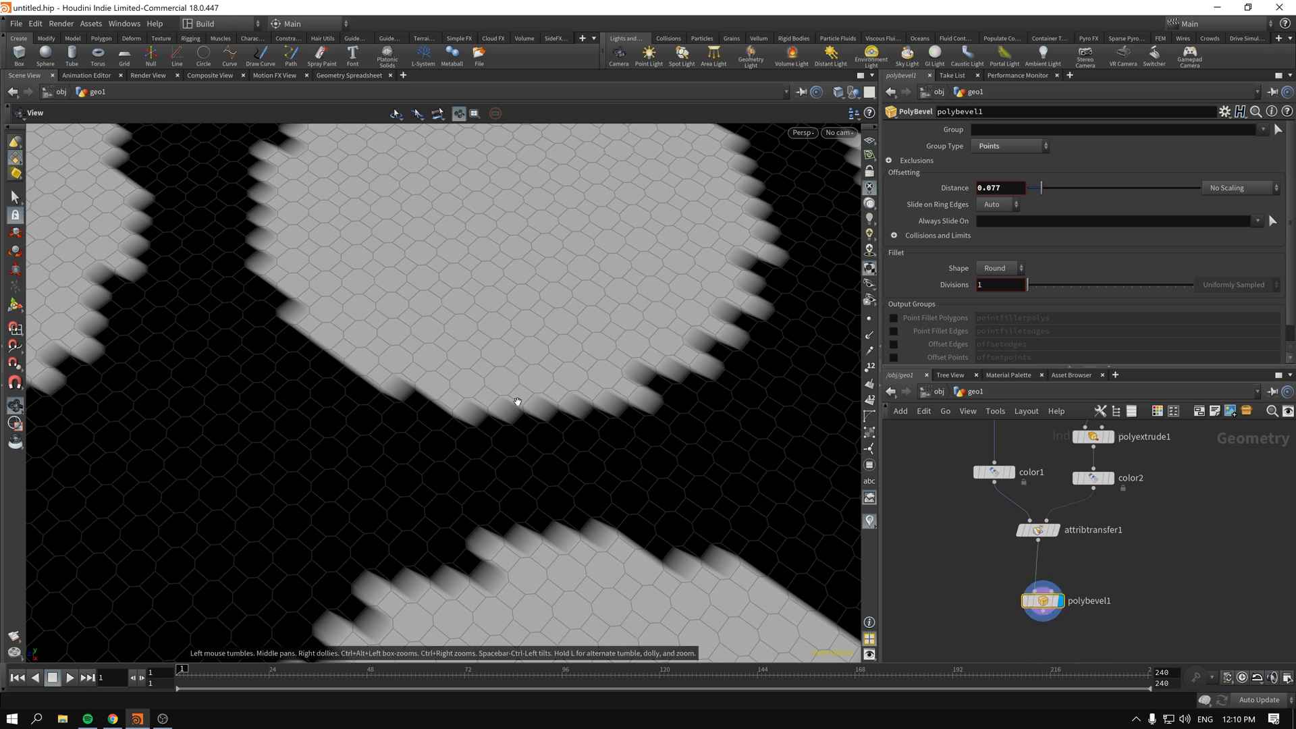
pyautogui.moveTo(525, 332)
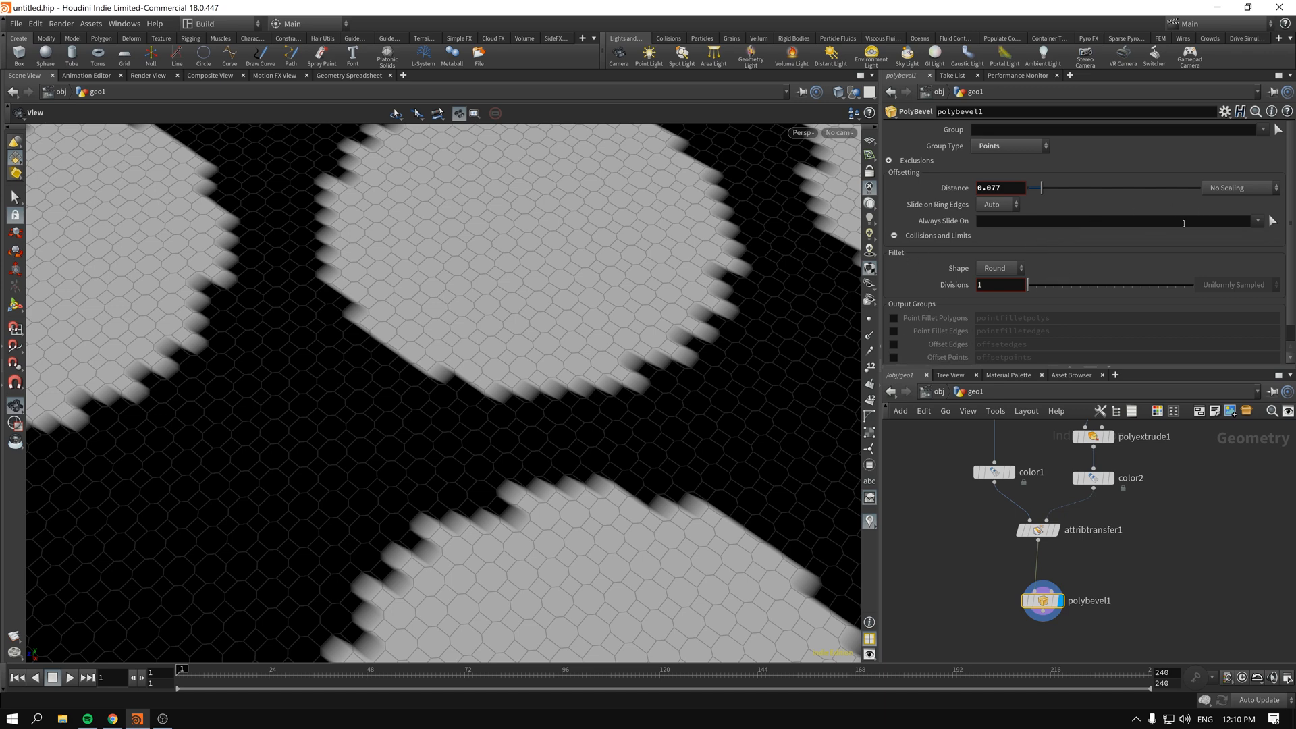
# Set Distance to Scale By Attribute with Point Offset Scale Cd.
pyautogui.click(1239, 188)
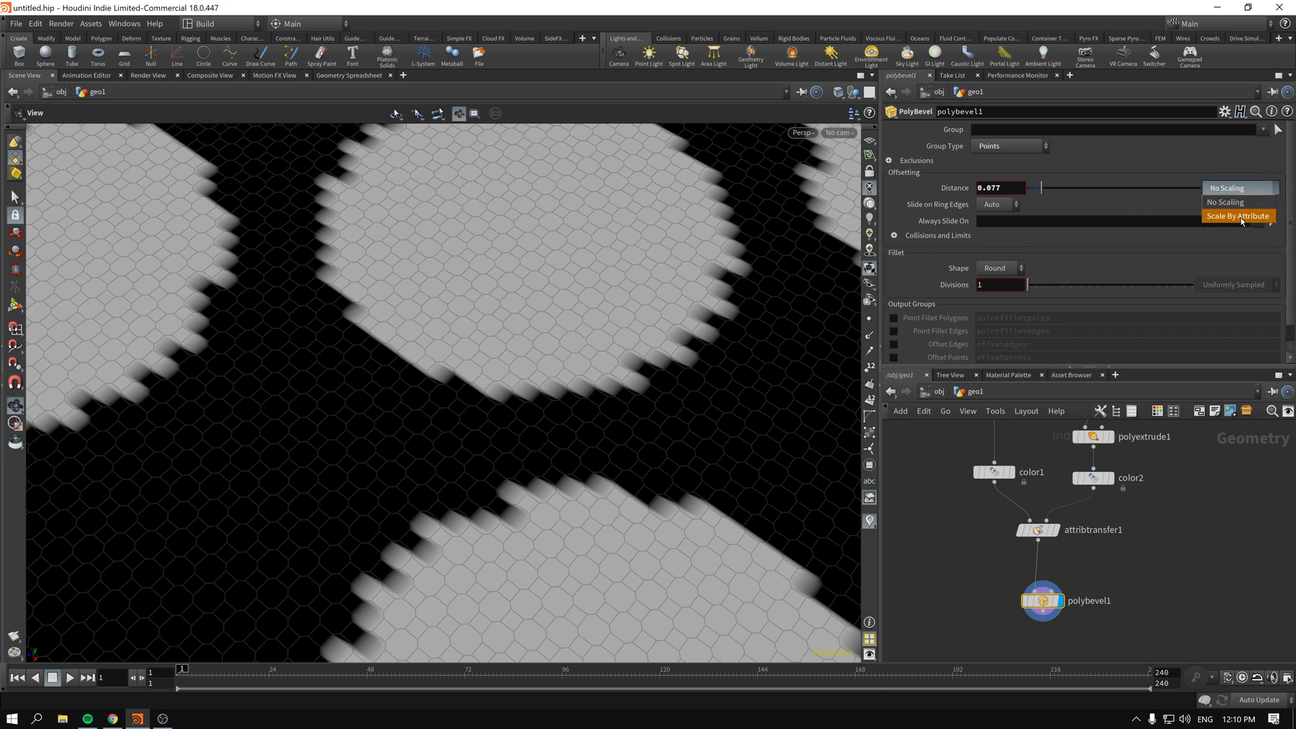
pyautogui.click(1239, 214)
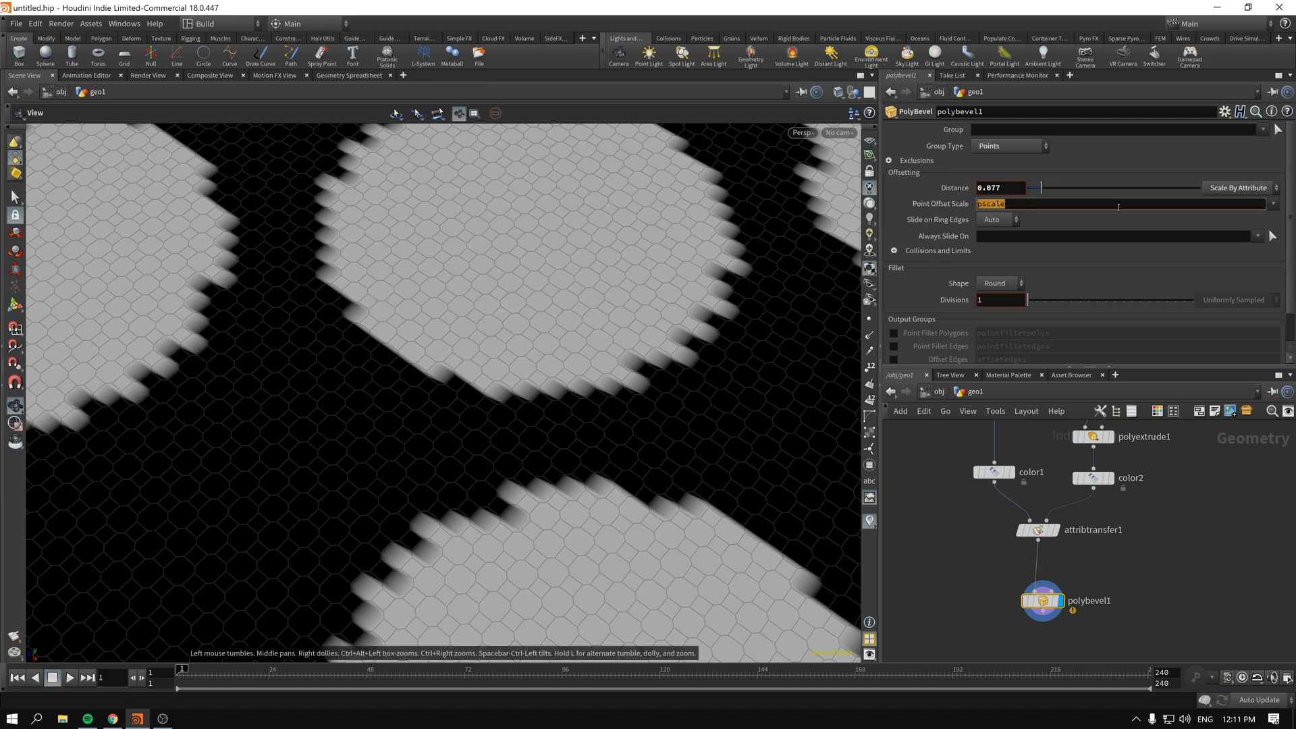
pyautogui.click(1121, 202)
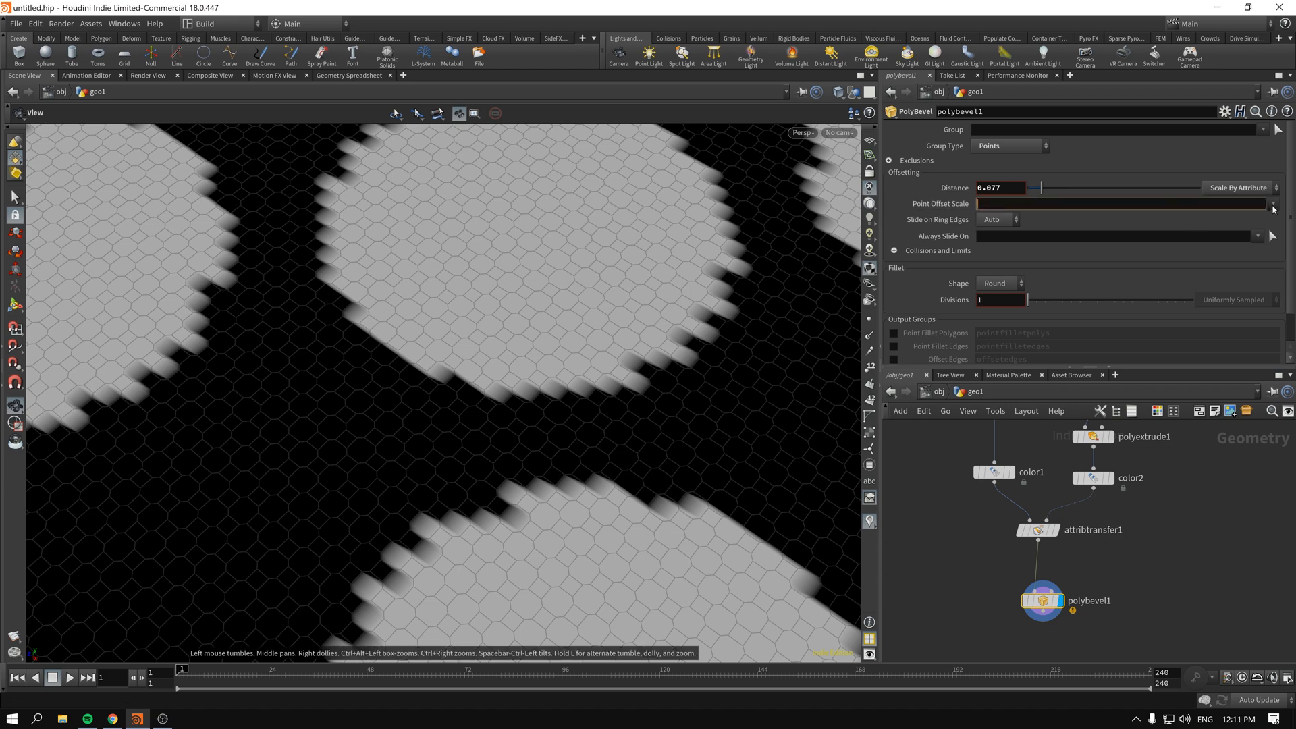
pyautogui.write('Cd')
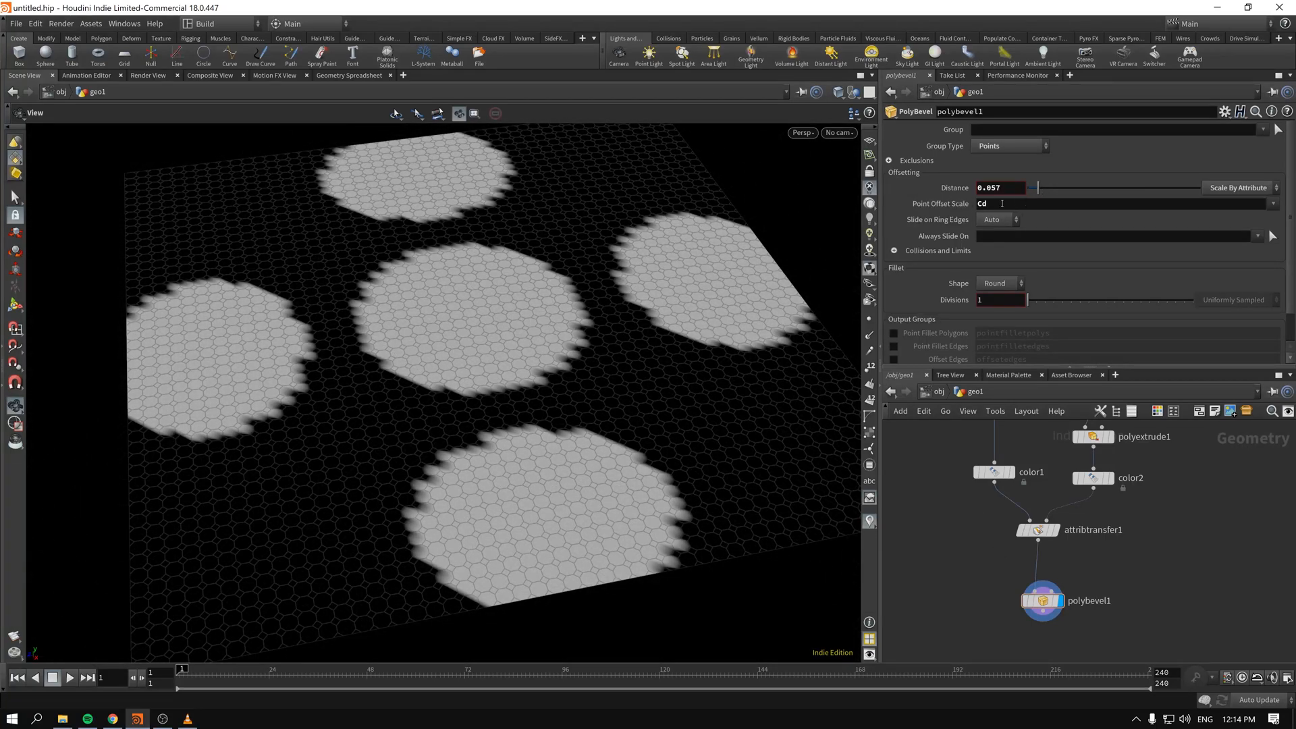
# Set the fillet shape to Solid and adjust the bevel distance to 0.073.
pyautogui.click(998, 283)
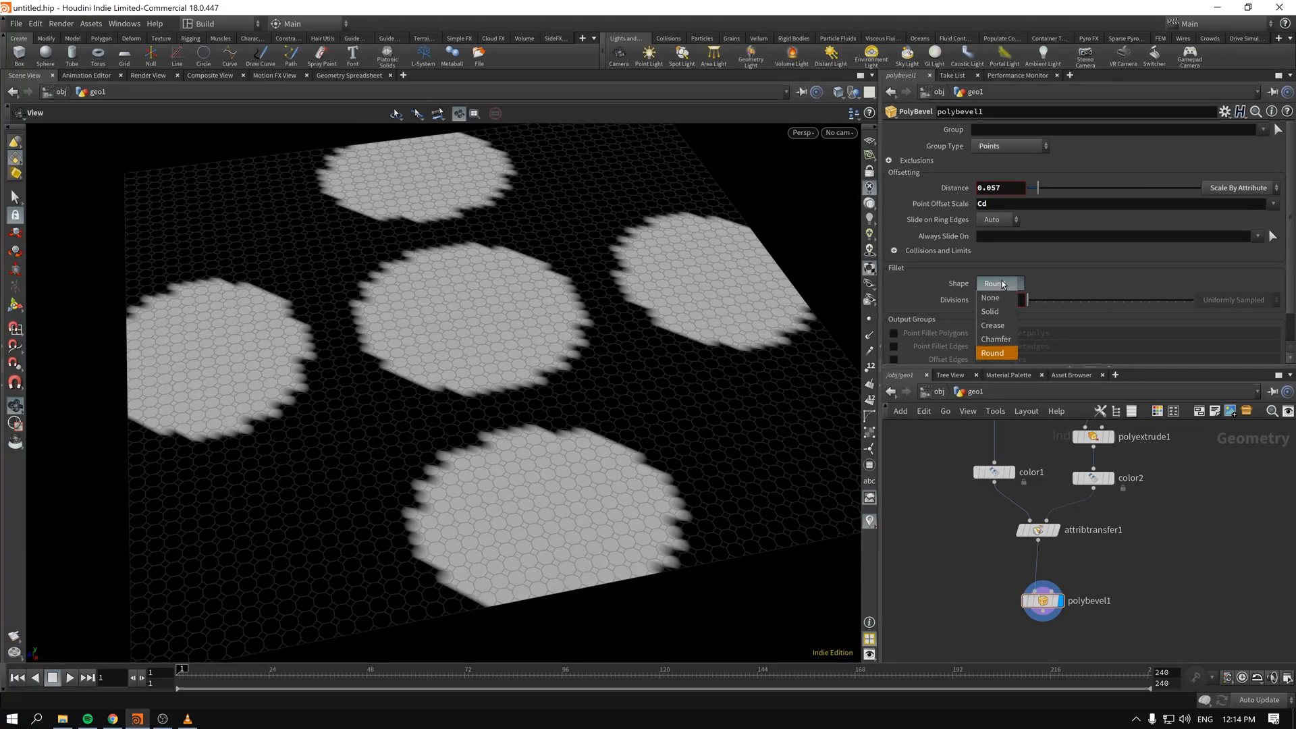
pyautogui.click(990, 311)
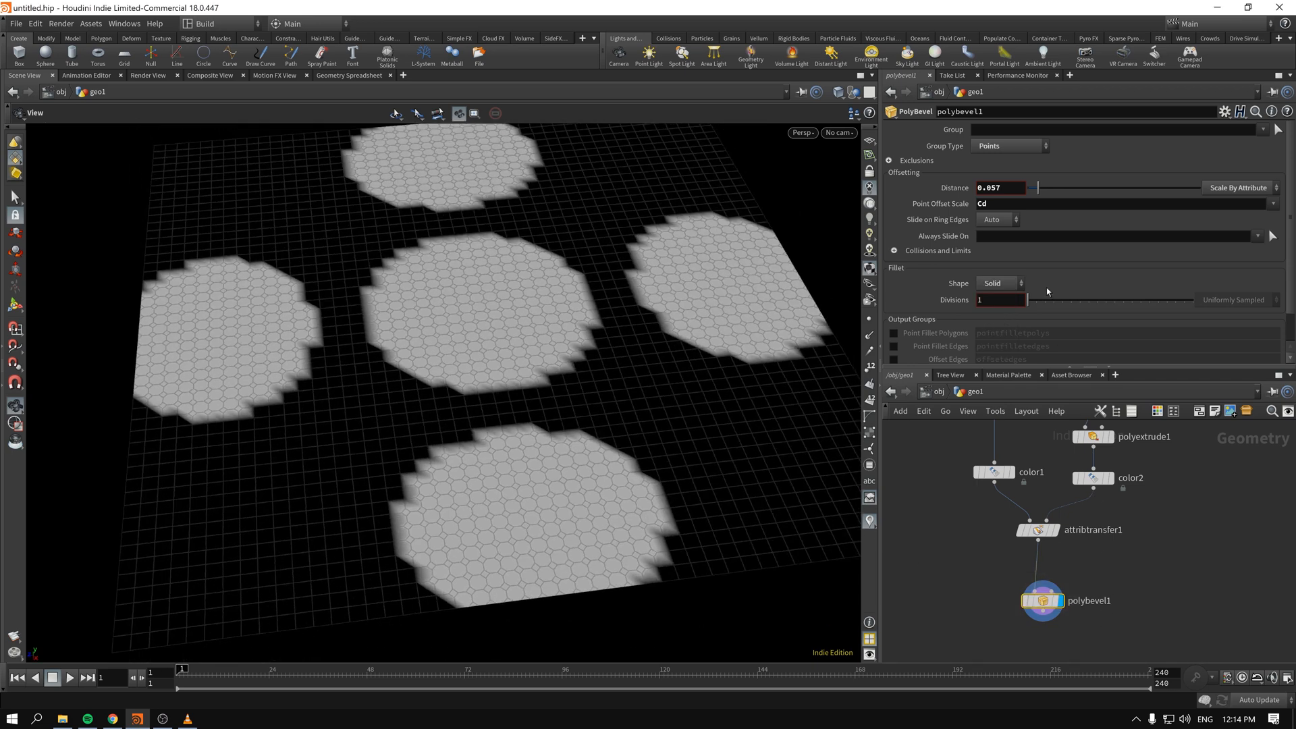
pyautogui.moveTo(1040, 188); pyautogui.dragTo(1050, 187)
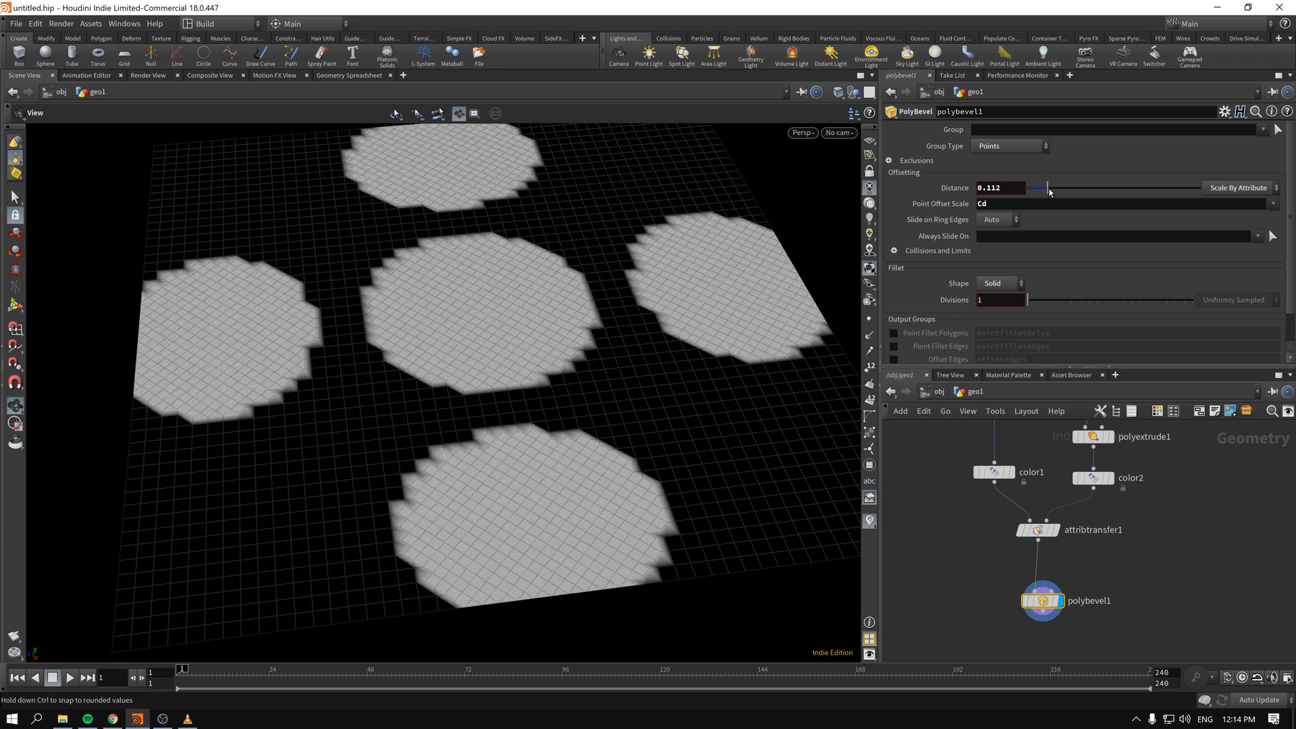
pyautogui.moveTo(1050, 187); pyautogui.dragTo(1039, 187)
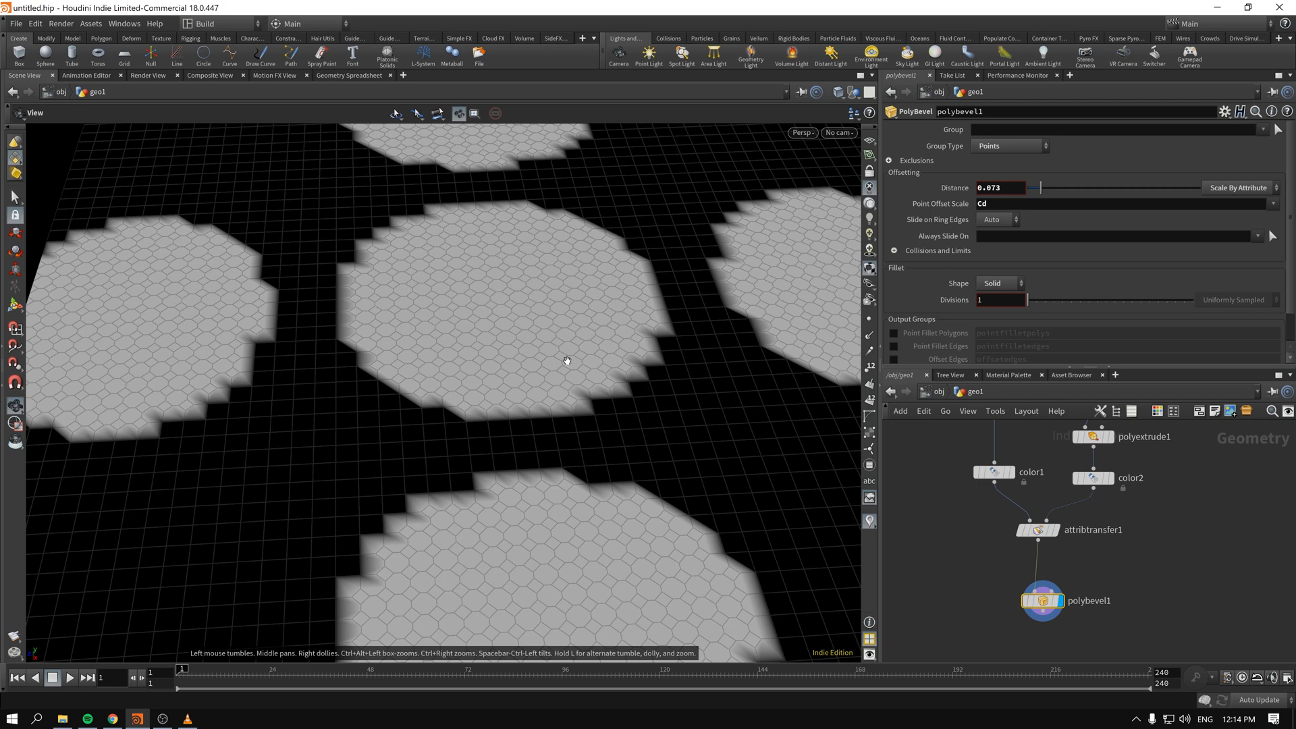
pyautogui.moveTo(556, 386)
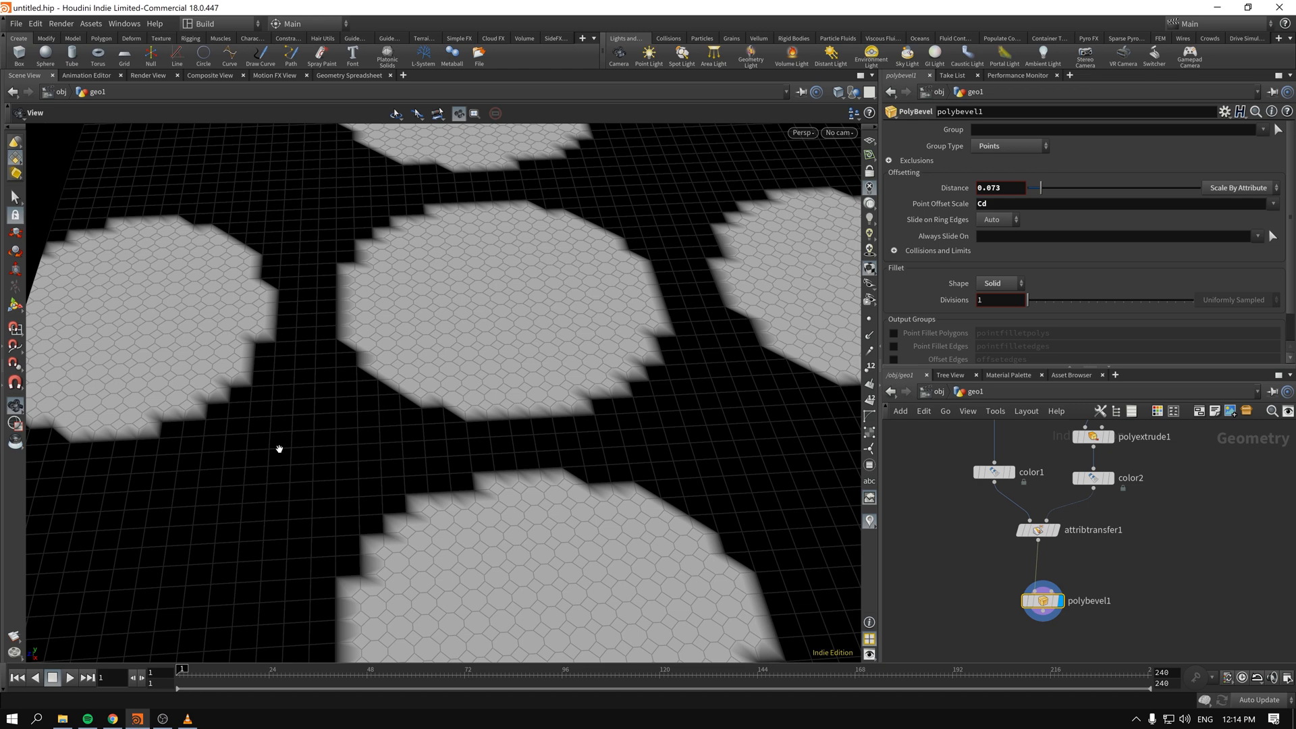
pyautogui.moveTo(310, 463)
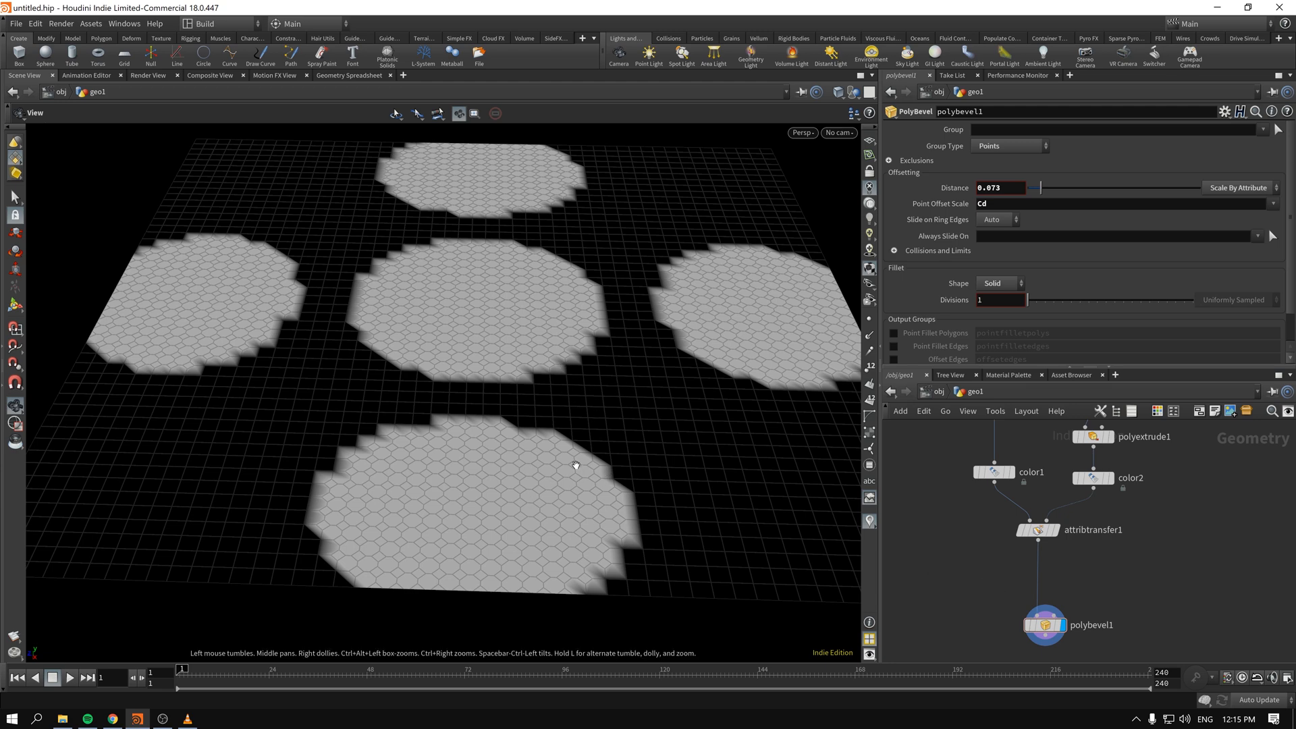
pyautogui.moveTo(235, 355)
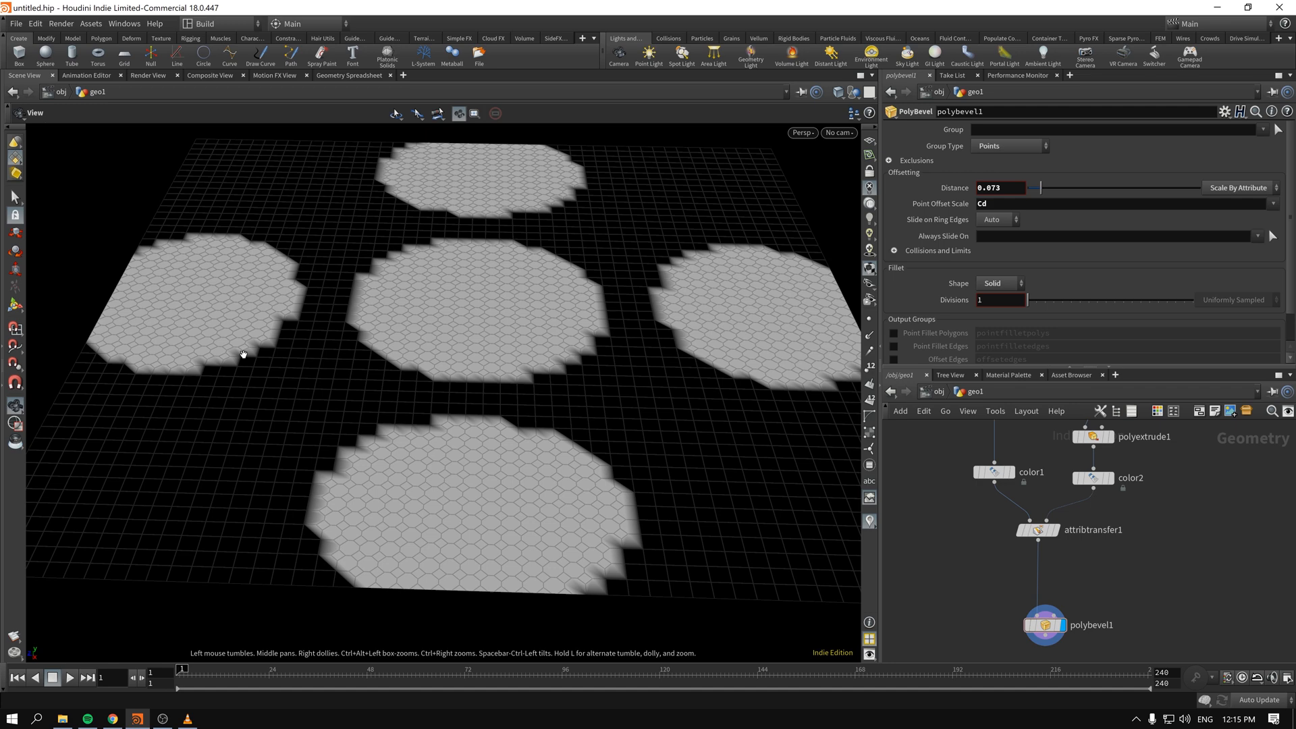
pyautogui.moveTo(251, 315)
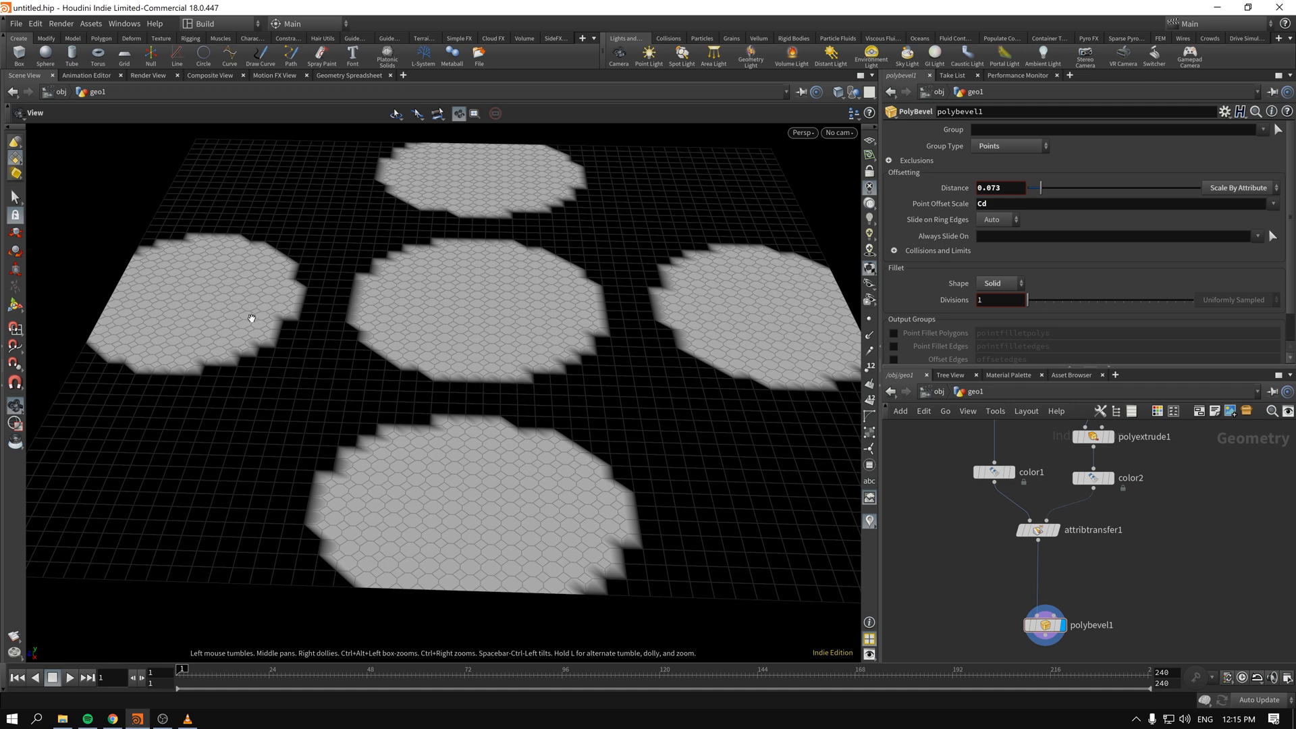
# Search 'atr' in the Tab menu to add an Attribute Blur between attribtransfer1 and polybevel1.
pyautogui.moveTo(252, 319); pyautogui.dragTo(731, 425)
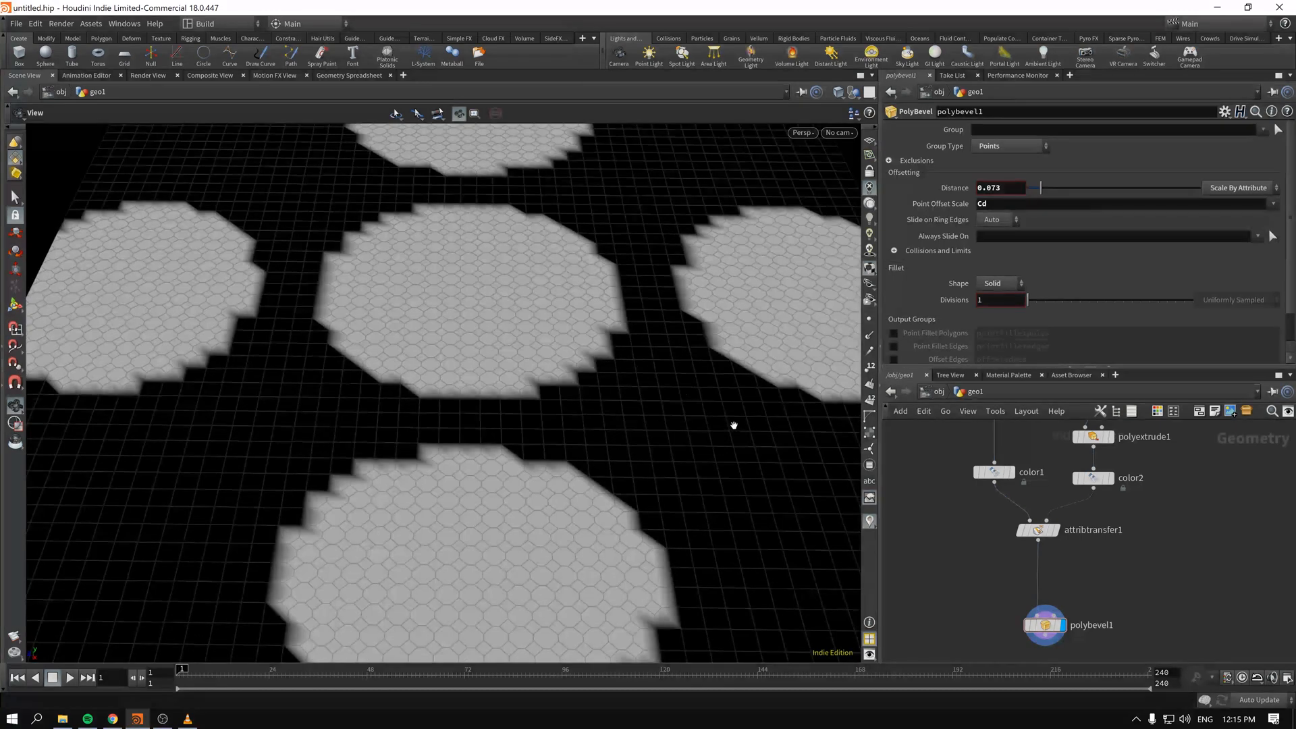
pyautogui.press('Tab')
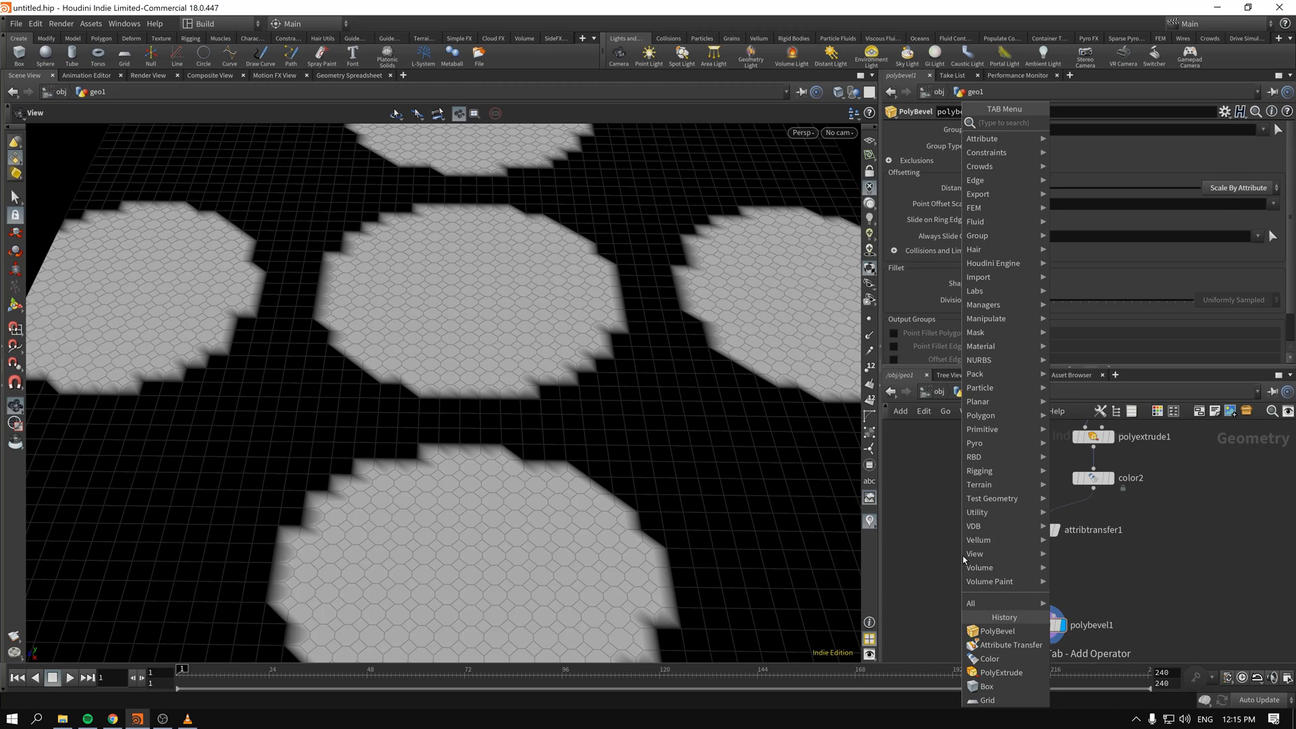
pyautogui.write('atr')
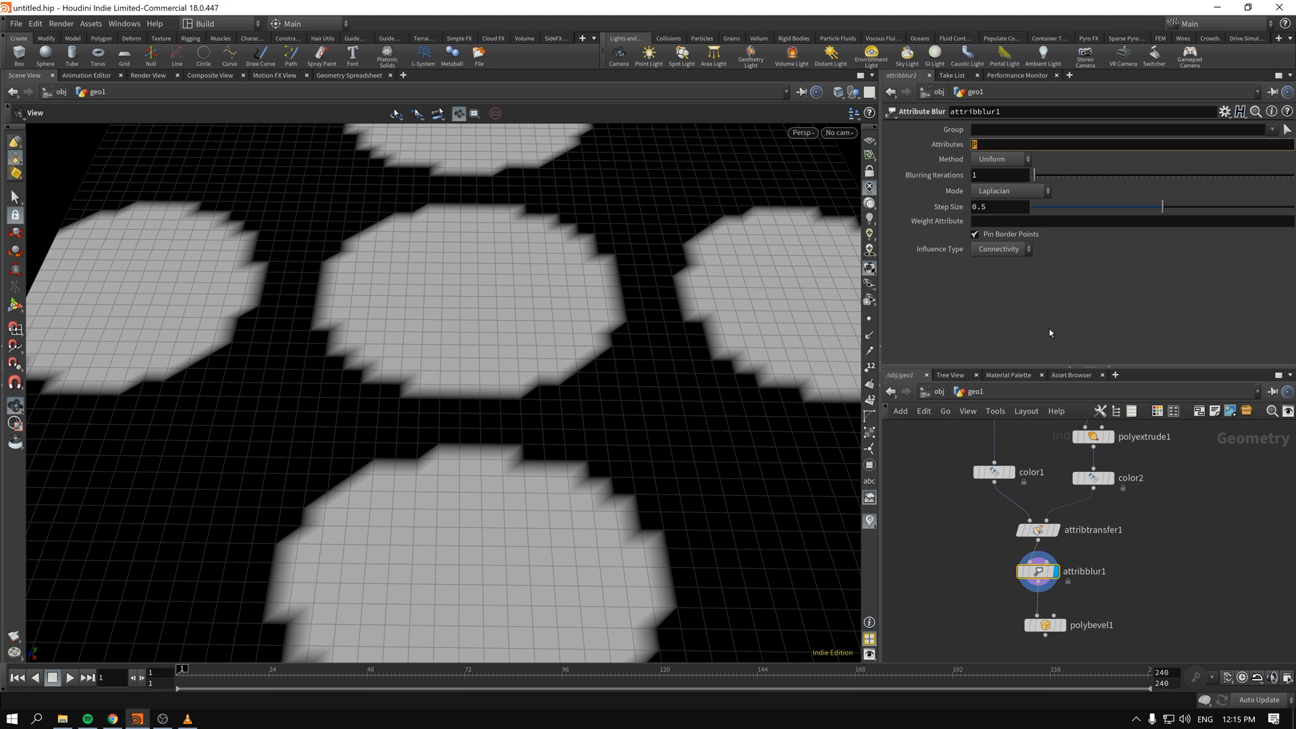
# Set attribblur1 to blur Cd with step size 0.18 over 11 iterations.
pyautogui.write('Cd')
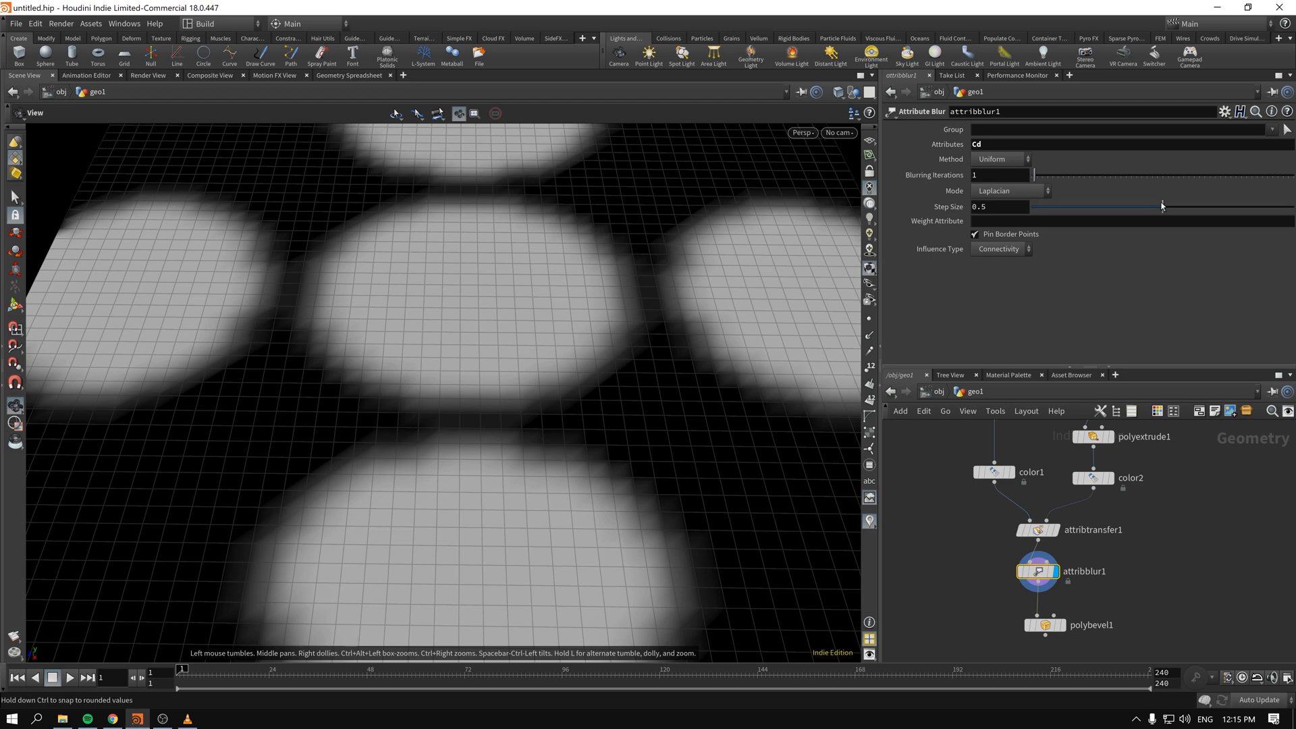
pyautogui.moveTo(1160, 206); pyautogui.dragTo(1099, 206)
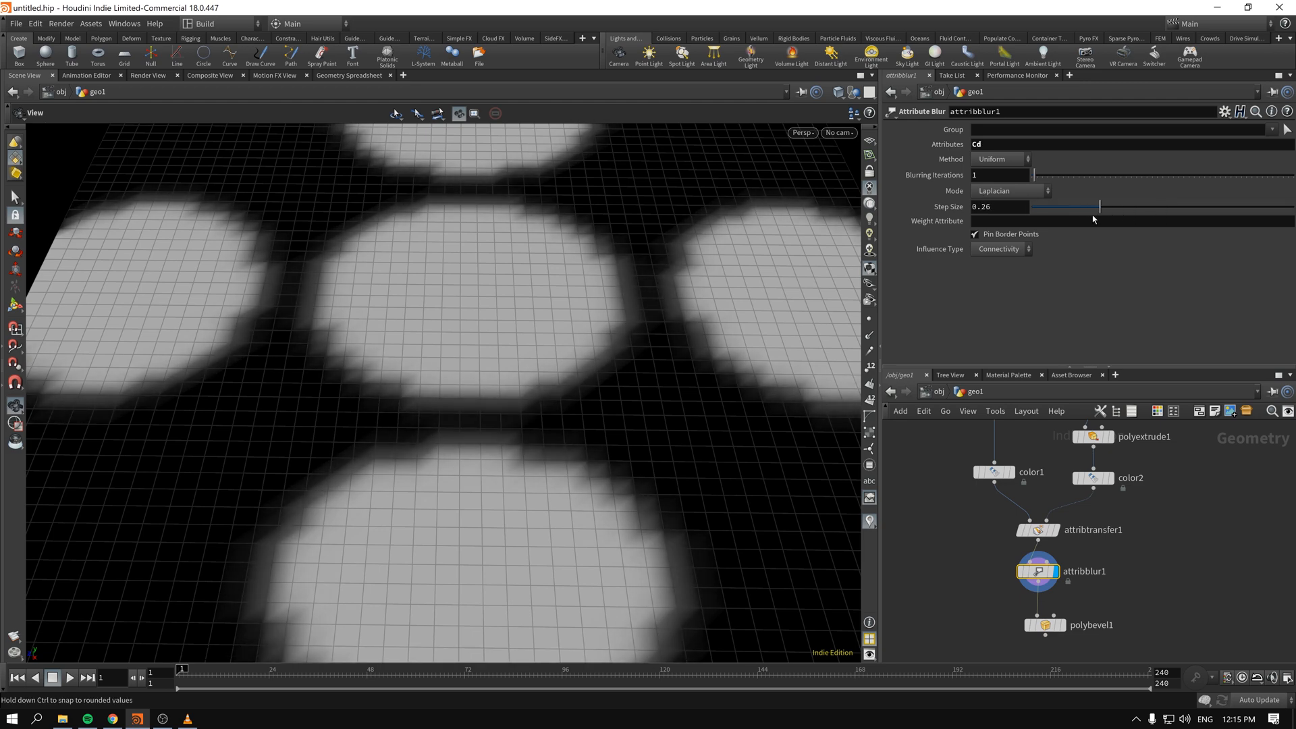
pyautogui.moveTo(1033, 174); pyautogui.dragTo(1054, 174)
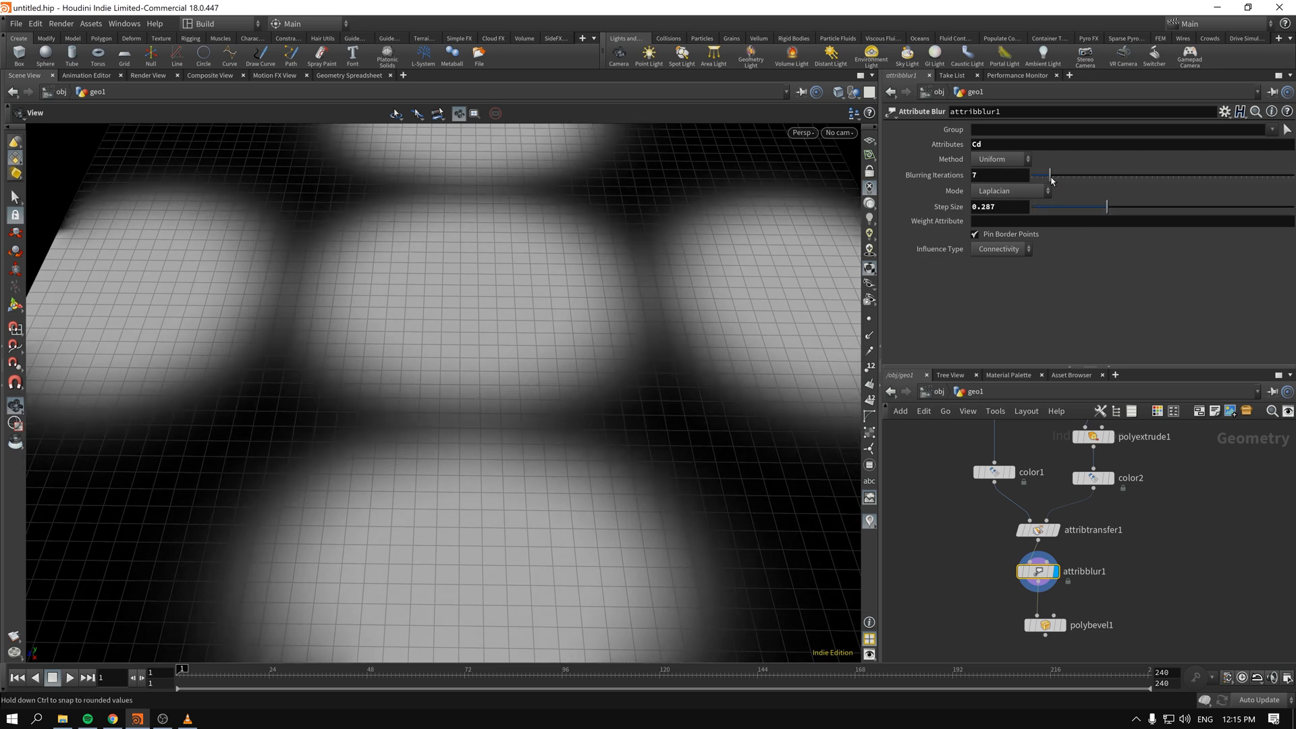
pyautogui.moveTo(1051, 174); pyautogui.dragTo(1058, 174)
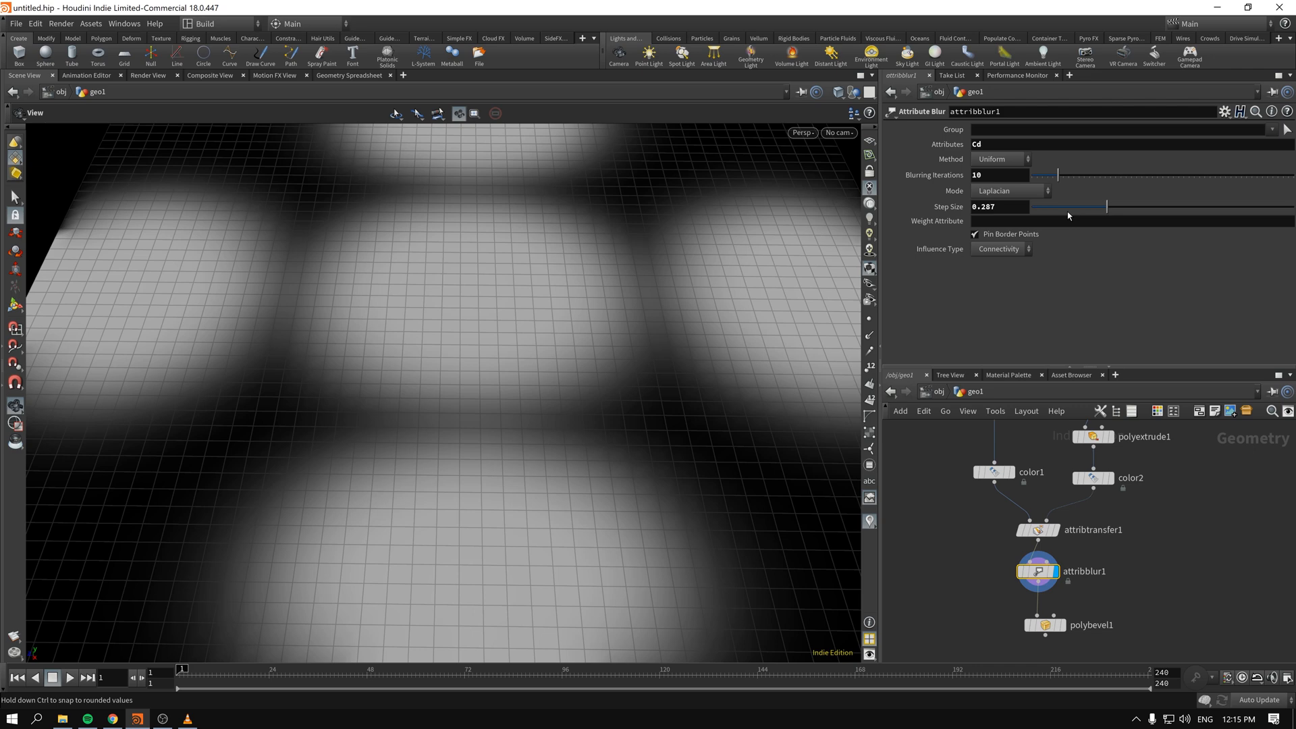
pyautogui.moveTo(1099, 207); pyautogui.dragTo(1099, 206)
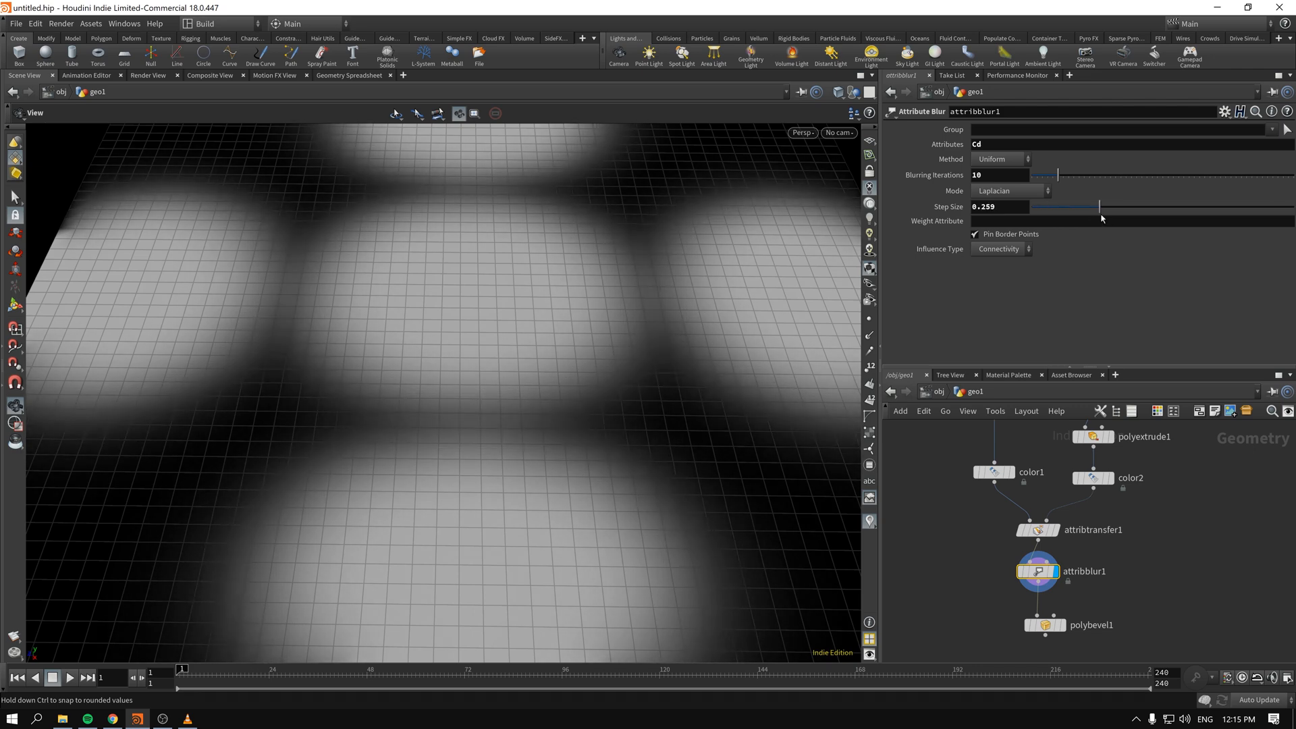
pyautogui.moveTo(1098, 207); pyautogui.dragTo(1079, 206)
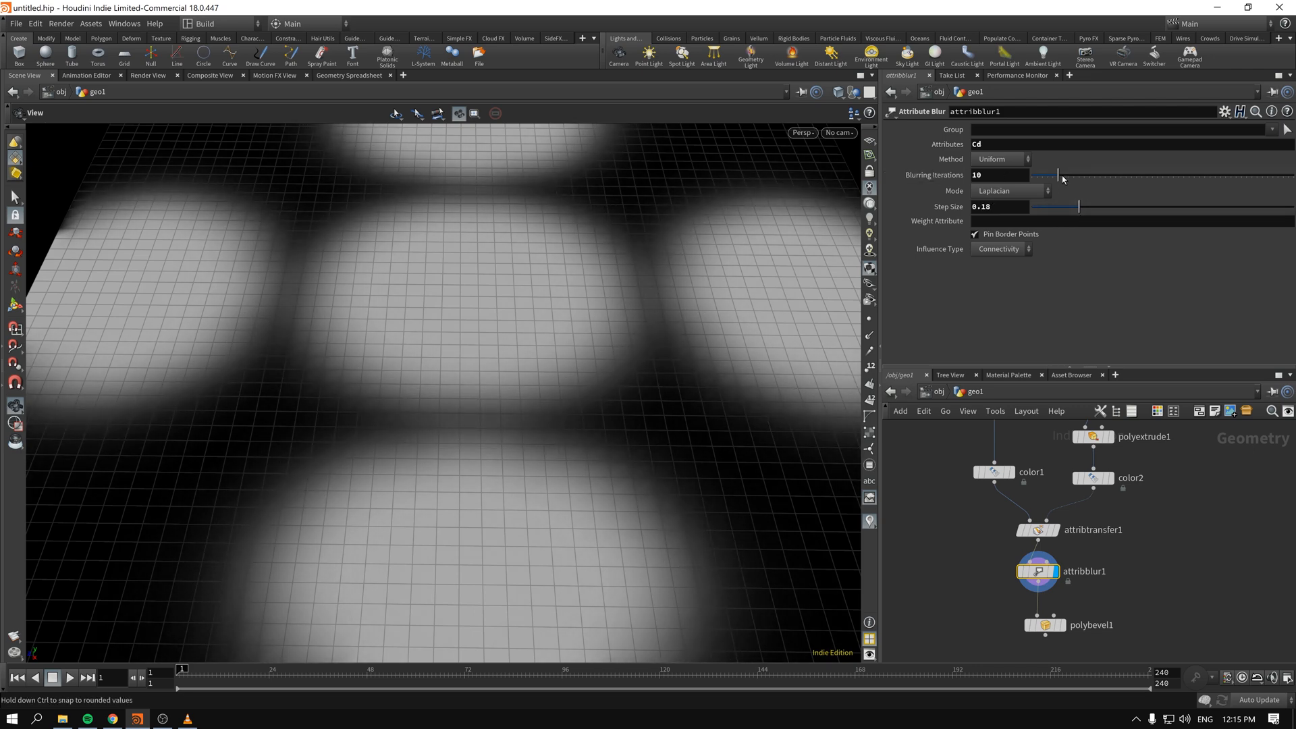
pyautogui.moveTo(1058, 174); pyautogui.dragTo(1032, 174)
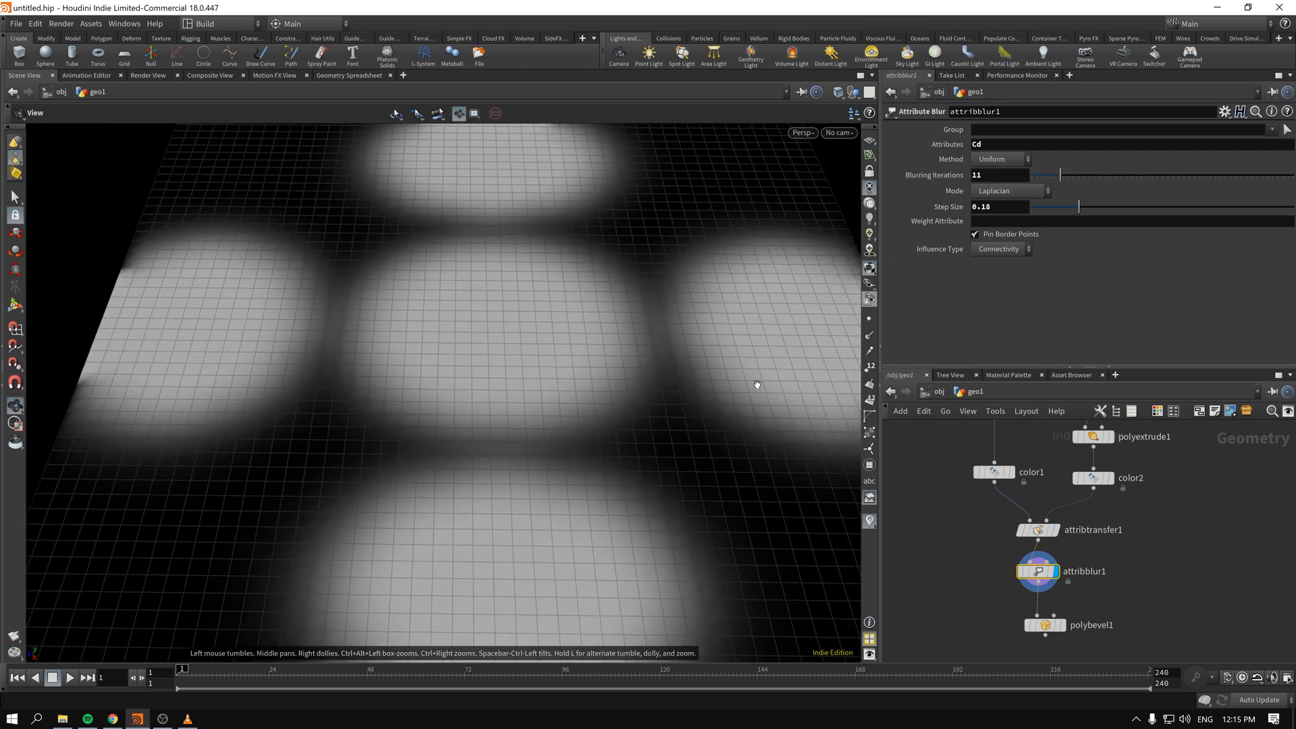
# Display polybevel1 and tumble the view to inspect the fading octagonal cells.
pyautogui.click(1042, 625)
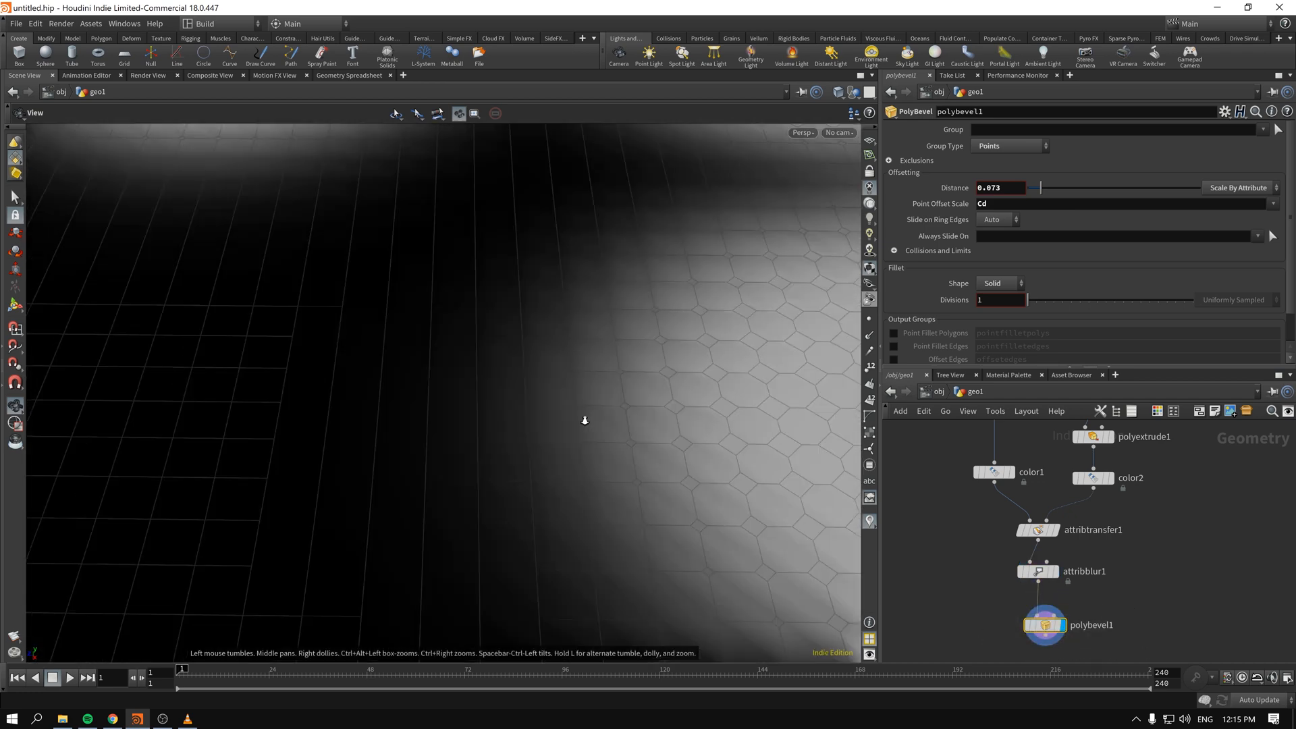
pyautogui.moveTo(585, 420); pyautogui.dragTo(483, 413)
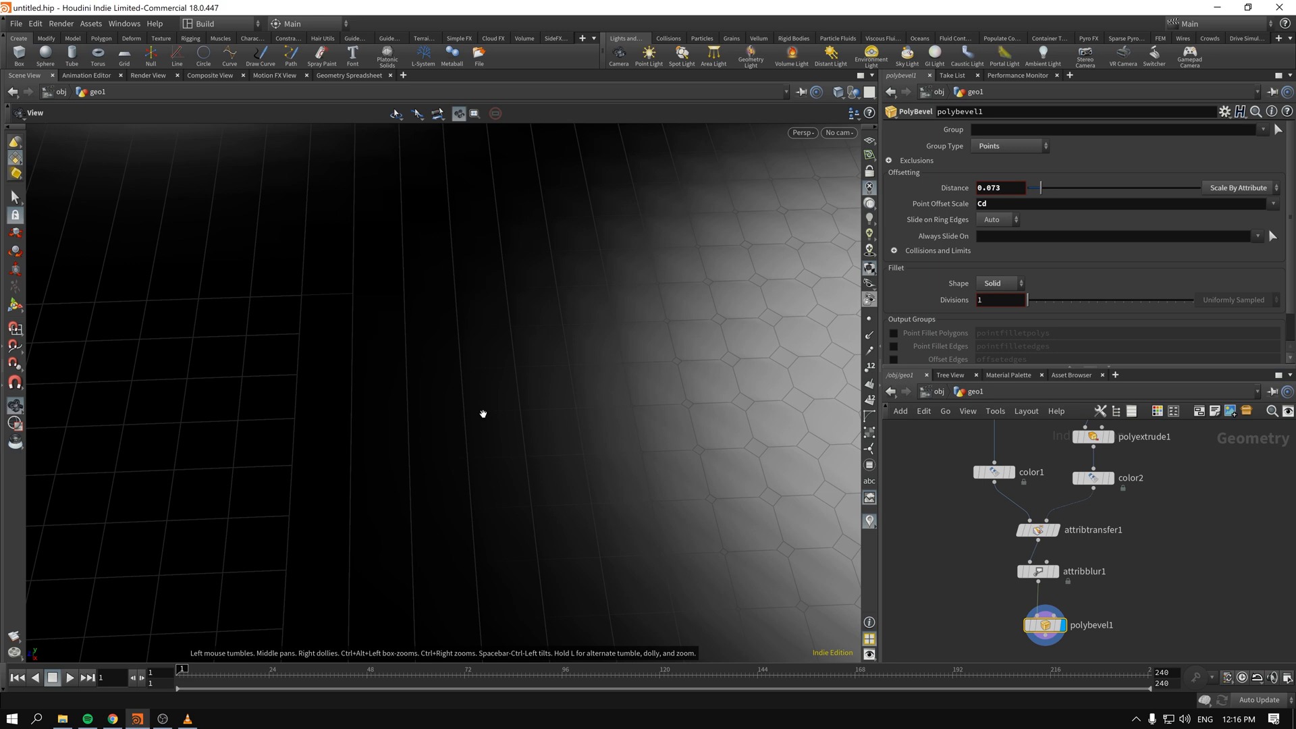
pyautogui.moveTo(483, 413); pyautogui.dragTo(408, 477)
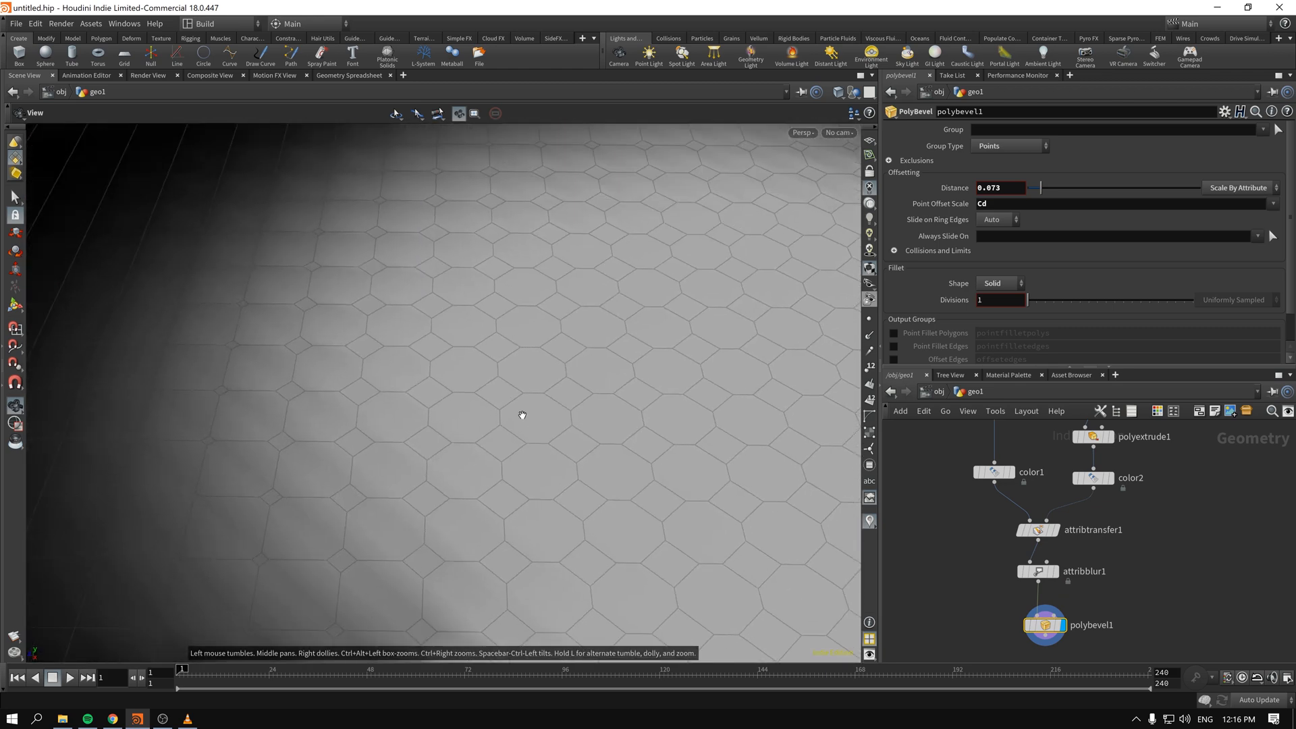
pyautogui.moveTo(535, 431)
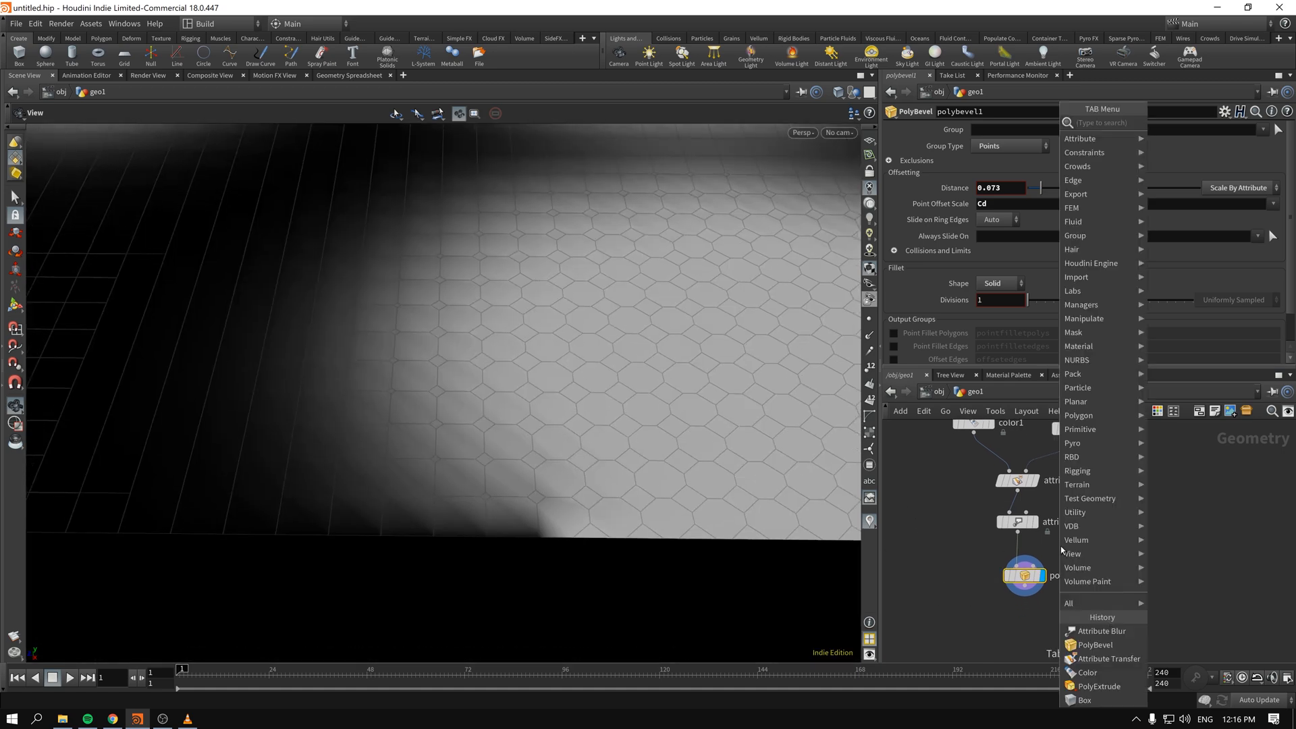
# Add a PolyWire node after the bevel with wire radius 0.015.
pyautogui.write('pw')
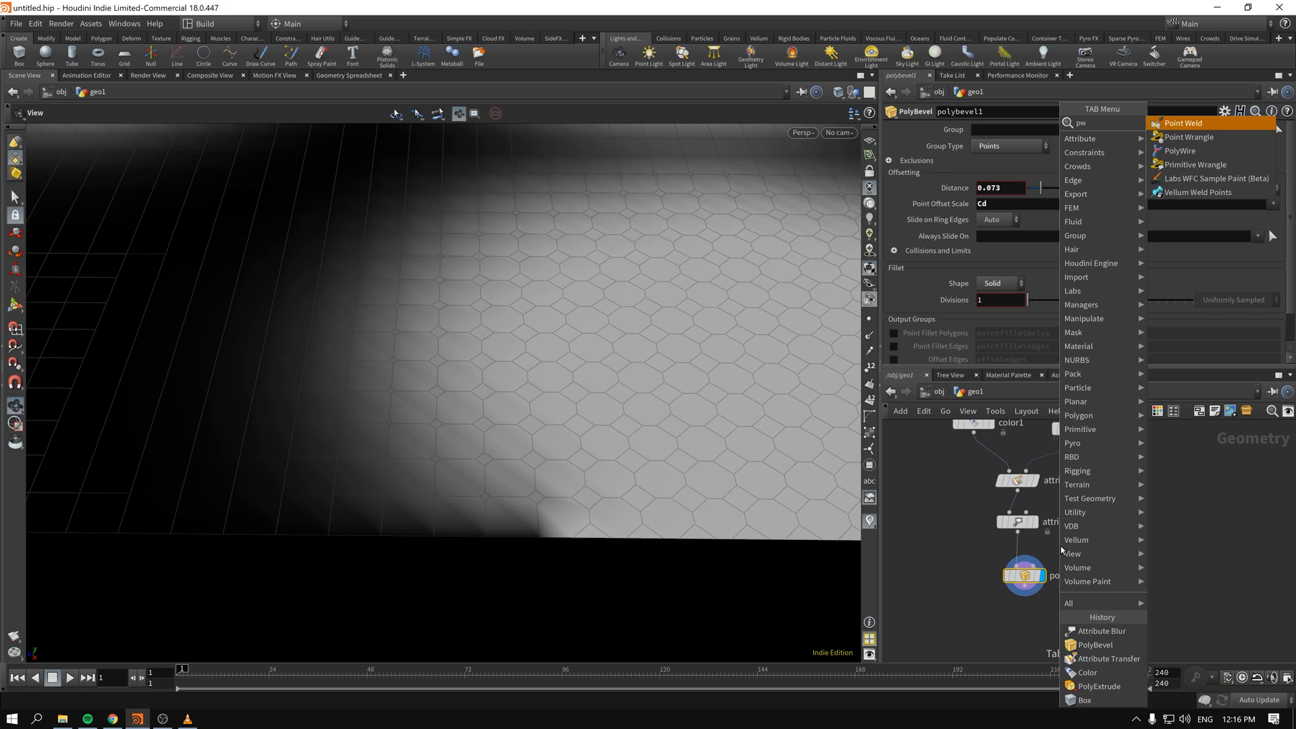
pyautogui.click(1180, 151)
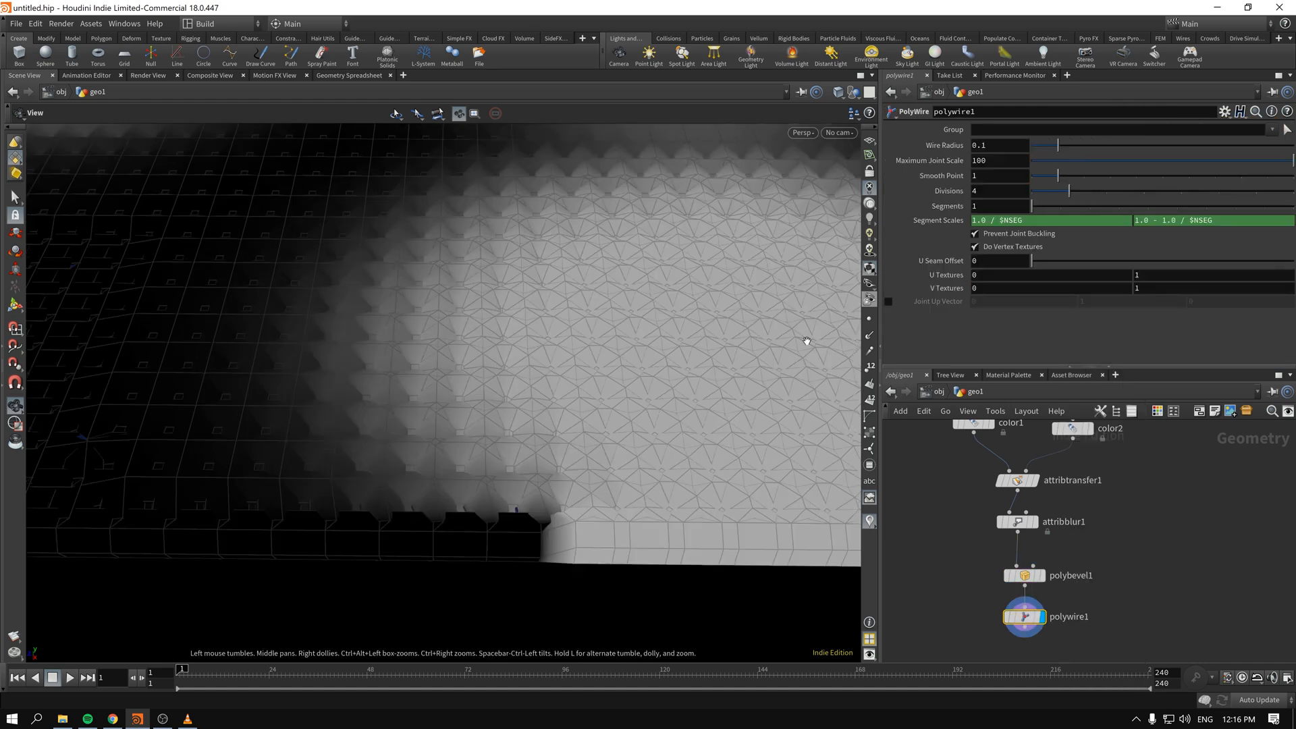
pyautogui.moveTo(1056, 144); pyautogui.dragTo(1039, 145)
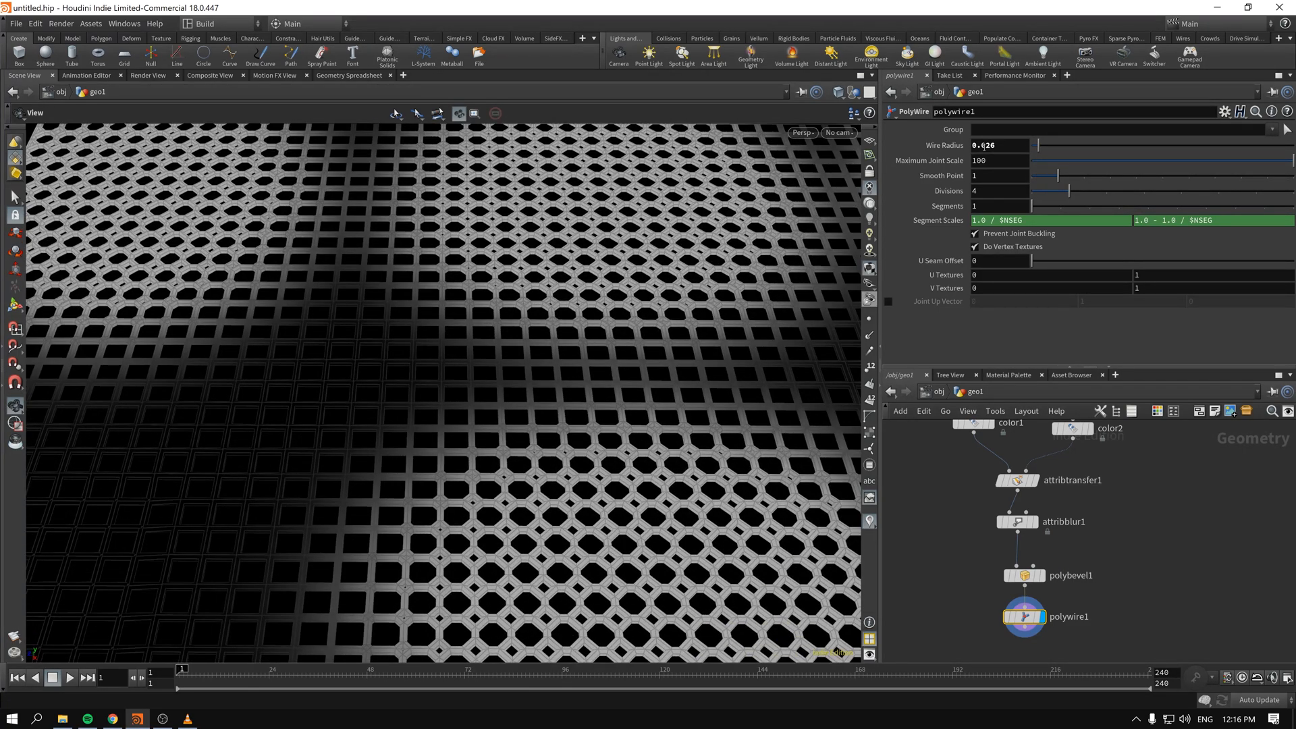
pyautogui.write('0.015')
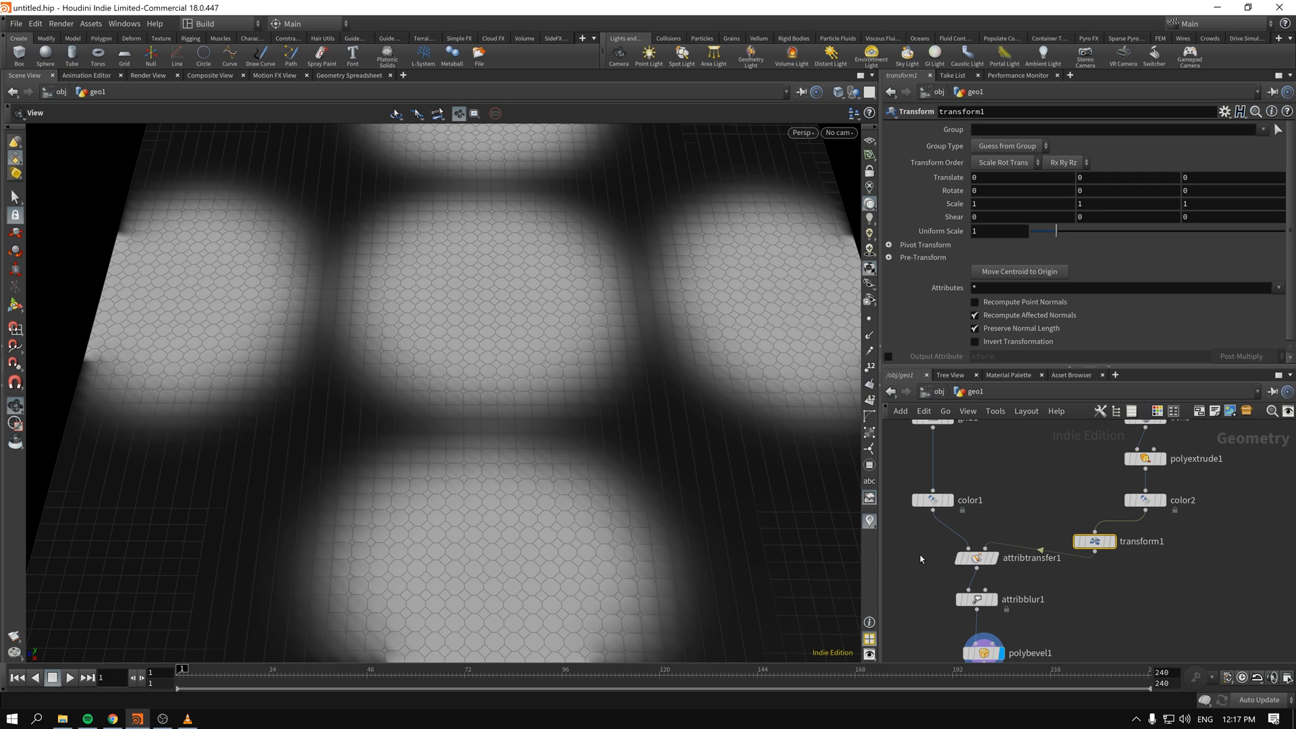
# Display transform1 and drive its Rotate Y with the expression $T*9.
pyautogui.click(974, 558)
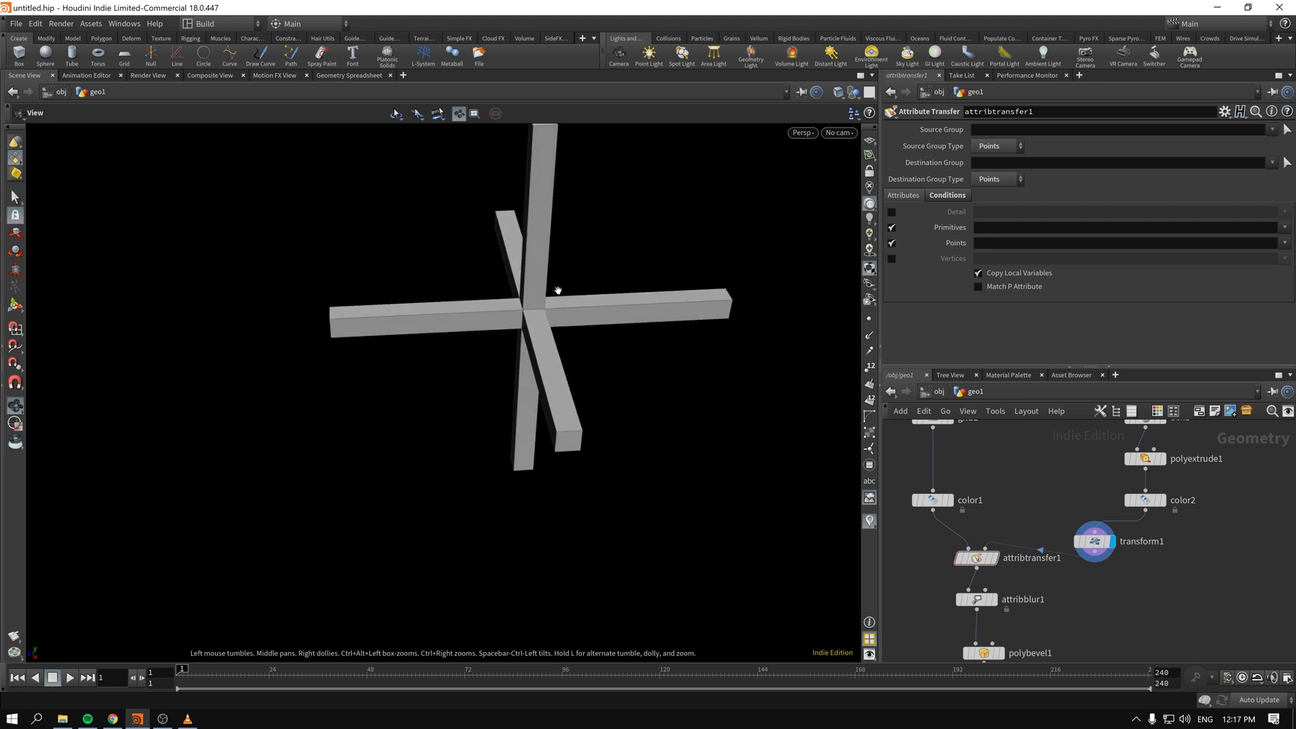
pyautogui.click(1096, 540)
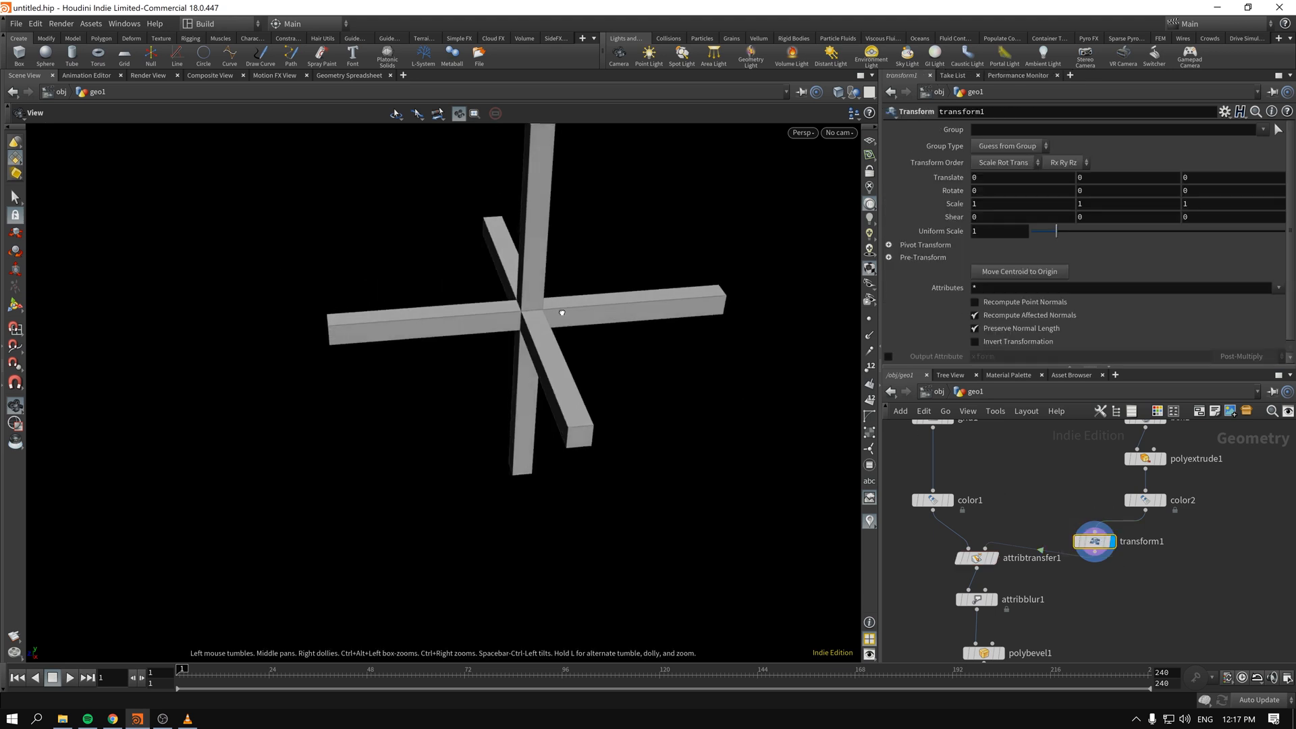
pyautogui.moveTo(562, 312); pyautogui.dragTo(555, 355)
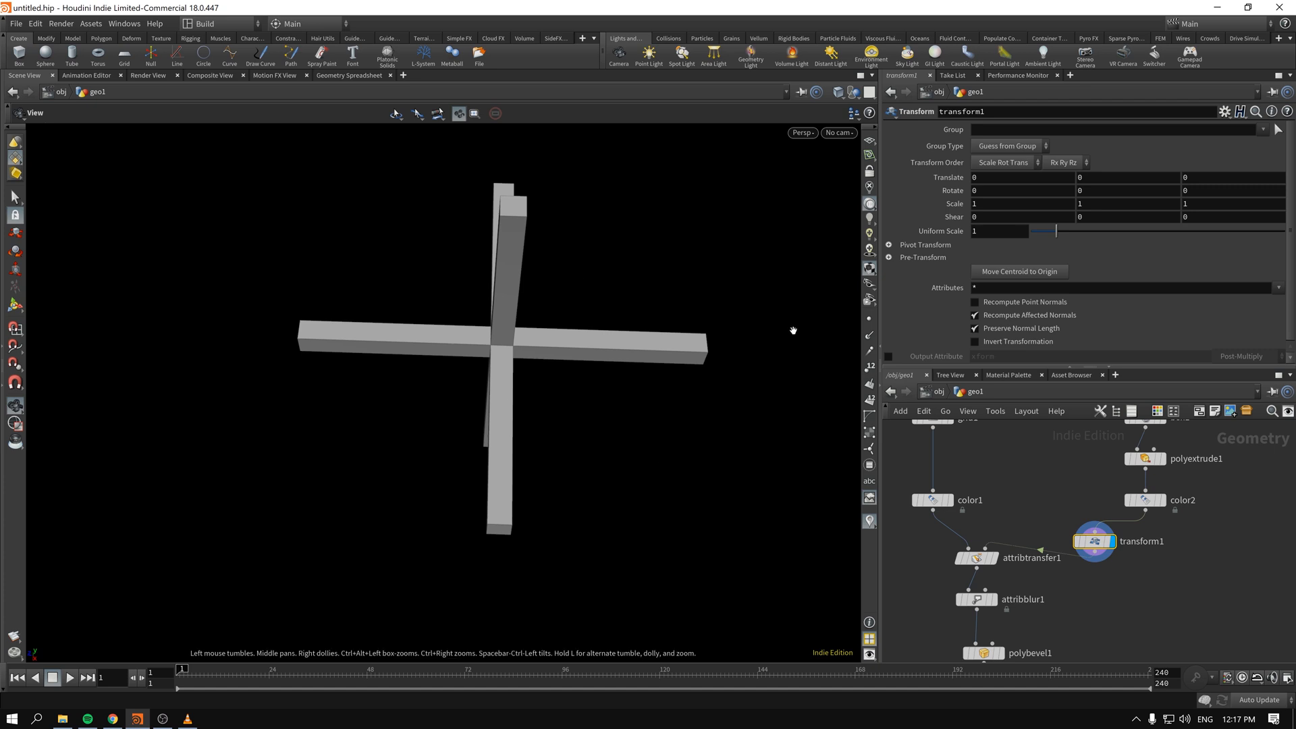
pyautogui.moveTo(1090, 189)
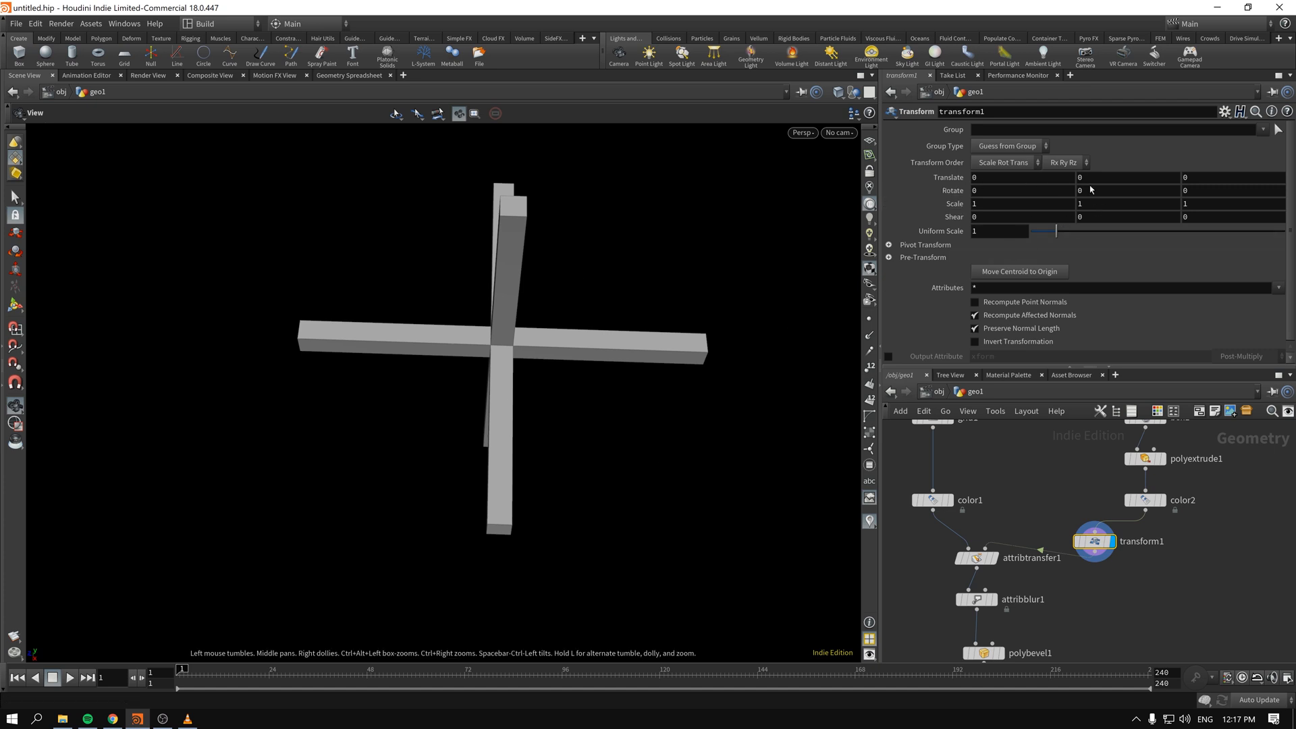
pyautogui.click(1127, 178)
pyautogui.write('$T*9')
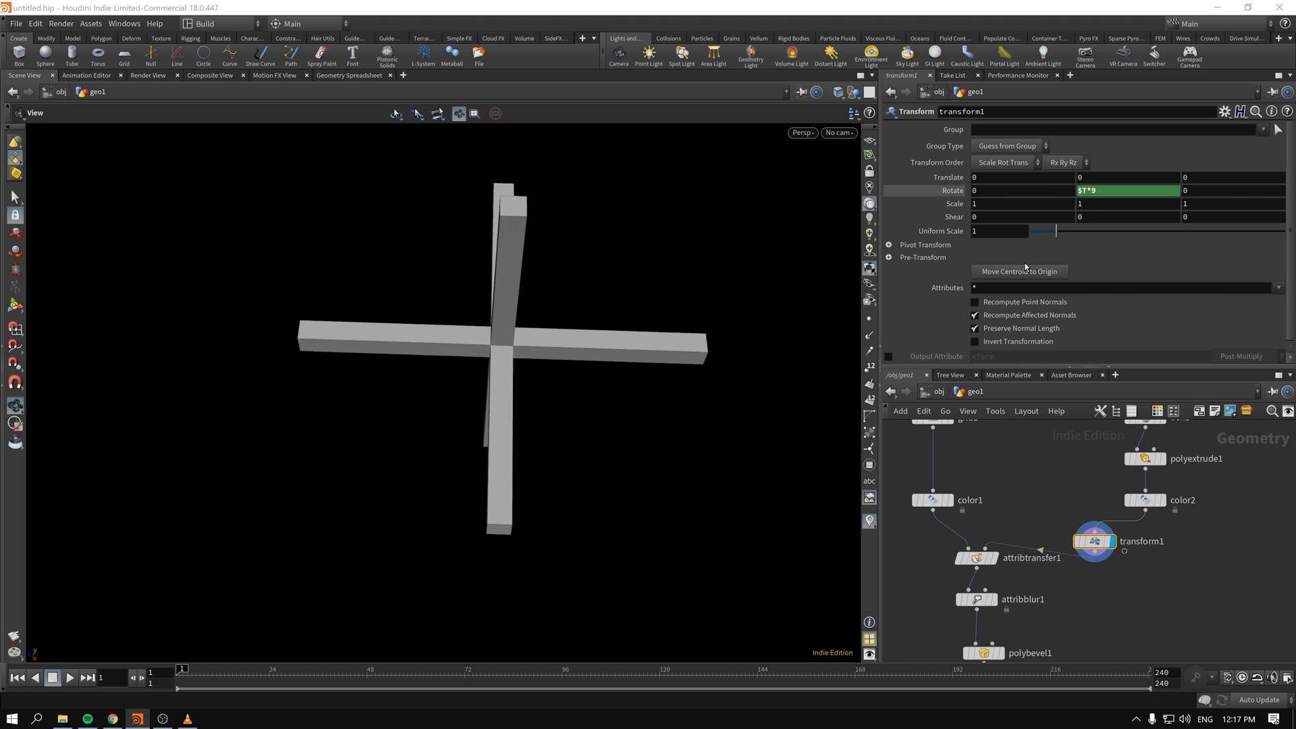
# Scrub the timeline to watch the cross spin over the frames.
pyautogui.moveTo(178, 668); pyautogui.dragTo(508, 668)
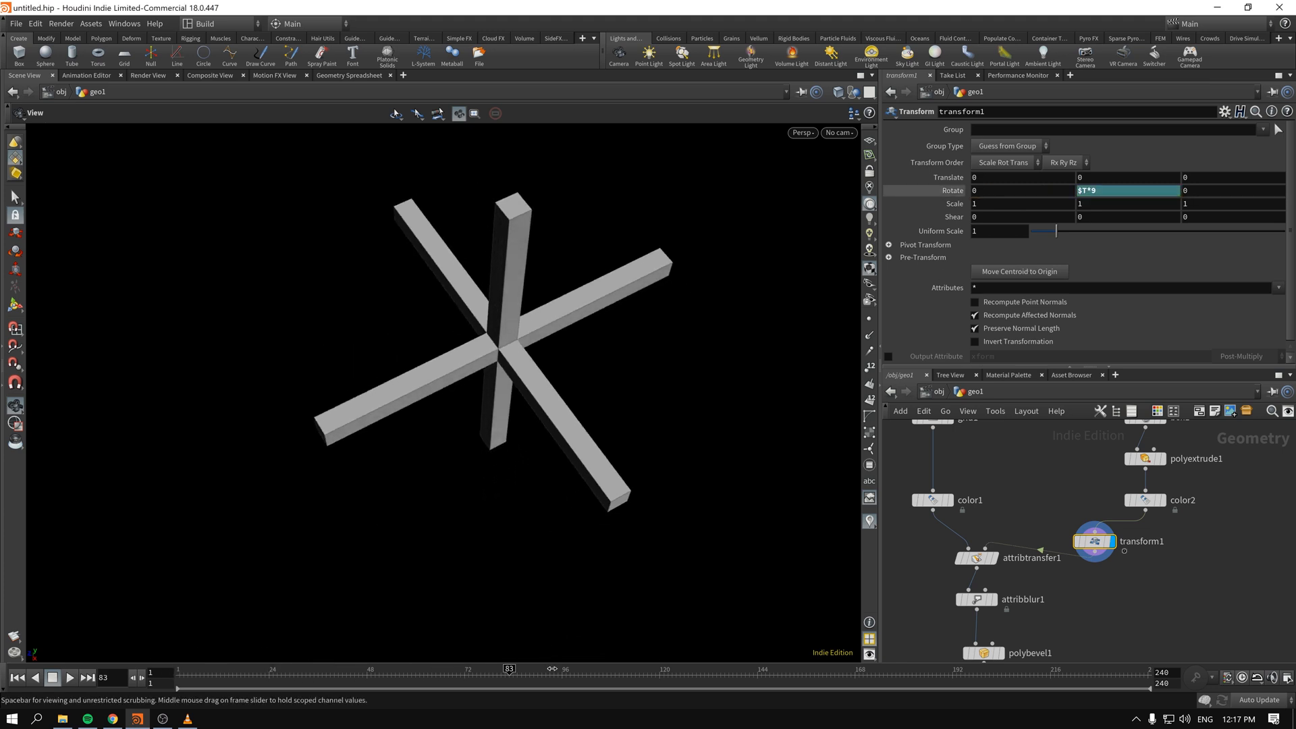
pyautogui.moveTo(508, 668); pyautogui.dragTo(1101, 668)
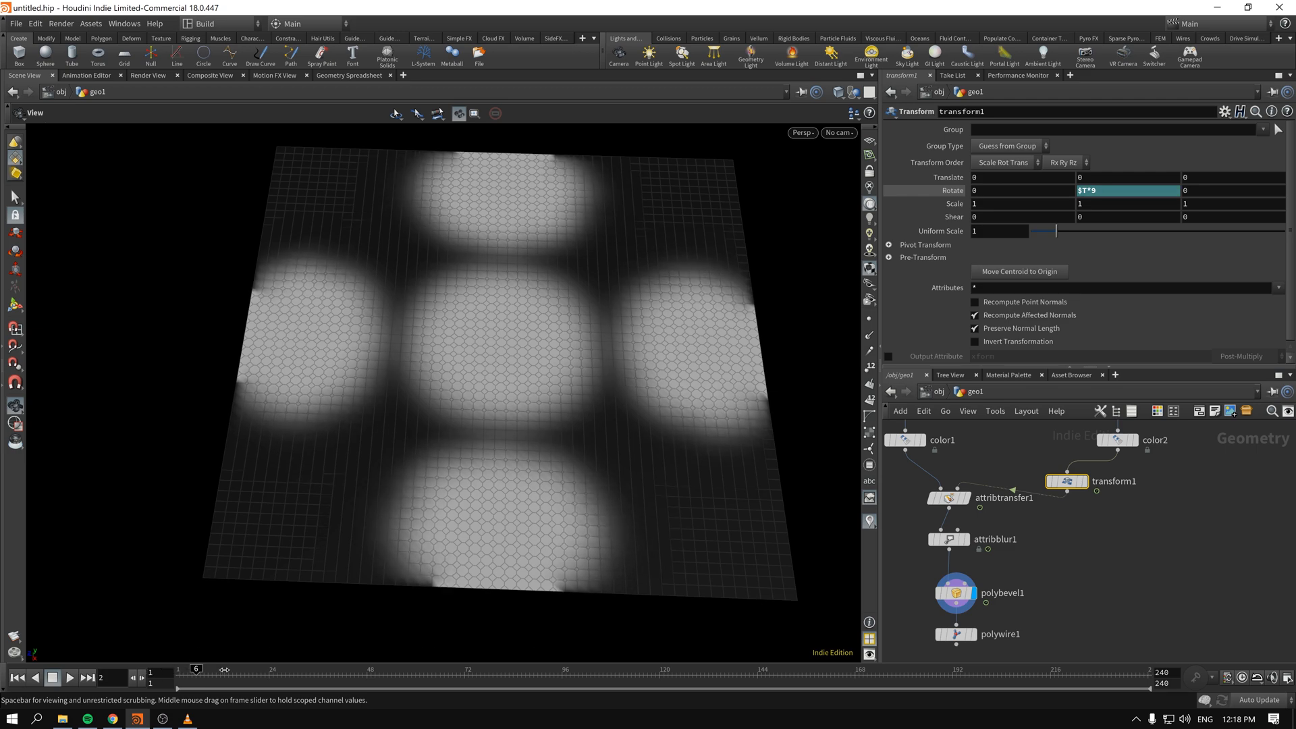
# Scrub frames and tilt the view to watch the wire lattice pattern change.
pyautogui.moveTo(196, 669); pyautogui.dragTo(697, 670)
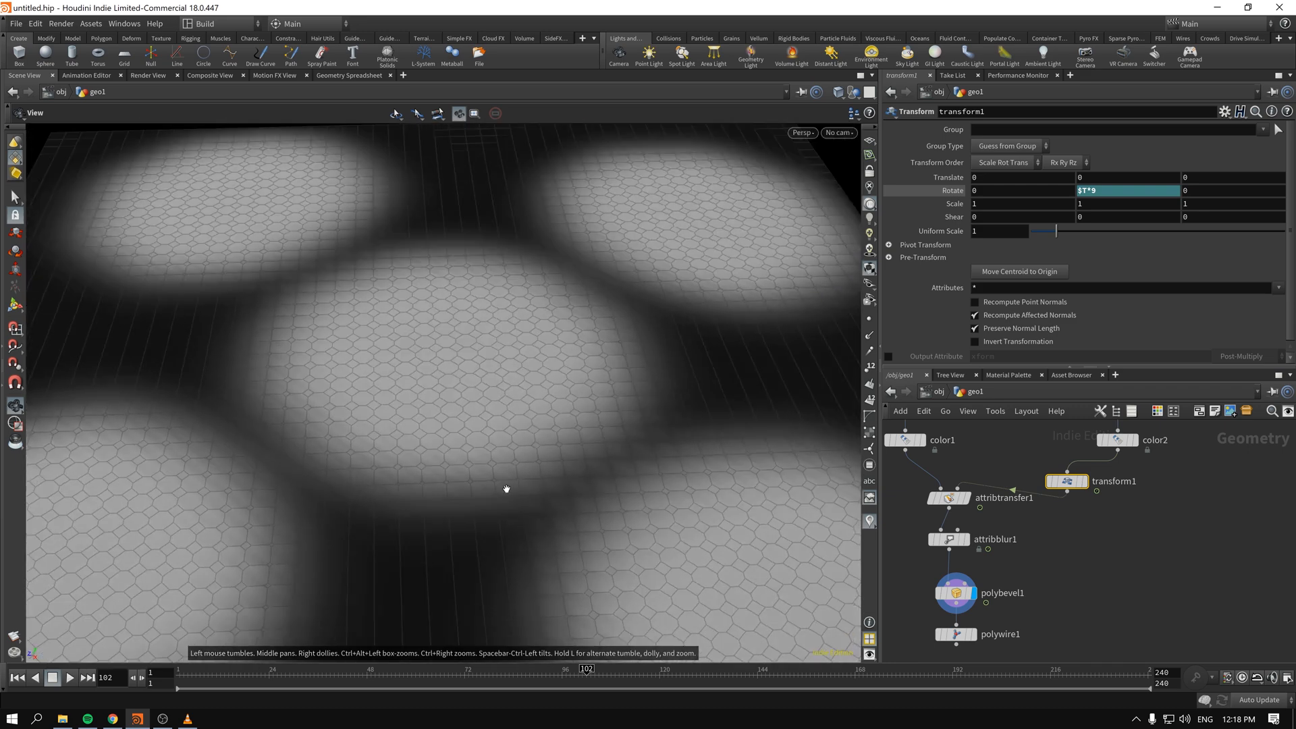
pyautogui.moveTo(585, 668); pyautogui.dragTo(467, 668)
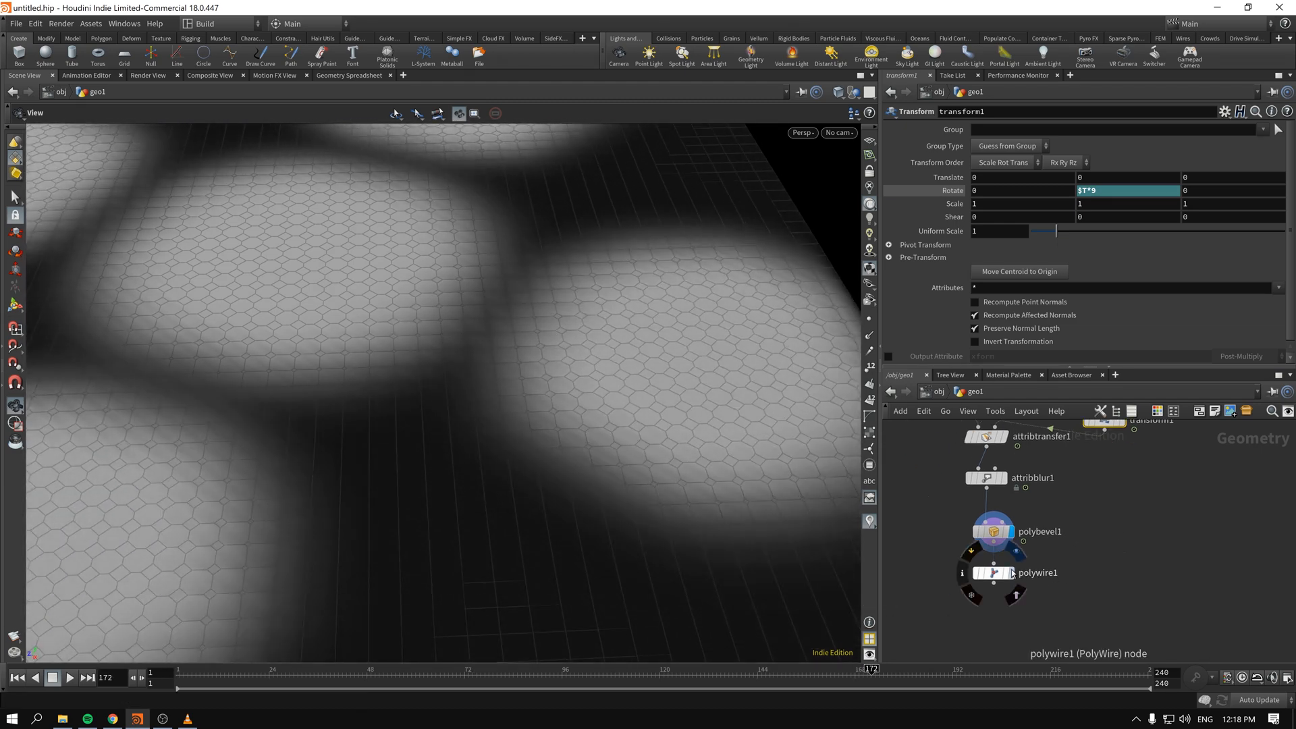
pyautogui.moveTo(859, 686); pyautogui.dragTo(494, 687)
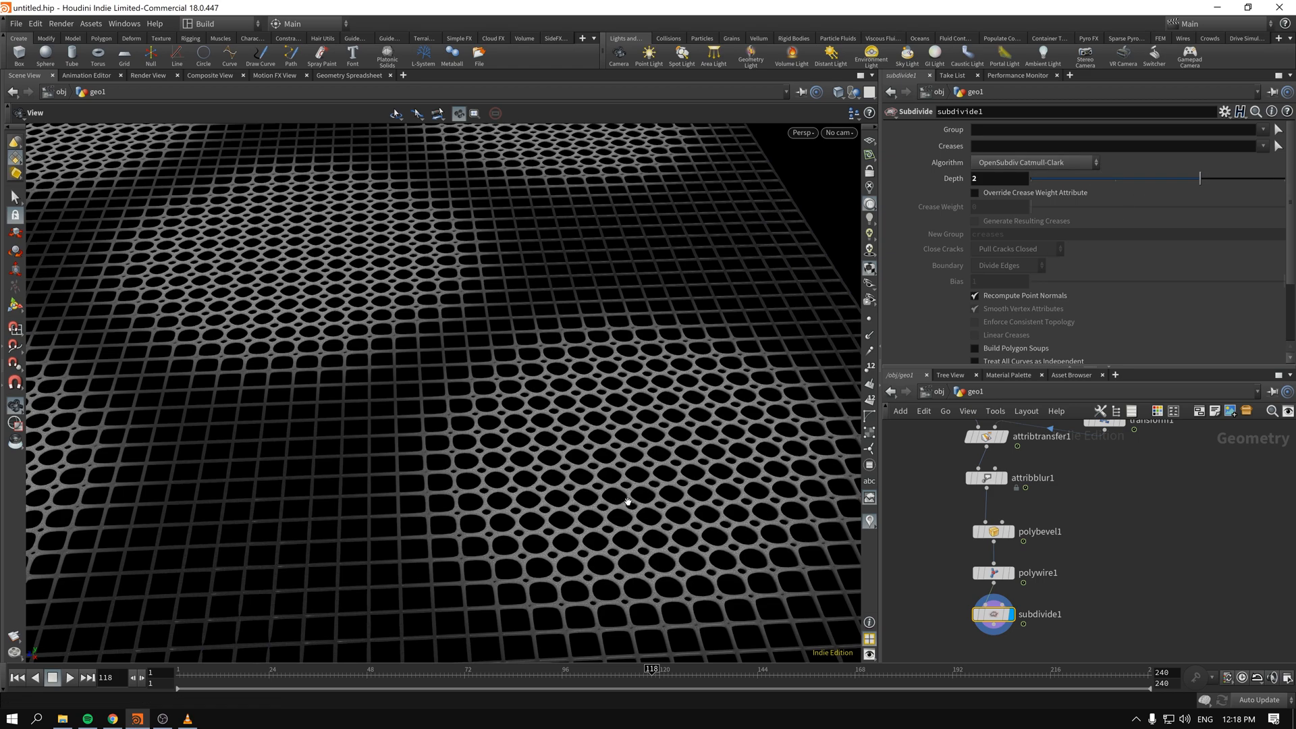
# Orbit the lattice, then display polybevel1 to show the bevelled grid again.
pyautogui.moveTo(627, 502); pyautogui.dragTo(587, 403)
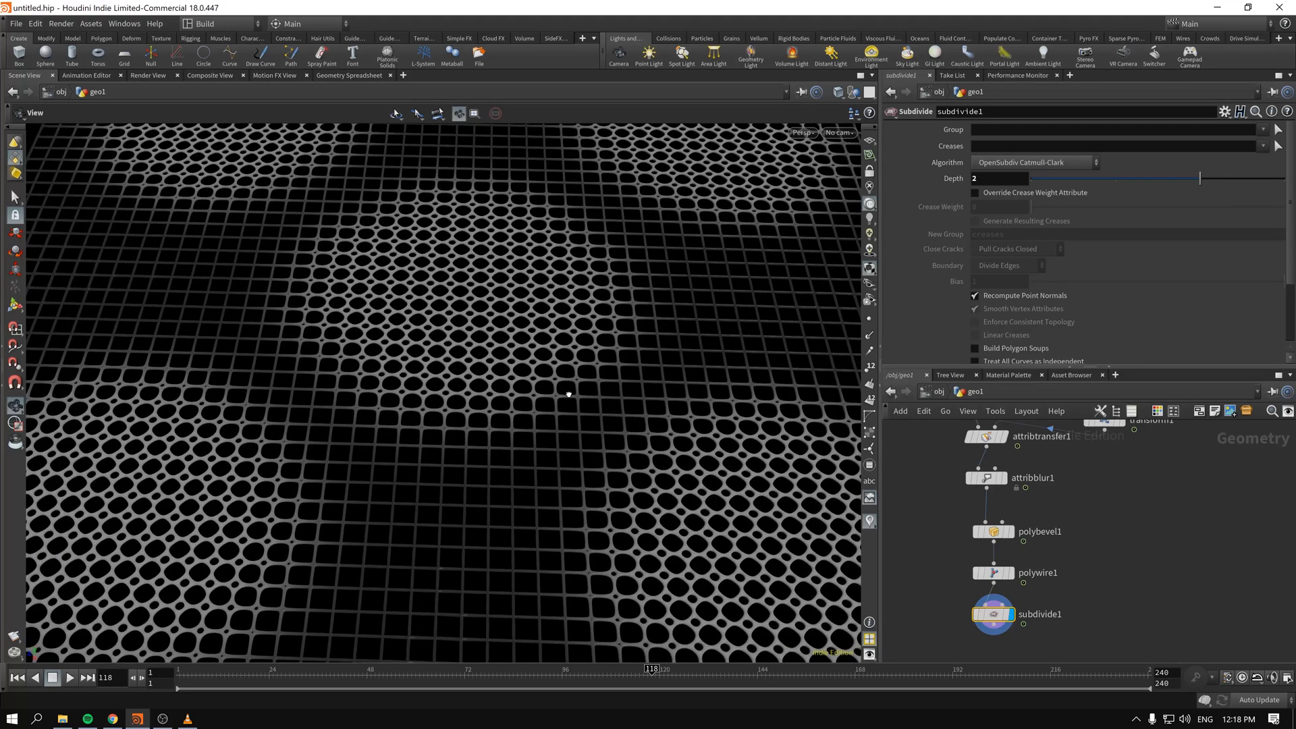
pyautogui.moveTo(948, 470)
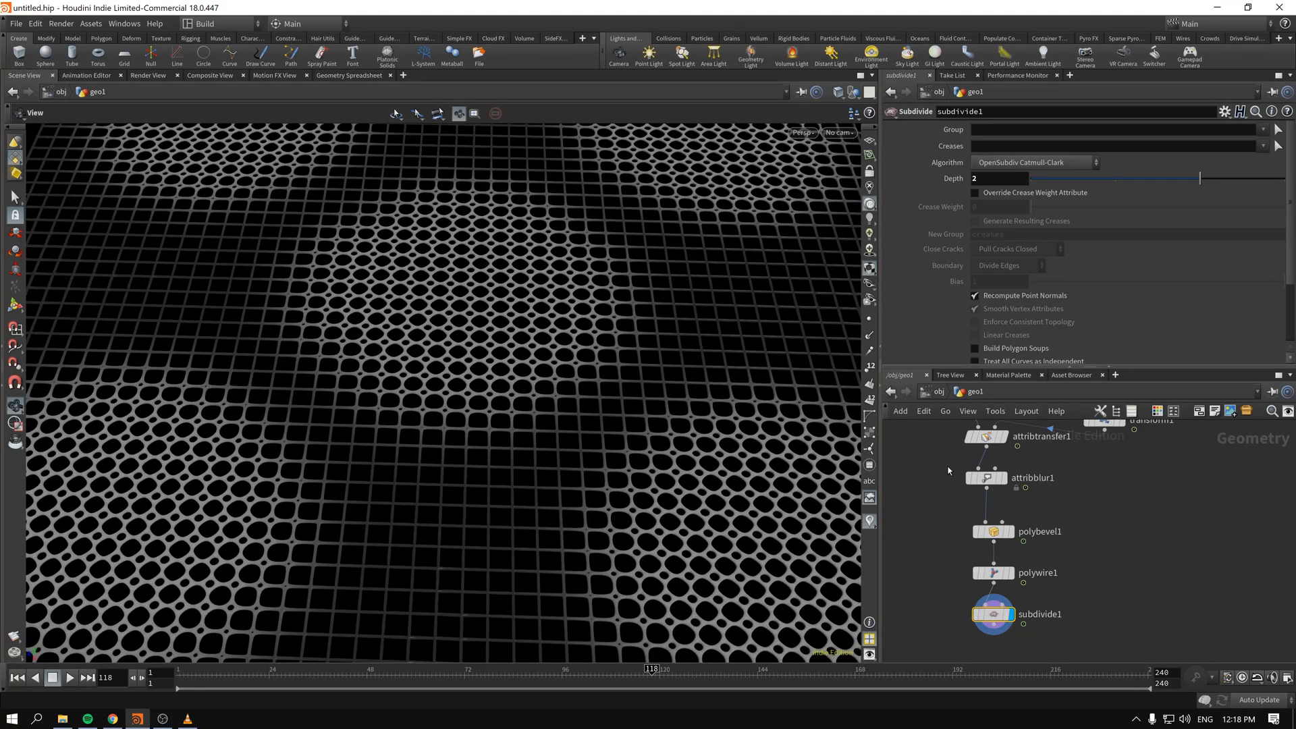
pyautogui.moveTo(945, 475)
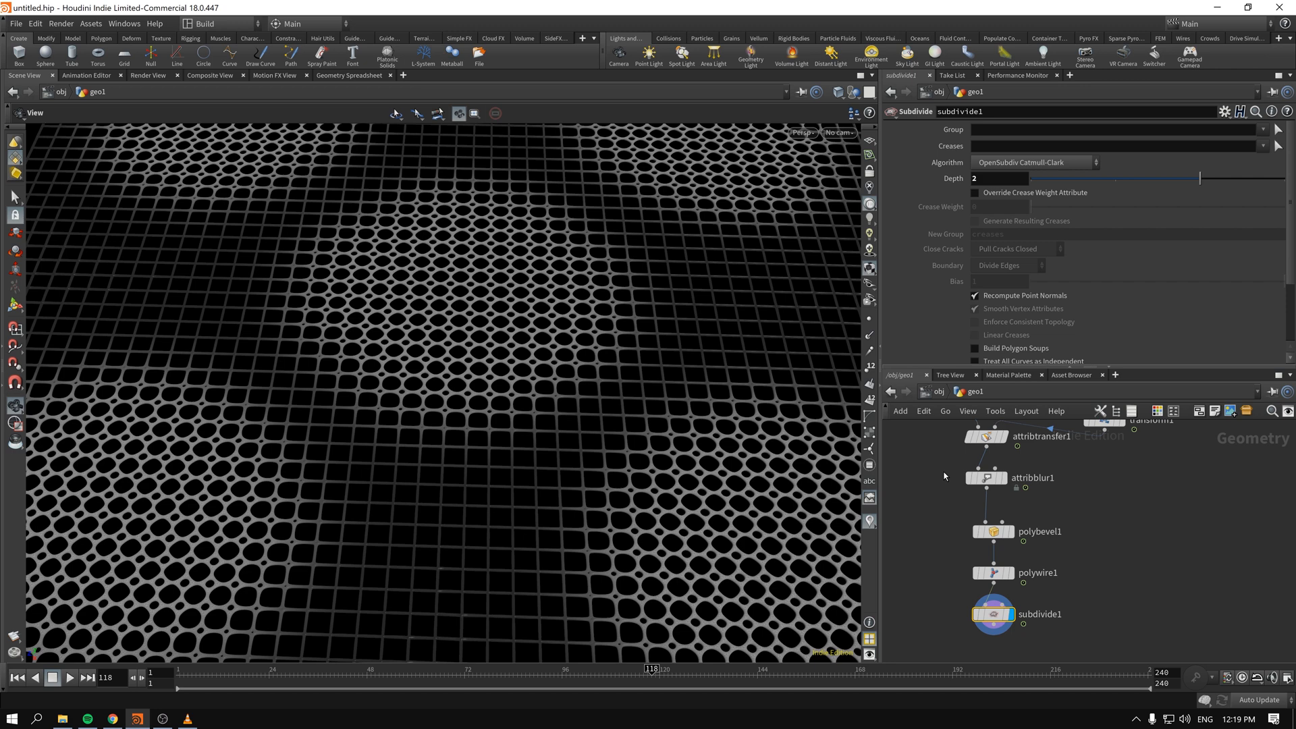
pyautogui.moveTo(972, 594)
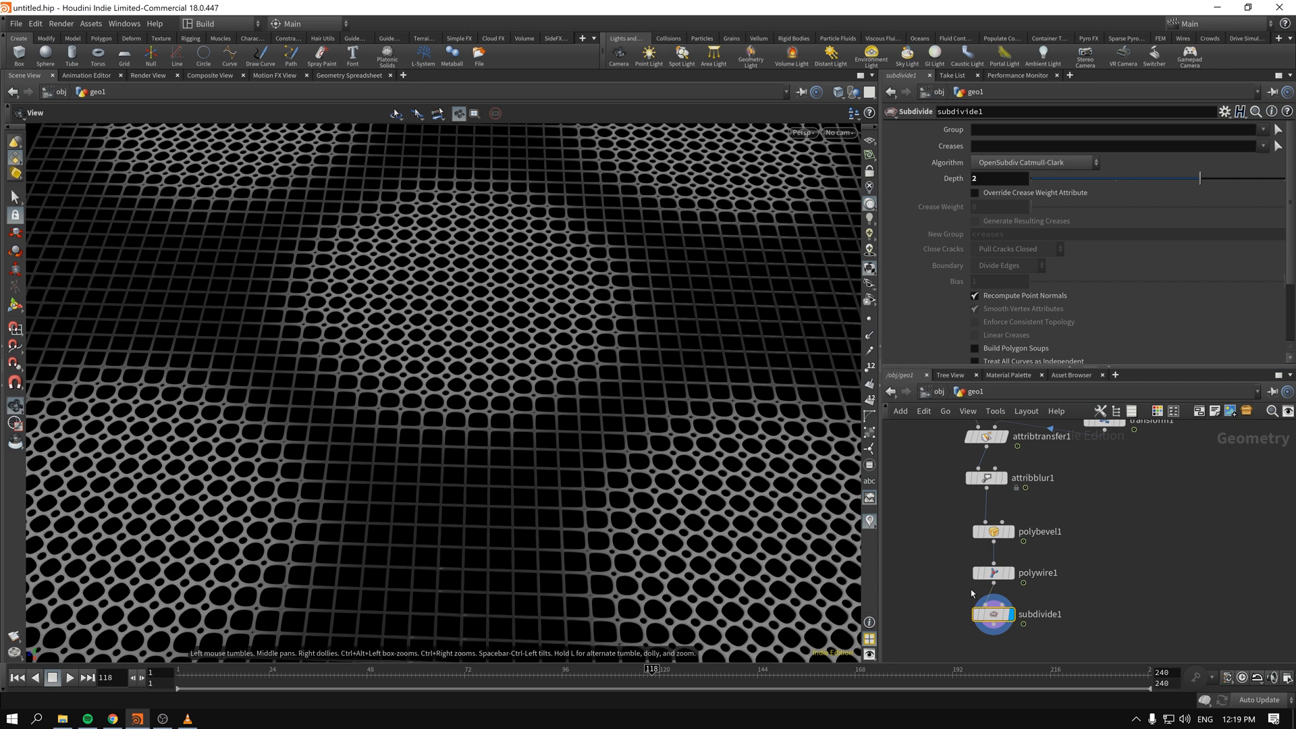
pyautogui.click(993, 572)
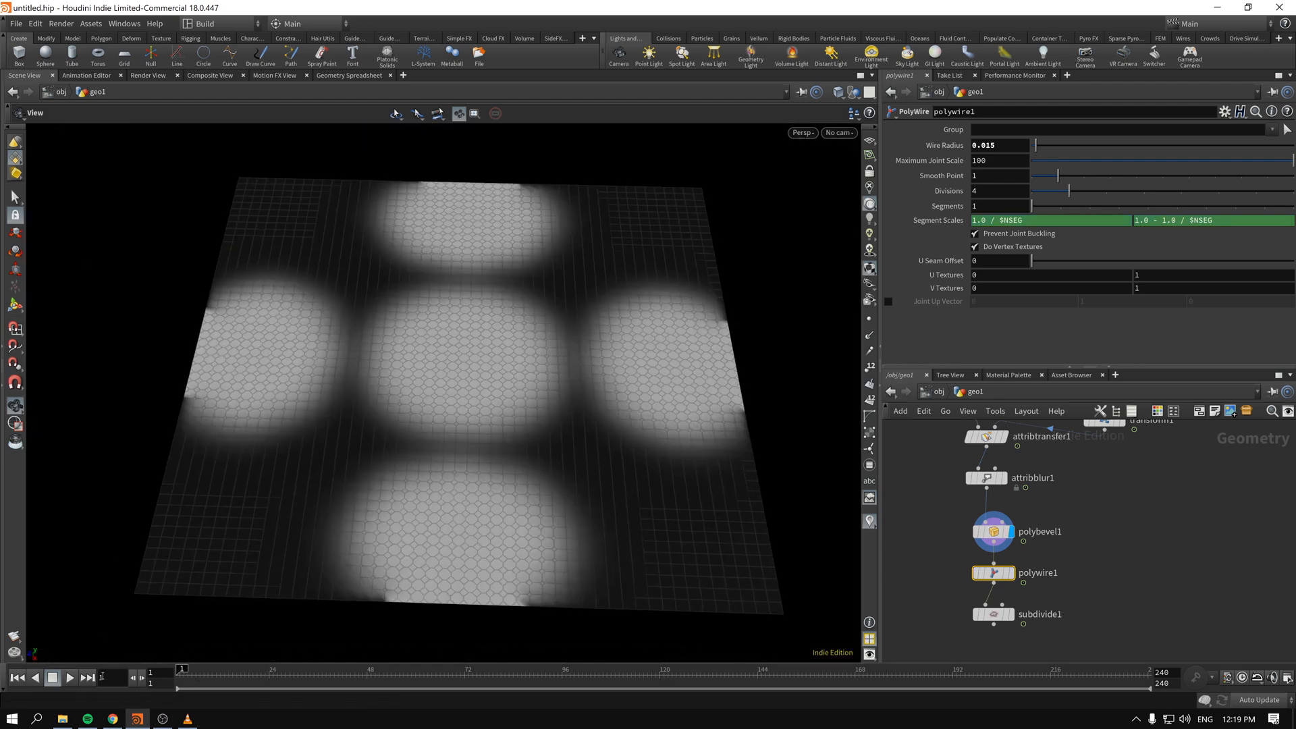
# Select grid1 to show its 10 by 10, 50-row 50-column settings.
pyautogui.click(70, 678)
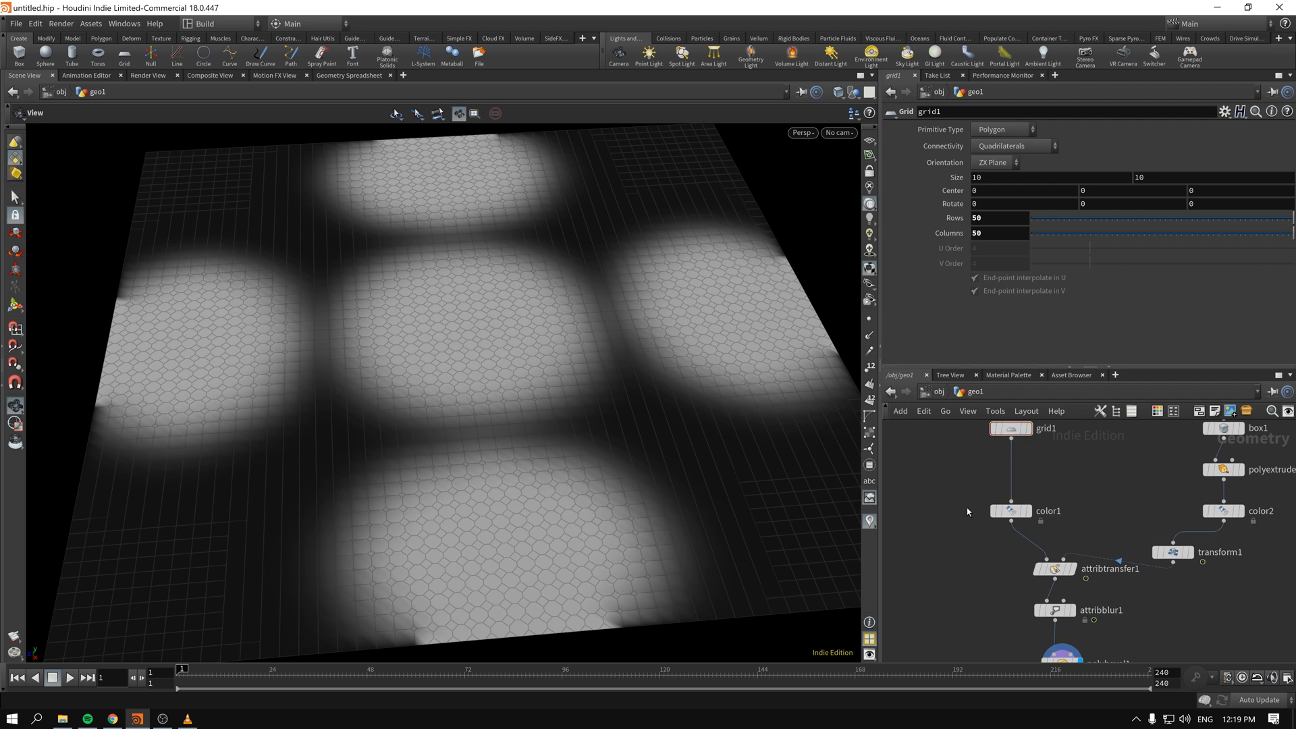
pyautogui.moveTo(953, 501)
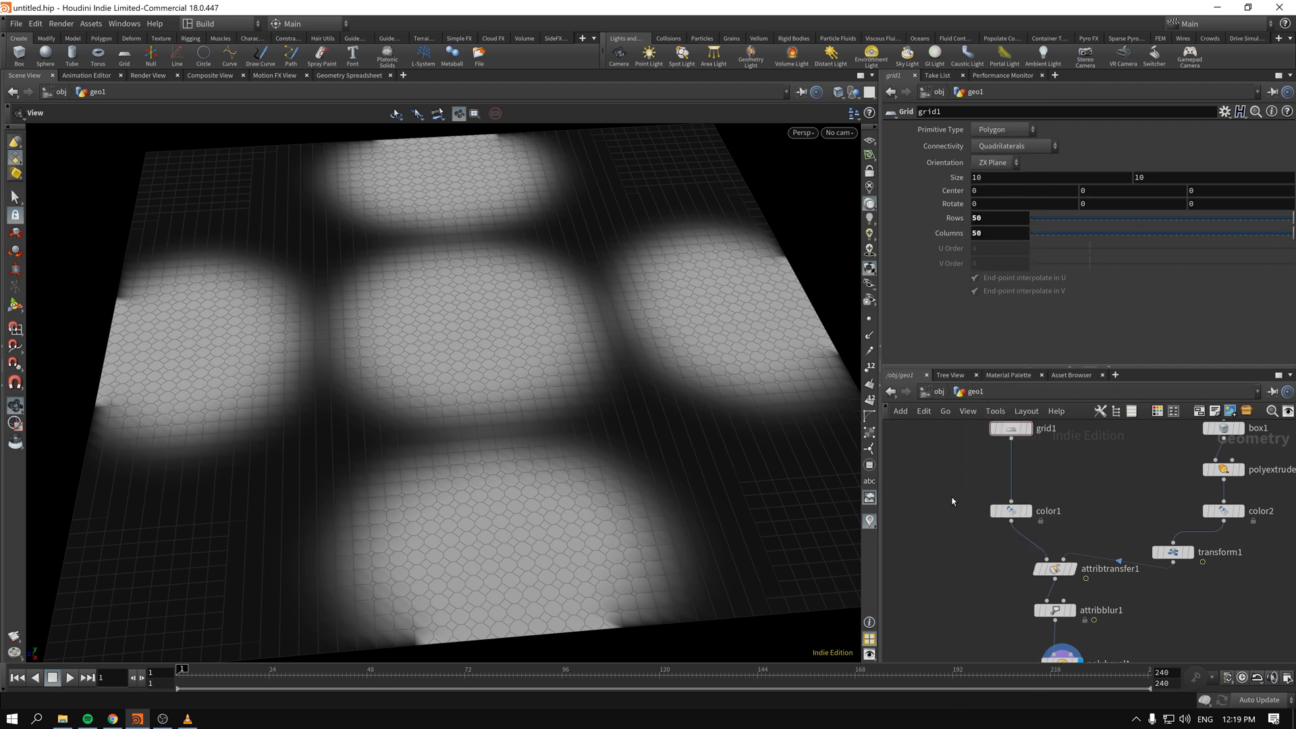
pyautogui.moveTo(968, 505)
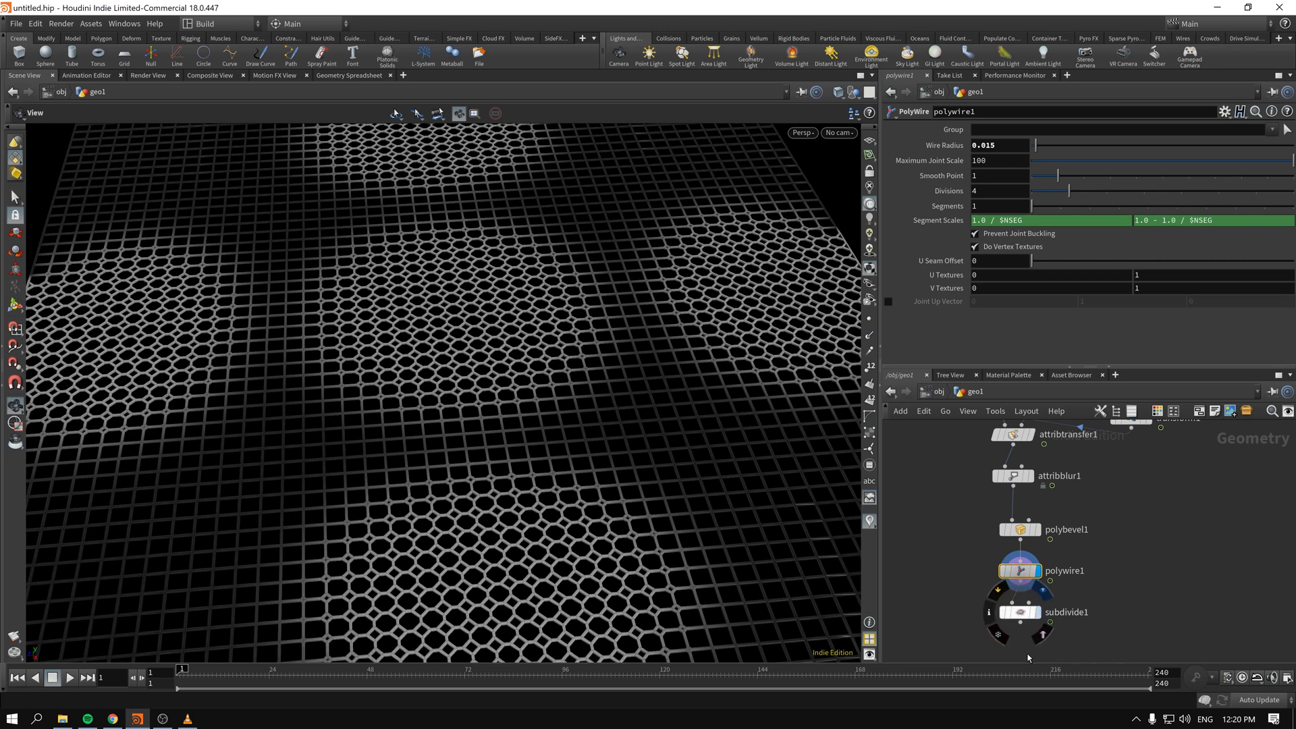
pyautogui.moveTo(1018, 612)
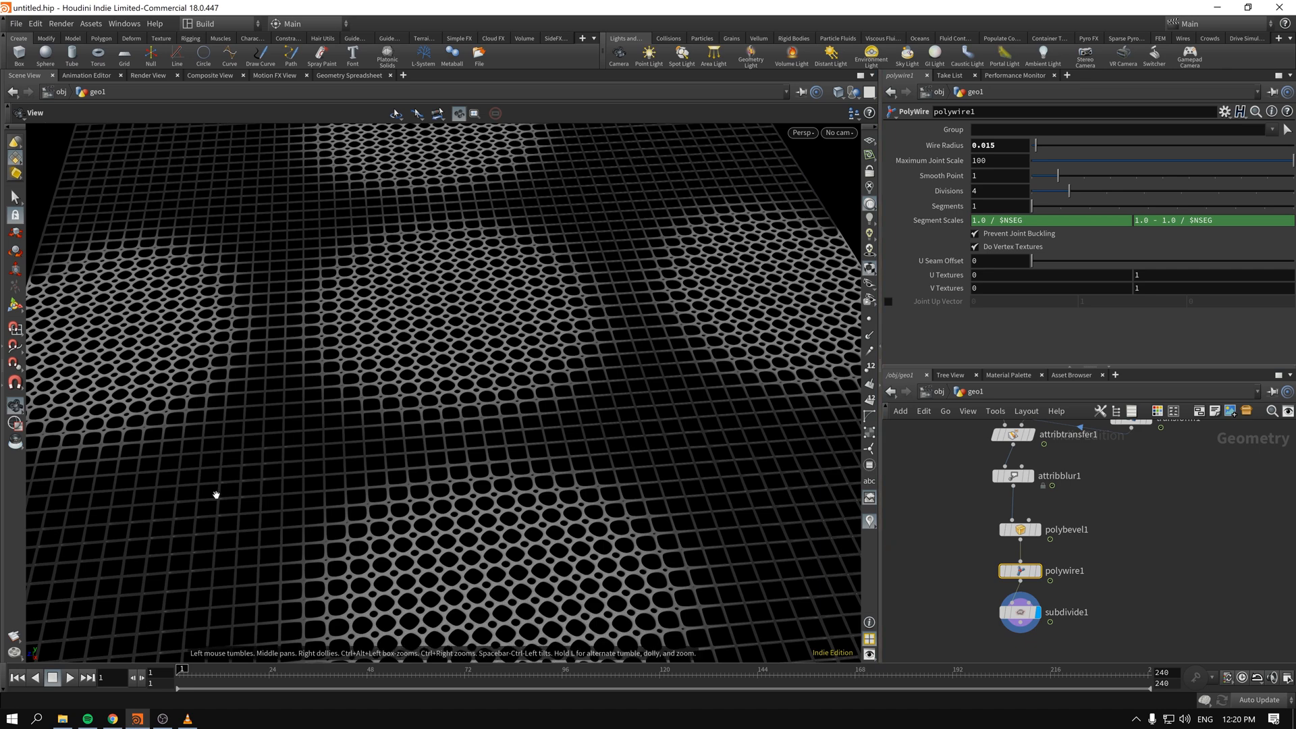
# Orbit and move in on the subdivided circular wire lattice.
pyautogui.moveTo(216, 494); pyautogui.dragTo(697, 361)
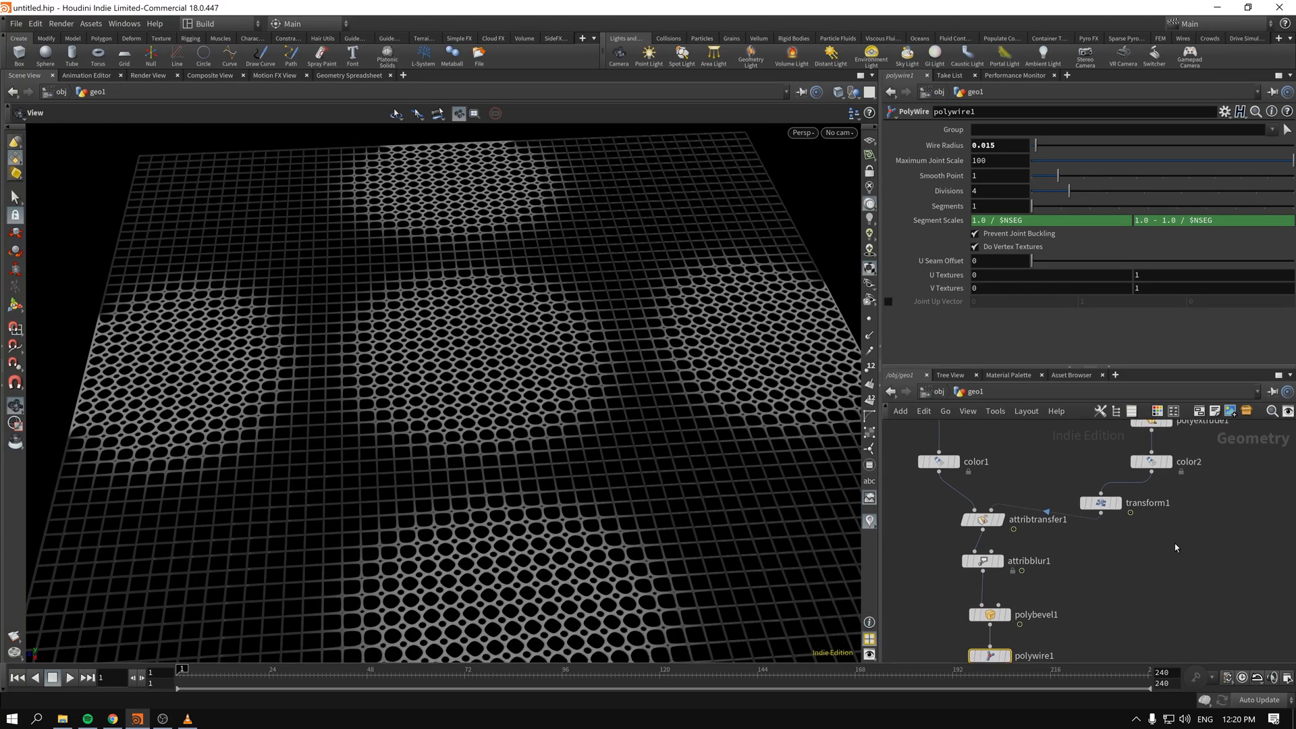
pyautogui.moveTo(682, 488)
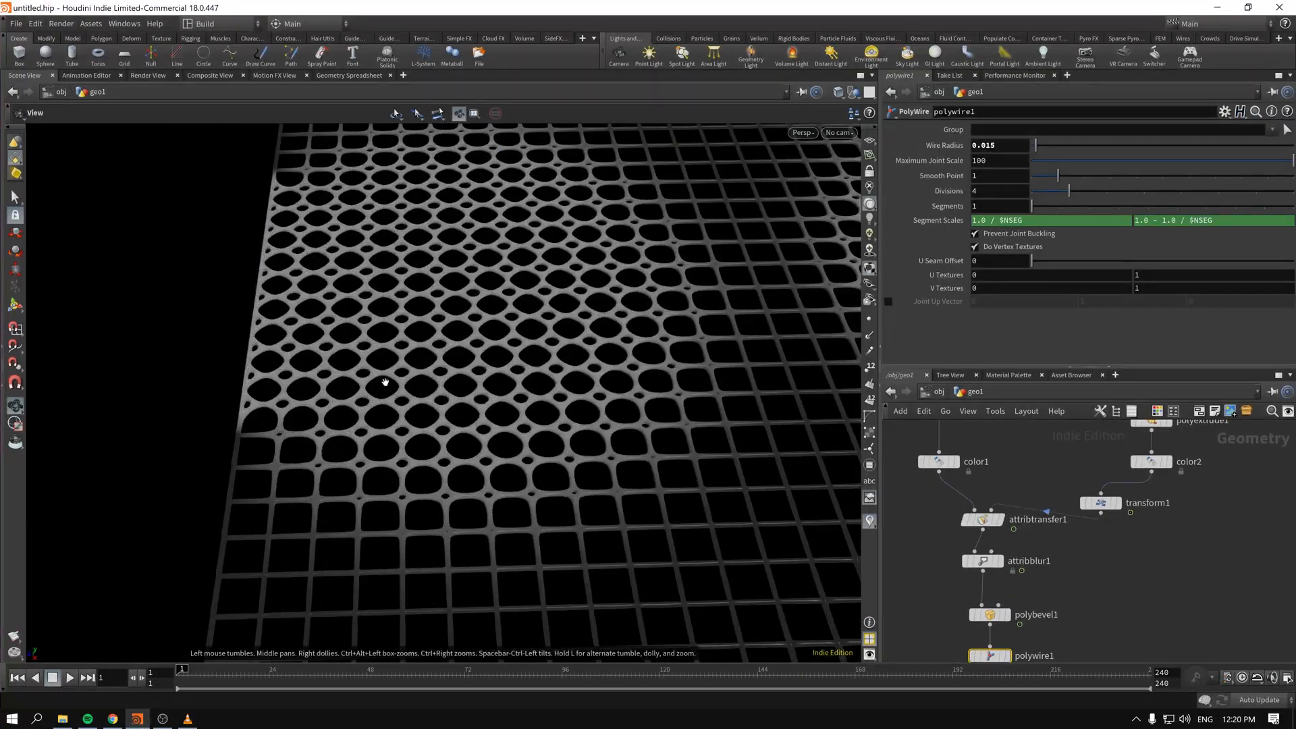
pyautogui.moveTo(385, 380); pyautogui.dragTo(486, 391)
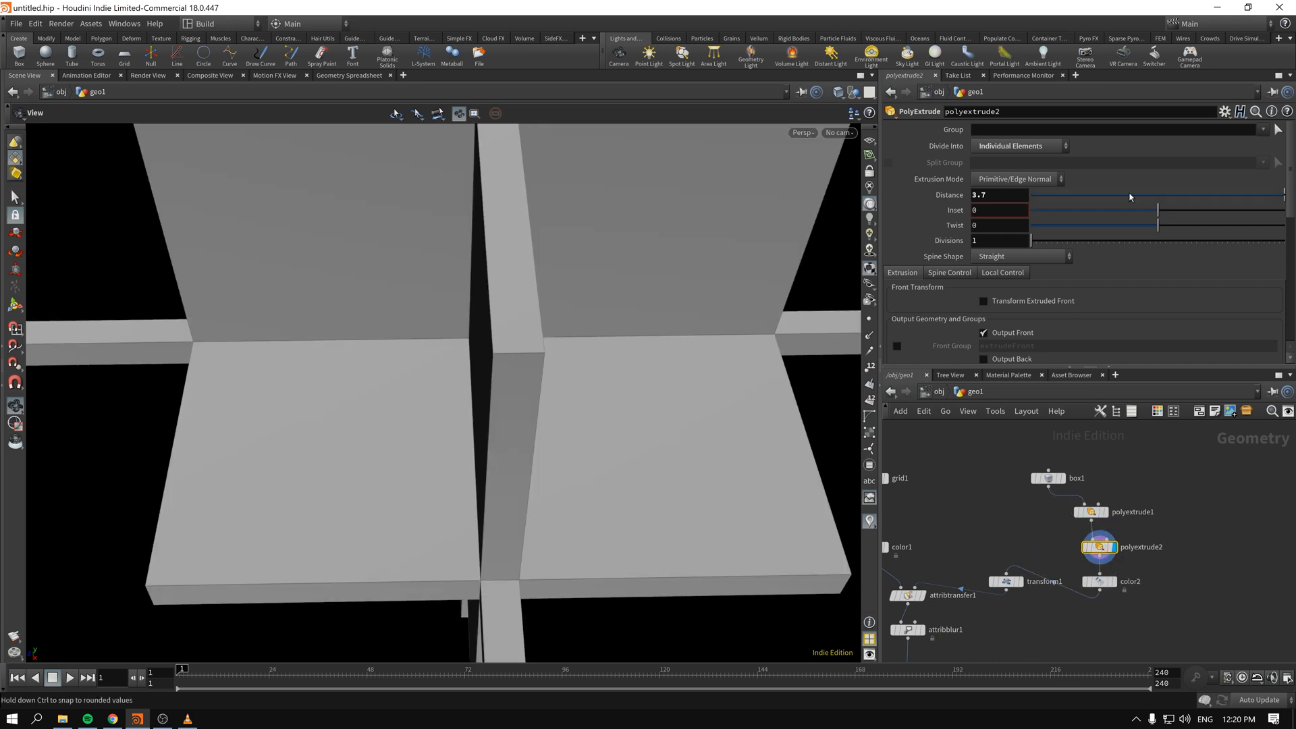
# Shrink polyextrude2's distance toward 0.433.
pyautogui.moveTo(1157, 197); pyautogui.dragTo(1212, 197)
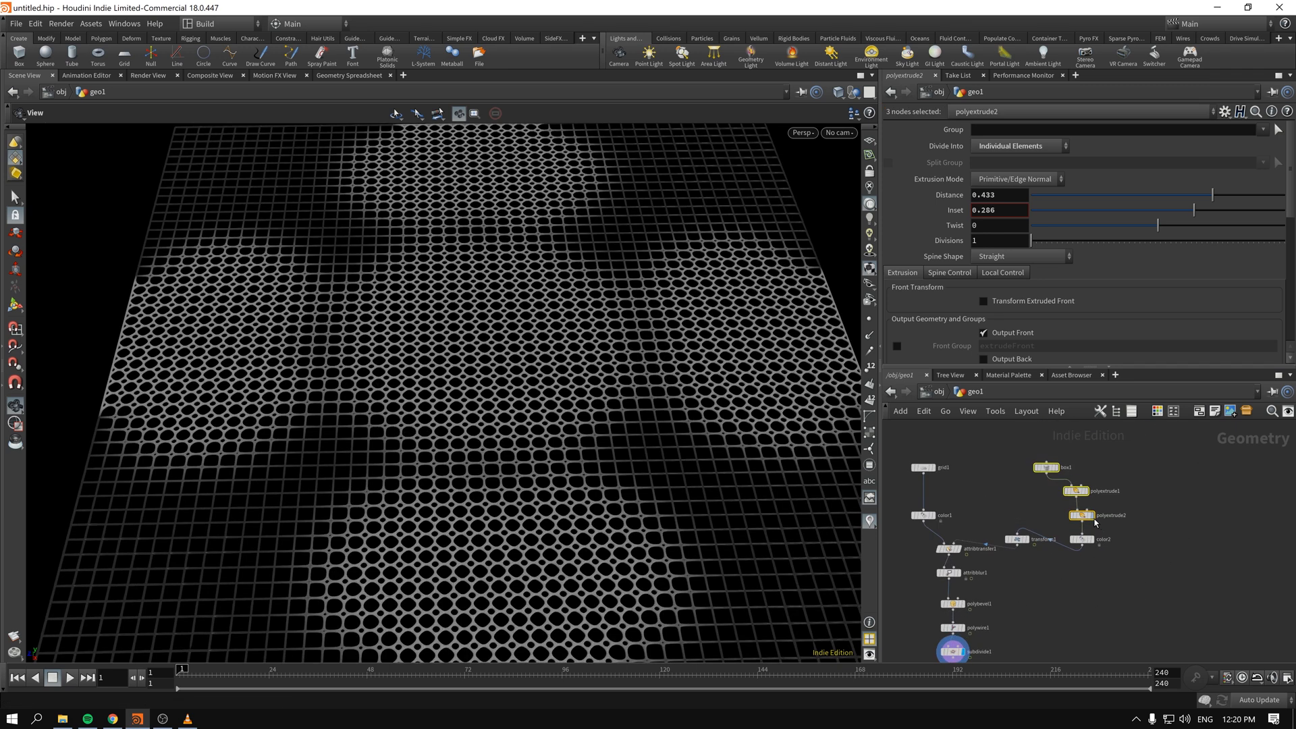
pyautogui.click(1083, 538)
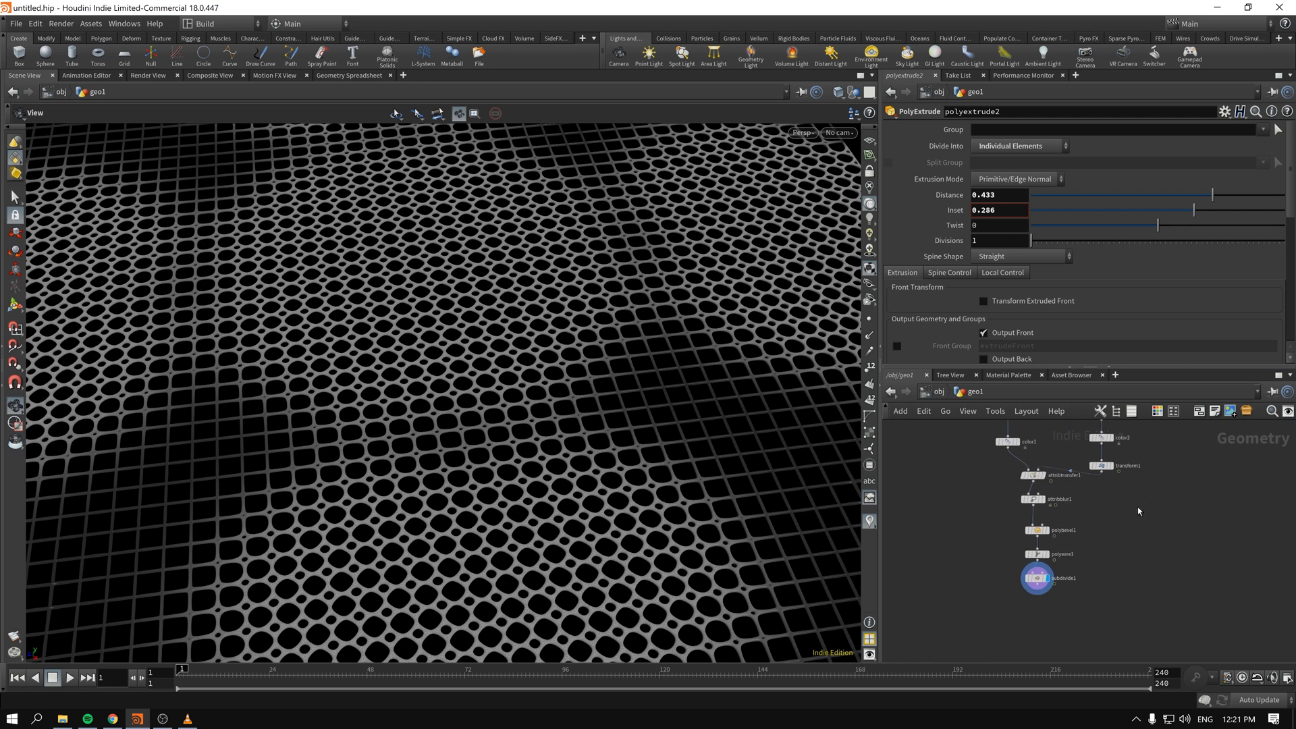
# Show subdivide1's parameters: OpenSubdiv Catmull-Clark at depth 2 on the wire lattice.
pyautogui.click(1036, 578)
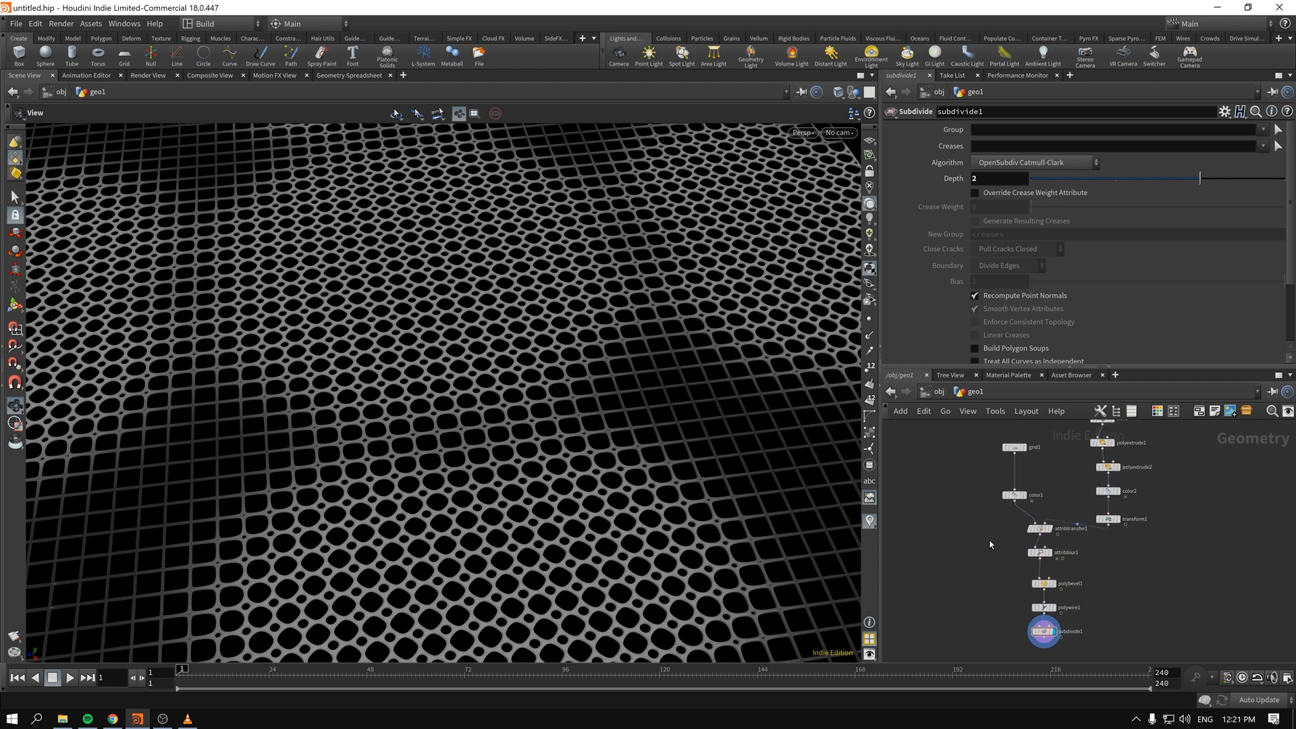
pyautogui.moveTo(991, 544)
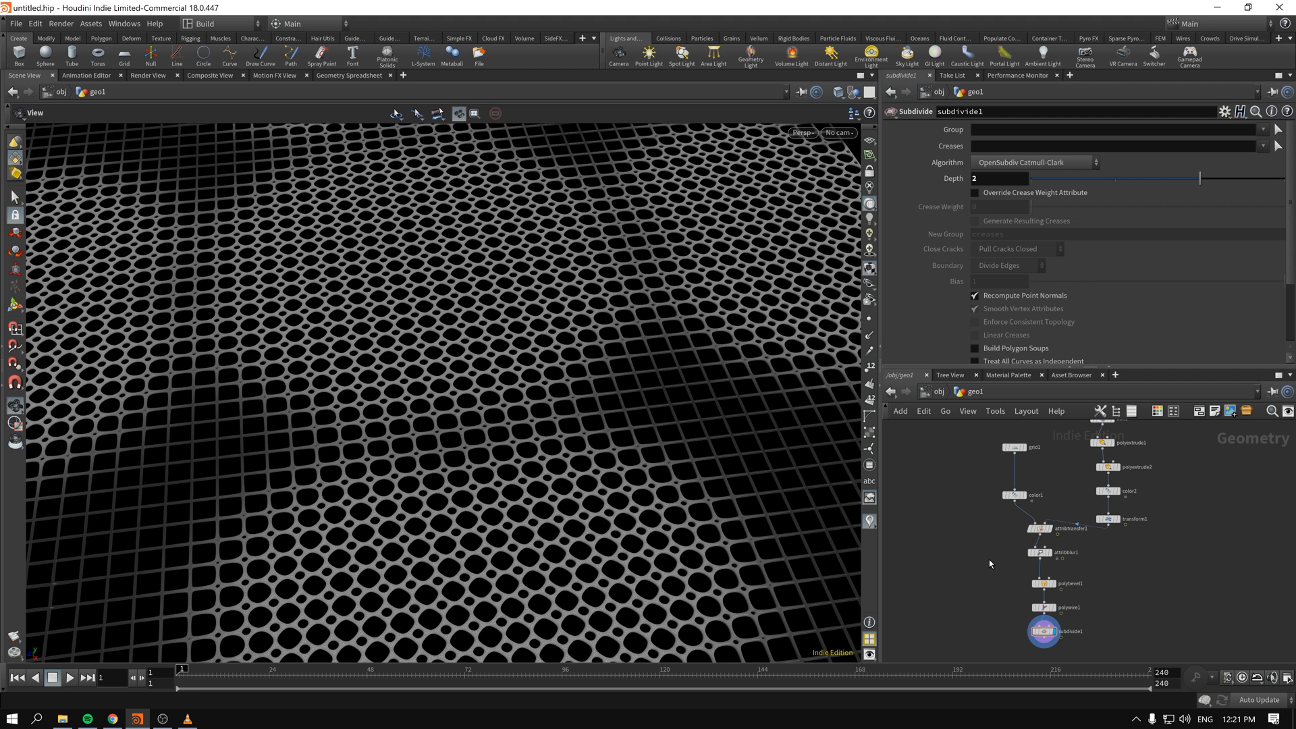
pyautogui.moveTo(964, 545)
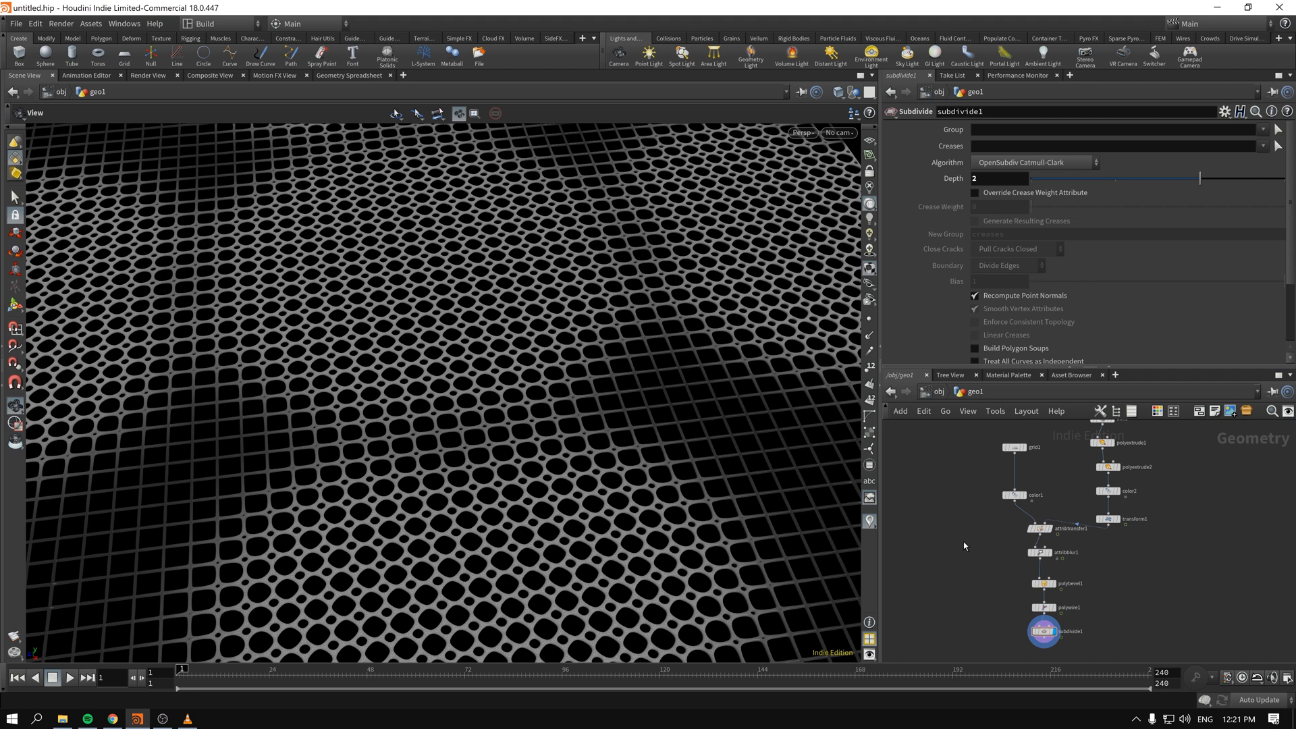